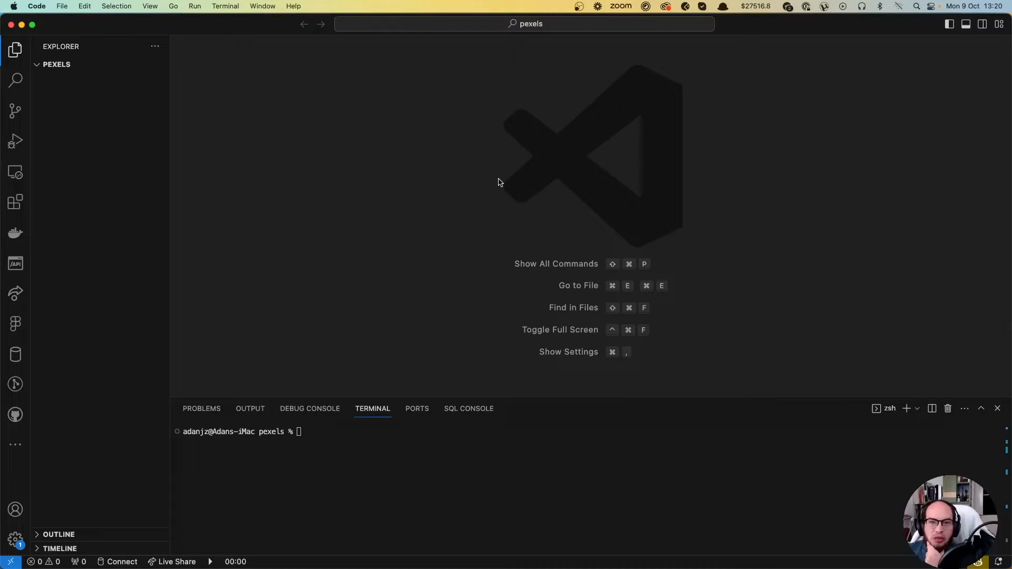
{"action": "mouse_move", "coordinate": [490, 205]}
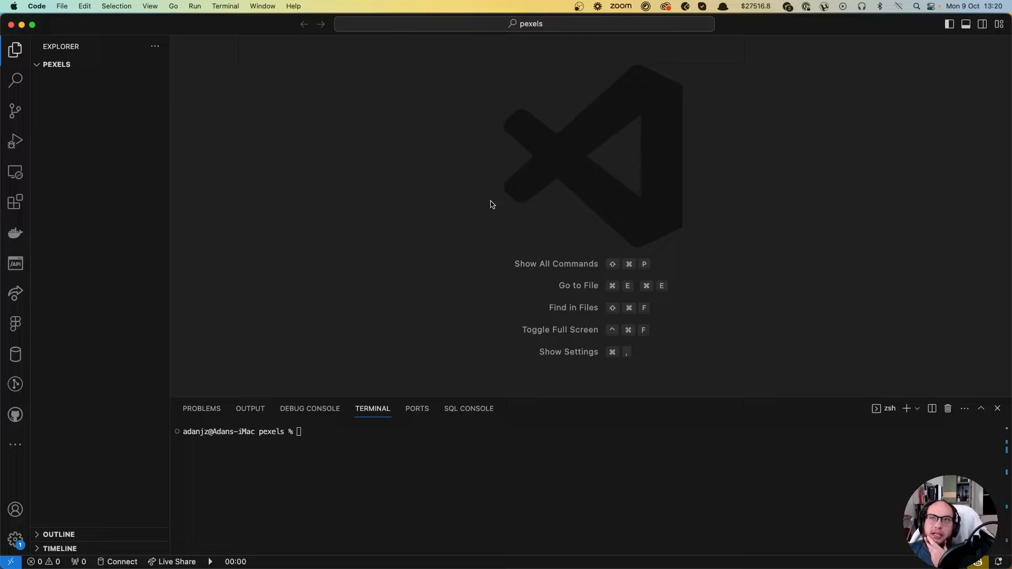
{"action": "mouse_move", "coordinate": [452, 307]}
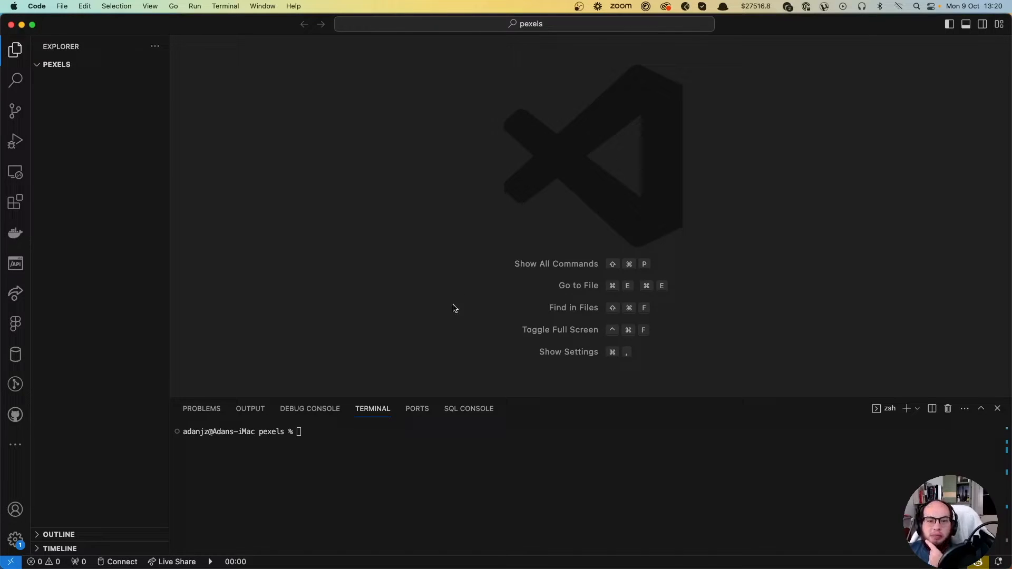
Run npm init in the terminal to create package.json for the pexels project.
{"action": "left_click", "coordinate": [489, 451]}
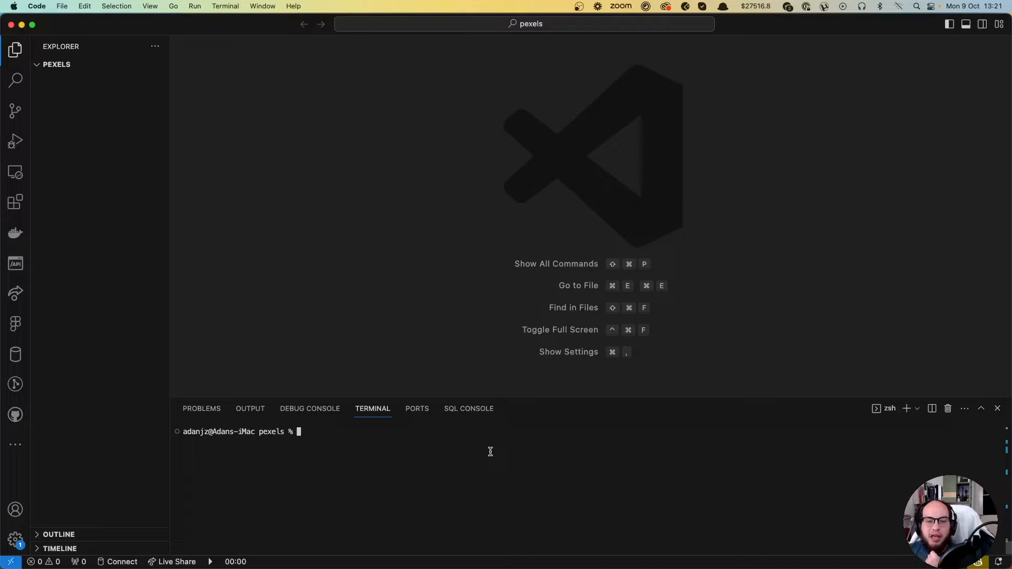
{"action": "mouse_move", "coordinate": [483, 453]}
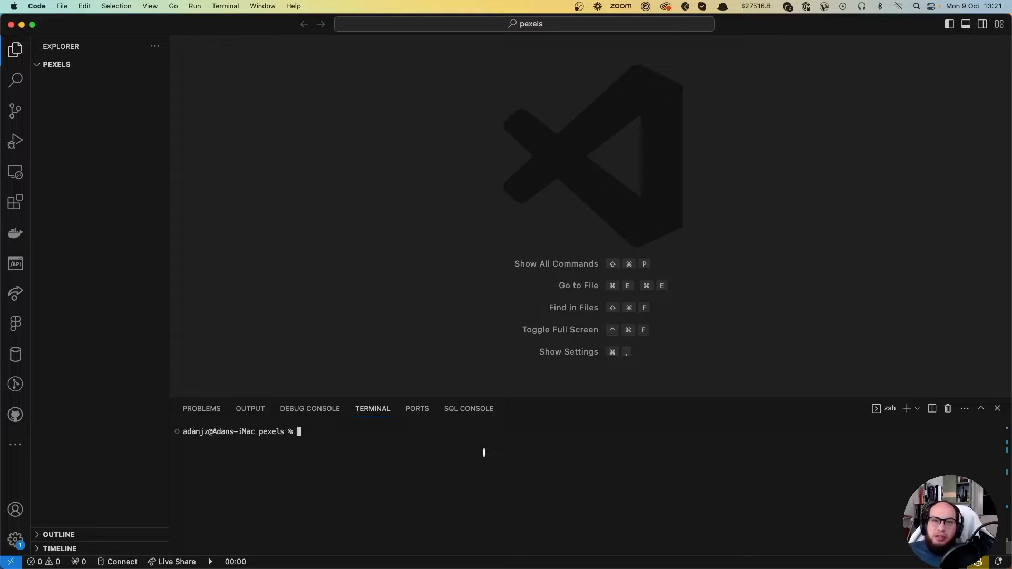
{"action": "mouse_move", "coordinate": [471, 252]}
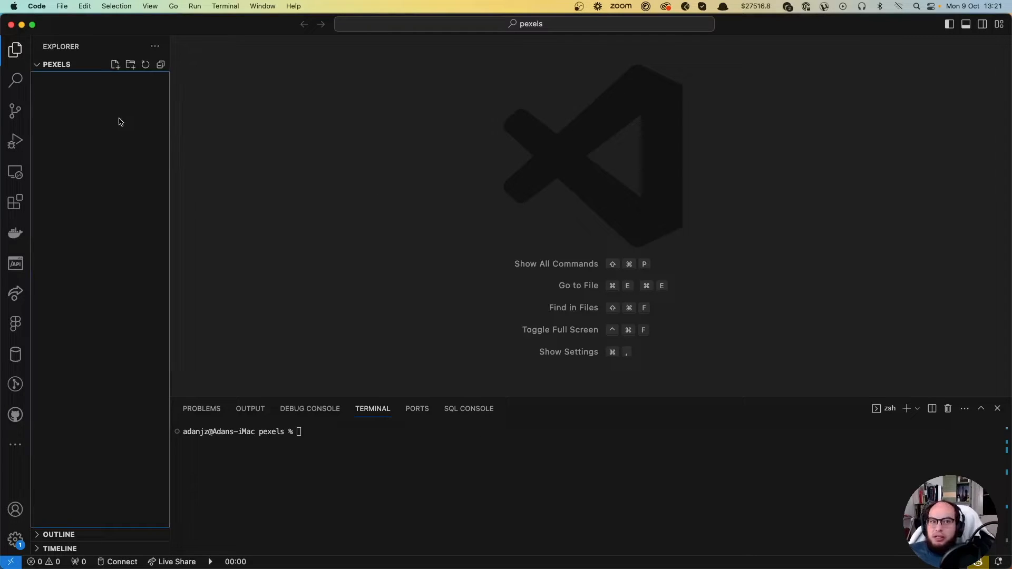
{"action": "mouse_move", "coordinate": [119, 77]}
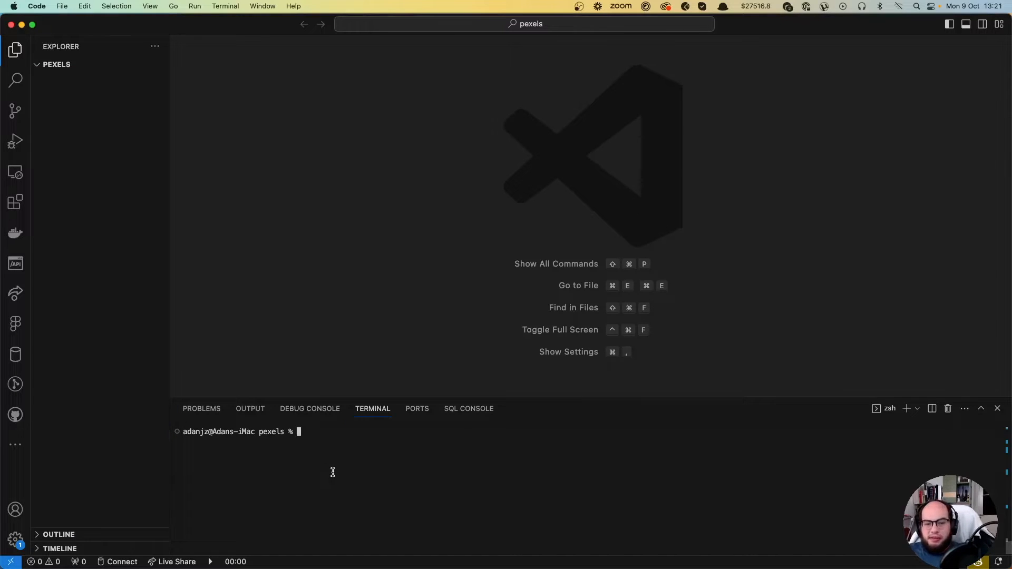
{"action": "type", "text": "npm"}
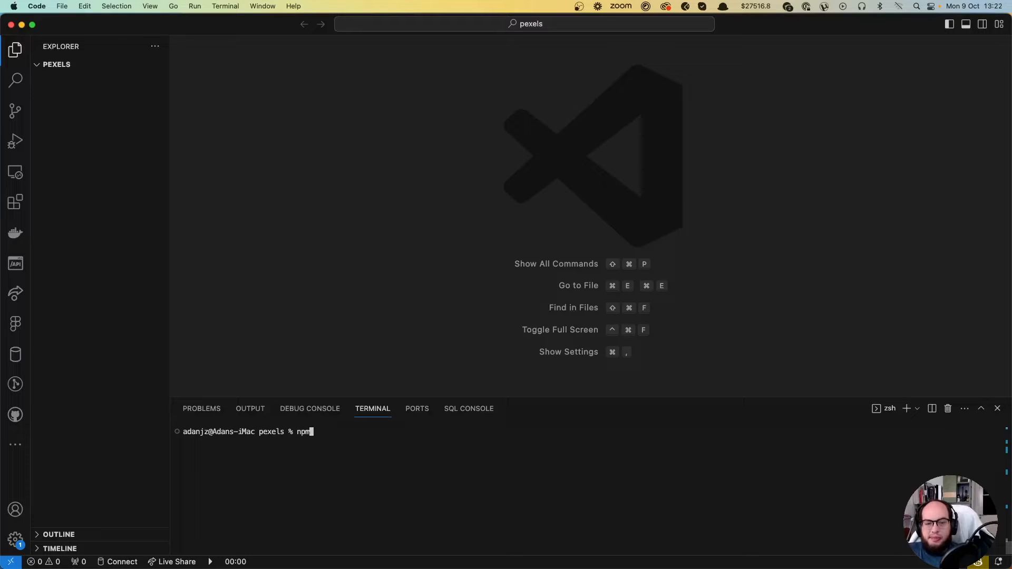
{"action": "type", "text": "init"}
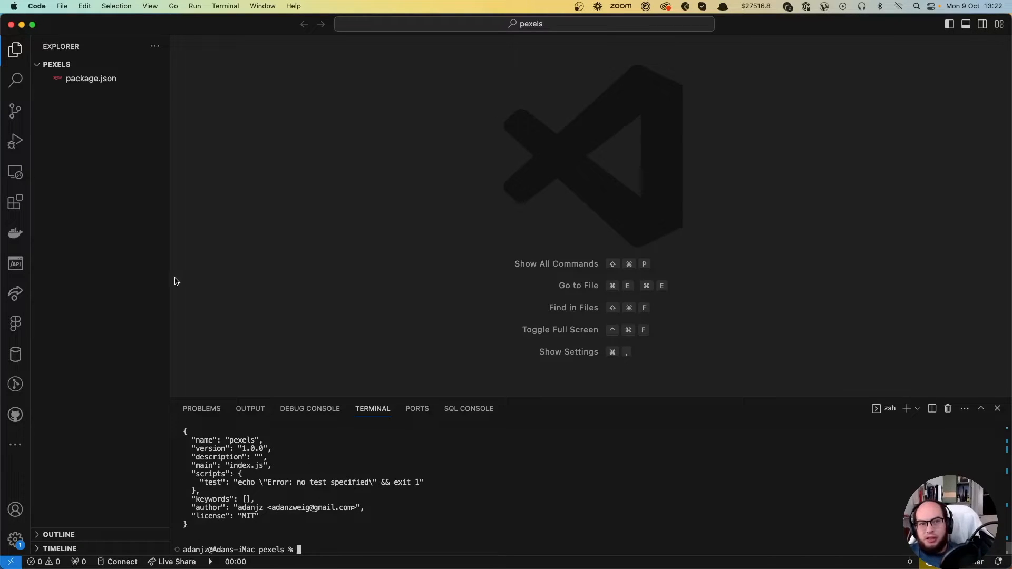
{"action": "mouse_move", "coordinate": [341, 459]}
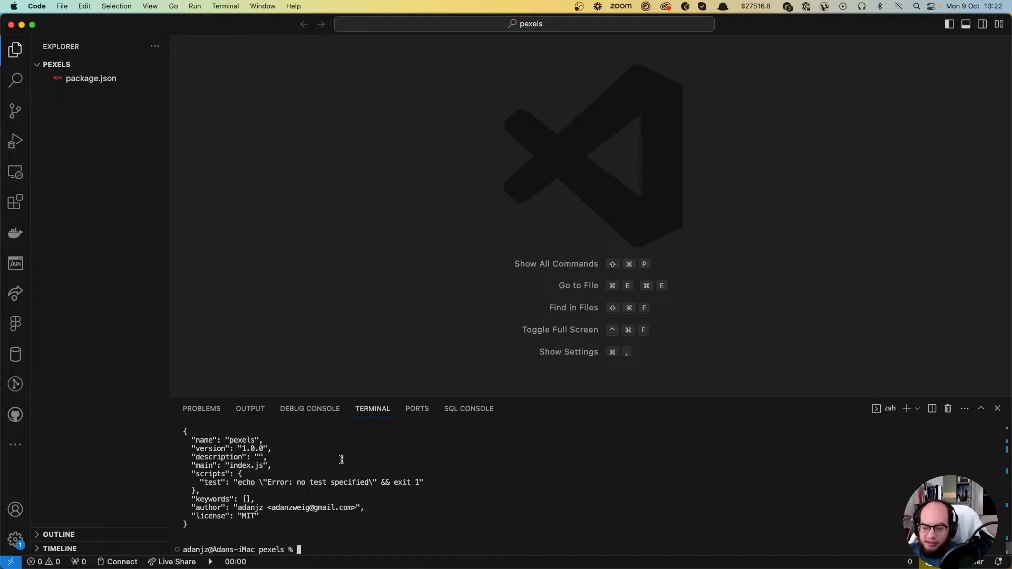
Install the dotenv dependency with npm i dotenv.
{"action": "type", "text": "npm i"}
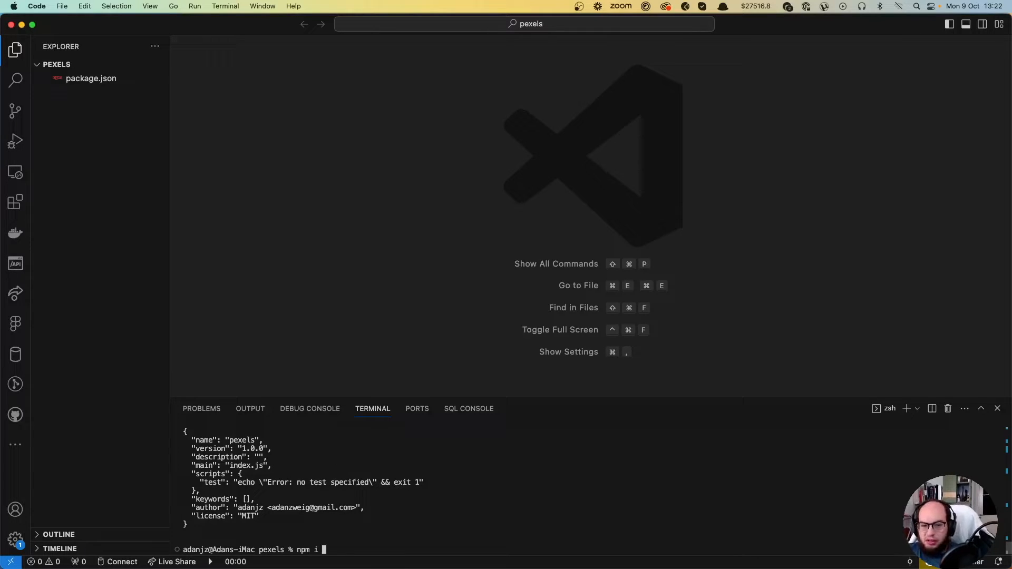
{"action": "type", "text": "dotenv"}
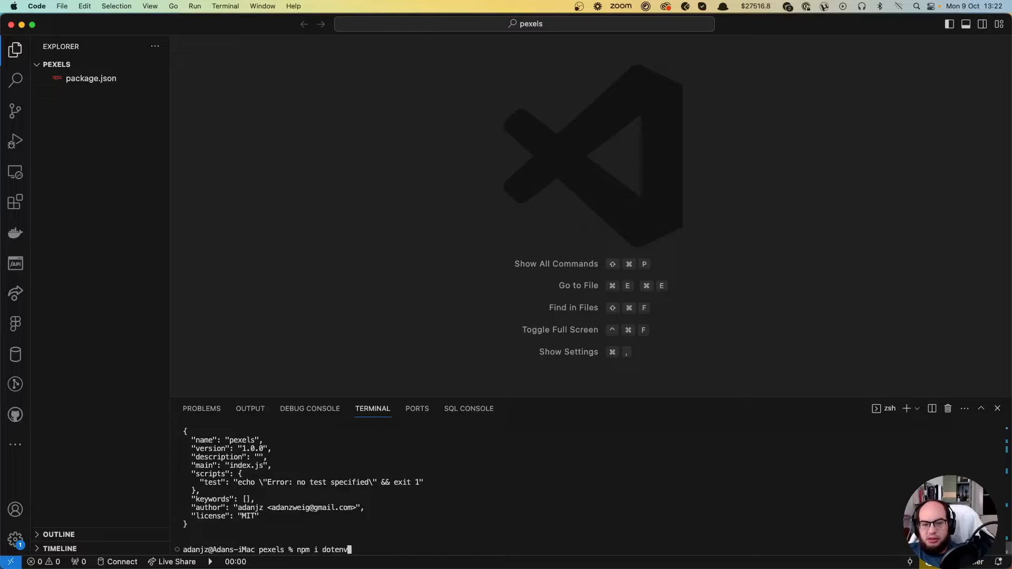
{"action": "key", "text": "Return"}
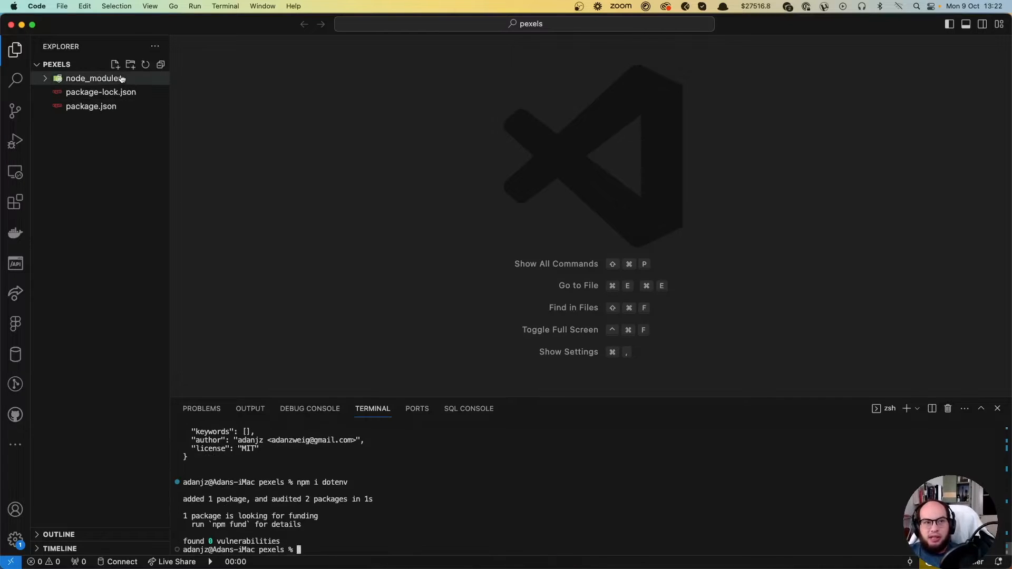
Create empty .env and index.js files and rename the package to adanjz-pexels in package.json.
{"action": "left_click", "coordinate": [115, 63]}
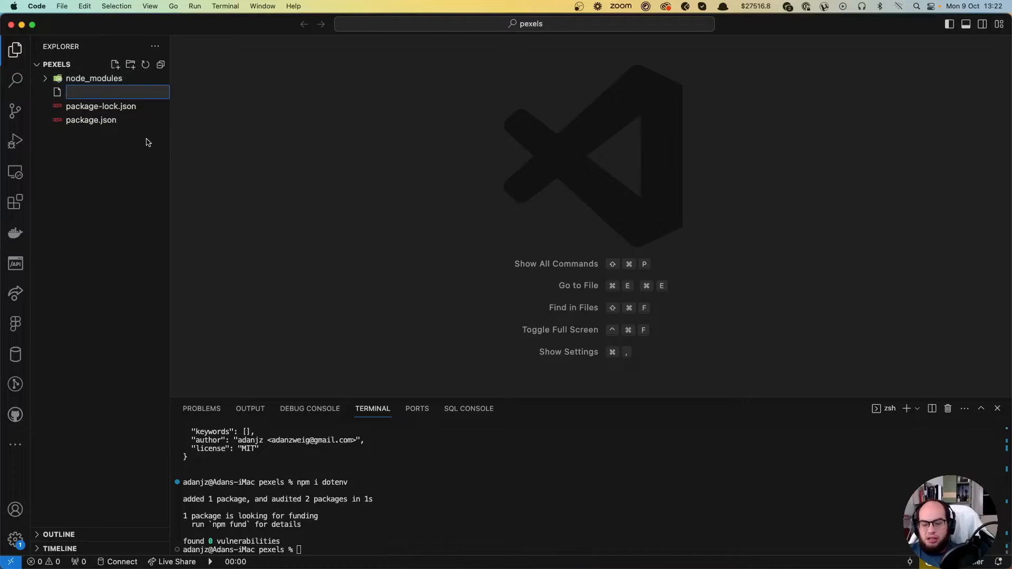
{"action": "type", "text": ".env"}
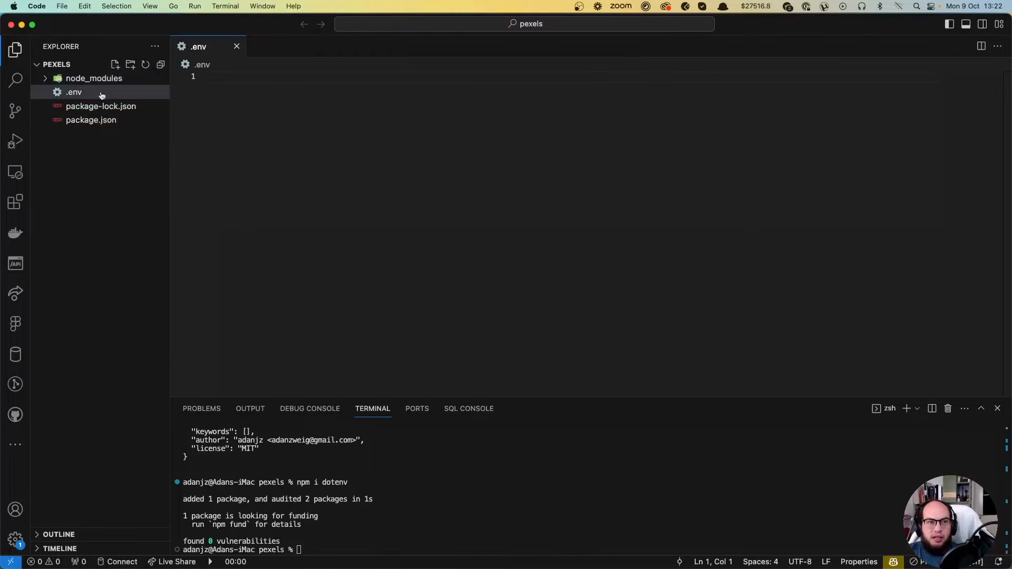
{"action": "left_click", "coordinate": [115, 64]}
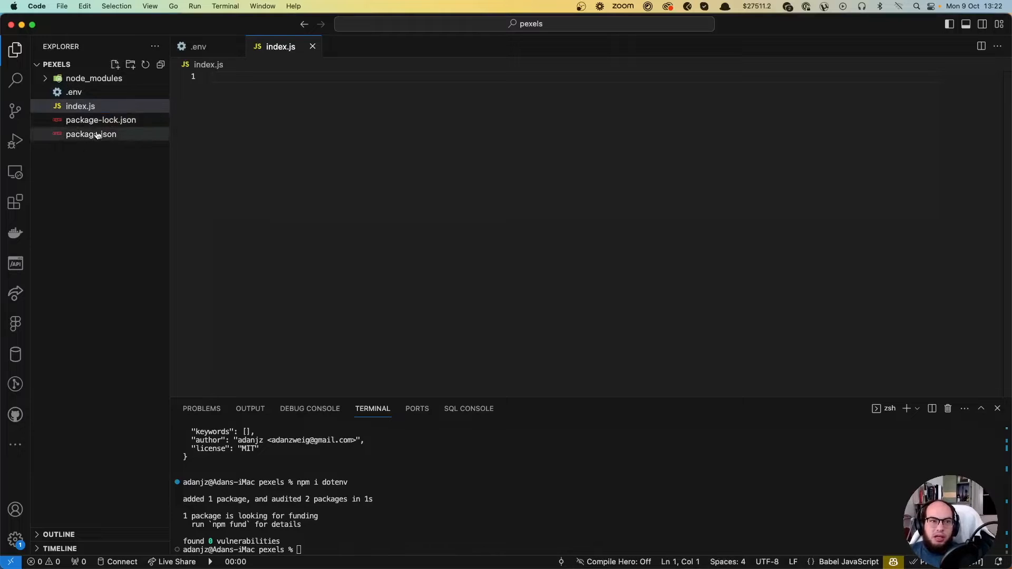
{"action": "left_click", "coordinate": [91, 134]}
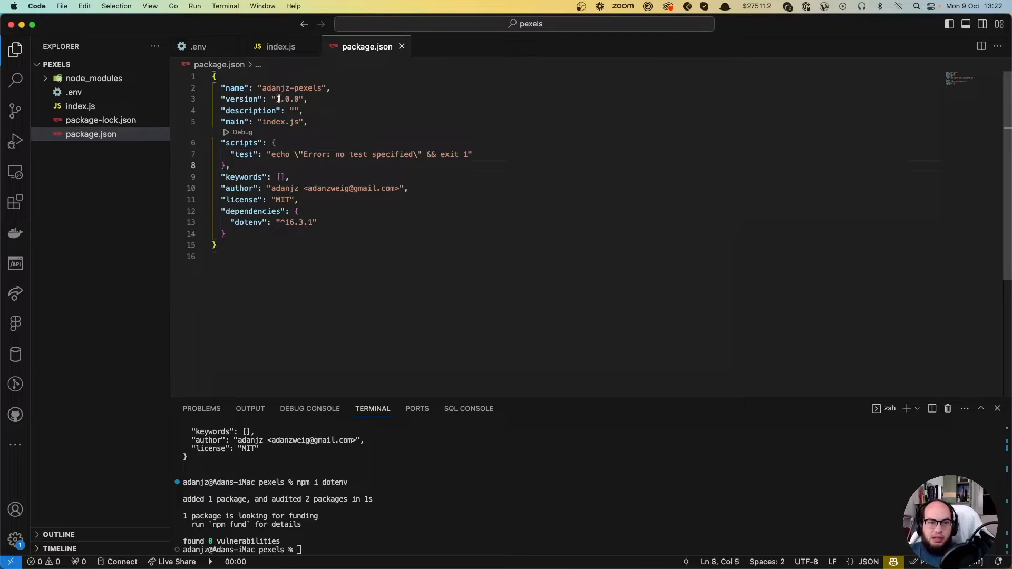
{"action": "mouse_move", "coordinate": [74, 92]}
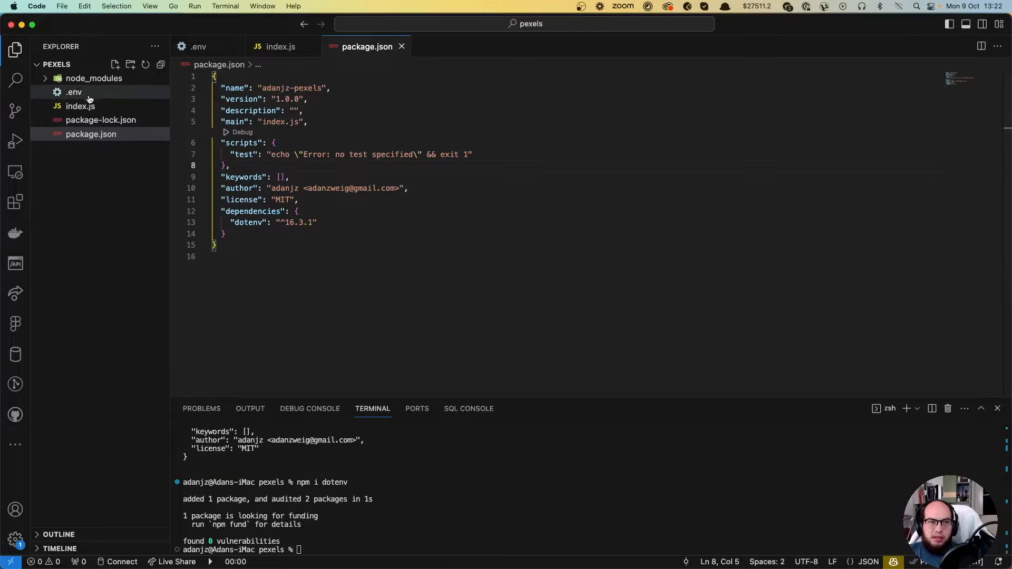
Add a PEXELS_API entry to .env, then return to index.js.
{"action": "left_click", "coordinate": [74, 92]}
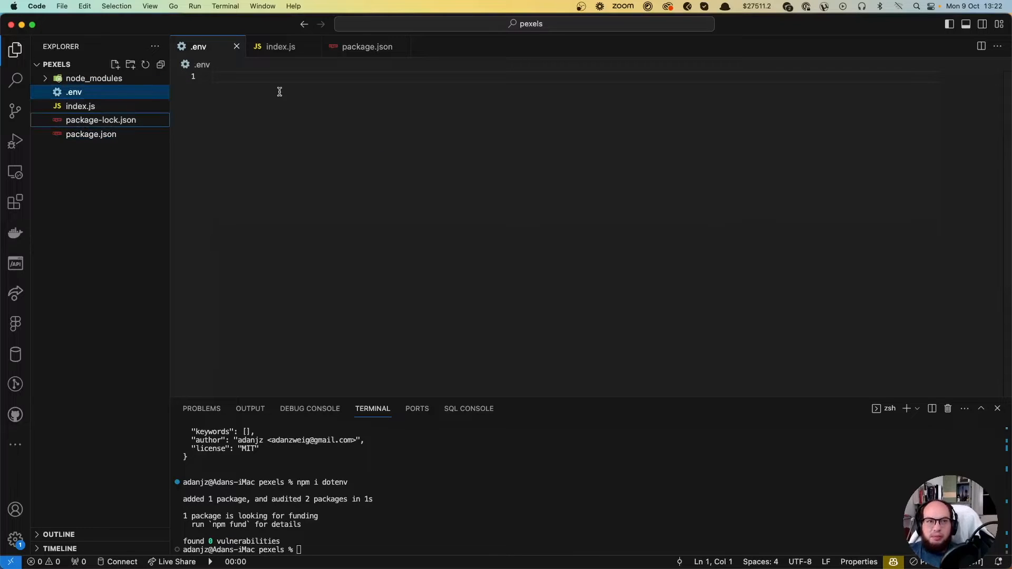
{"action": "type", "text": "PEXELS_"}
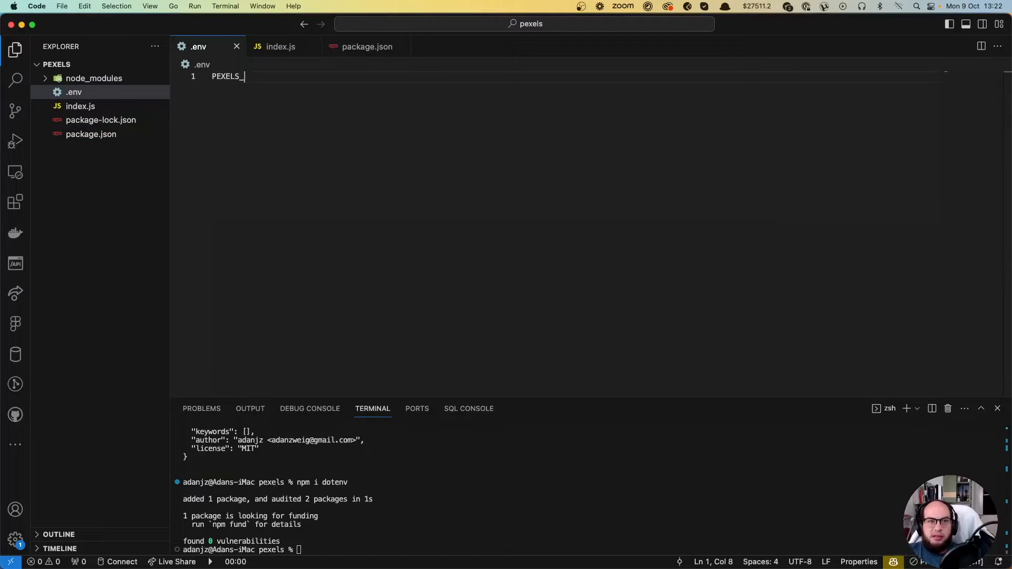
{"action": "type", "text": "API"}
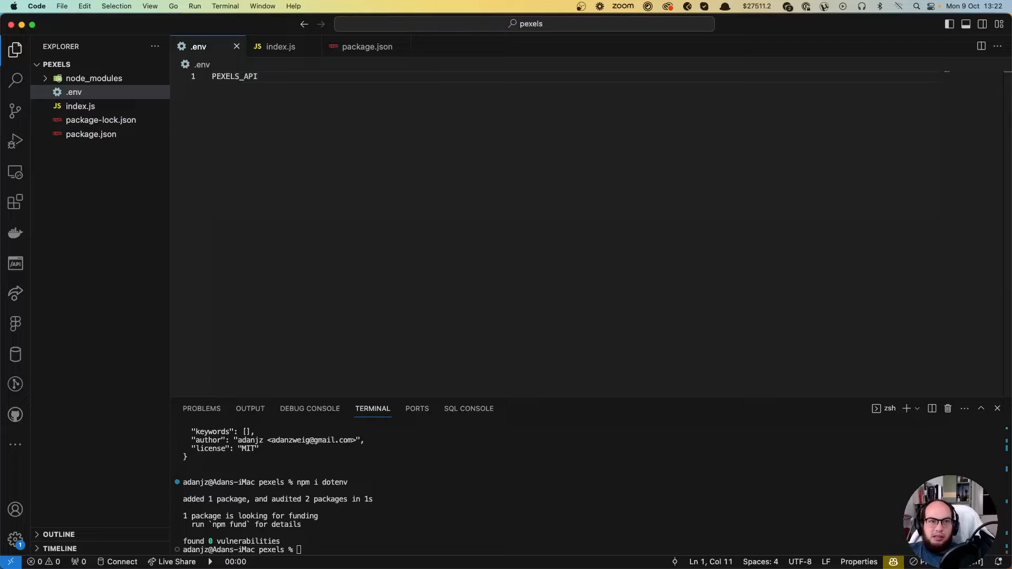
{"action": "left_click", "coordinate": [281, 46]}
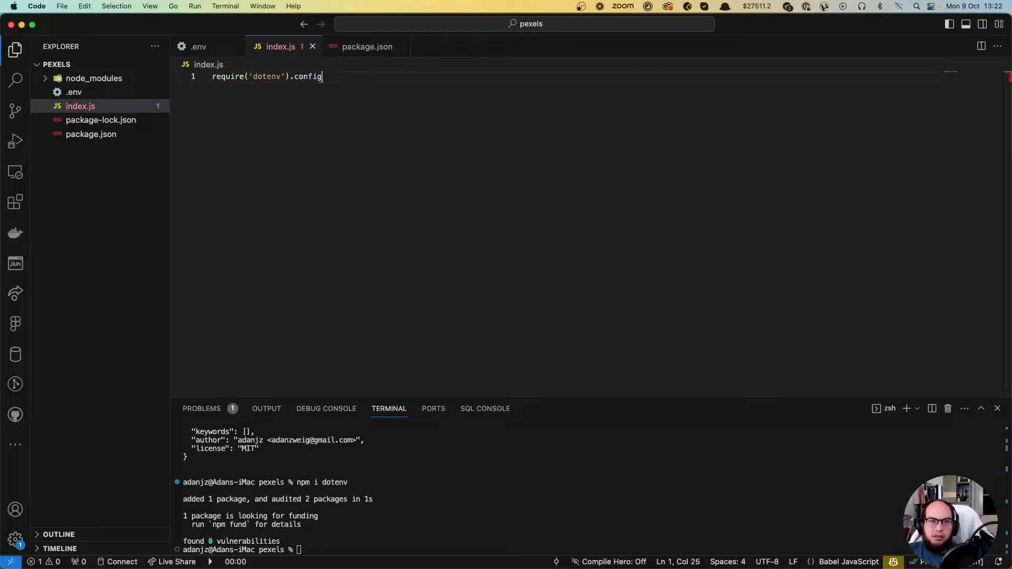
Write async getVideo(topic, apiKey) with a try/catch that logs errors via console.error.
{"action": "type", "text": "();"}
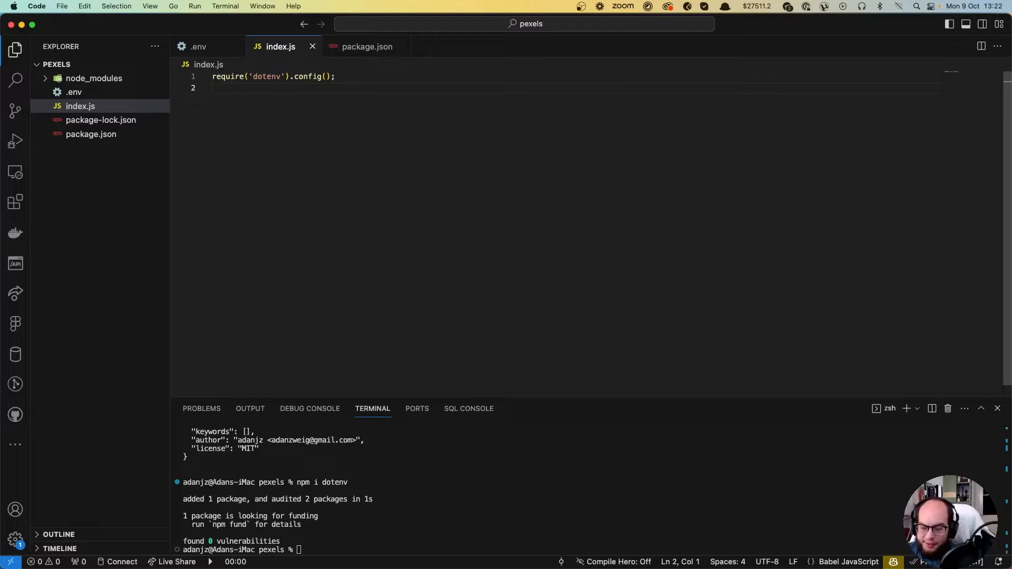
{"action": "type", "text": "async function"}
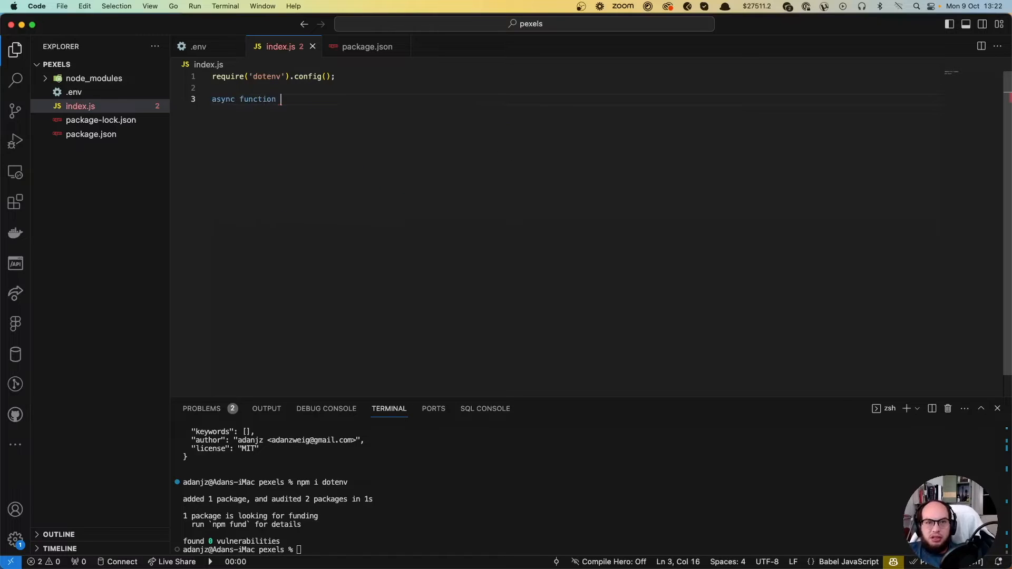
{"action": "type", "text": "getVideo"}
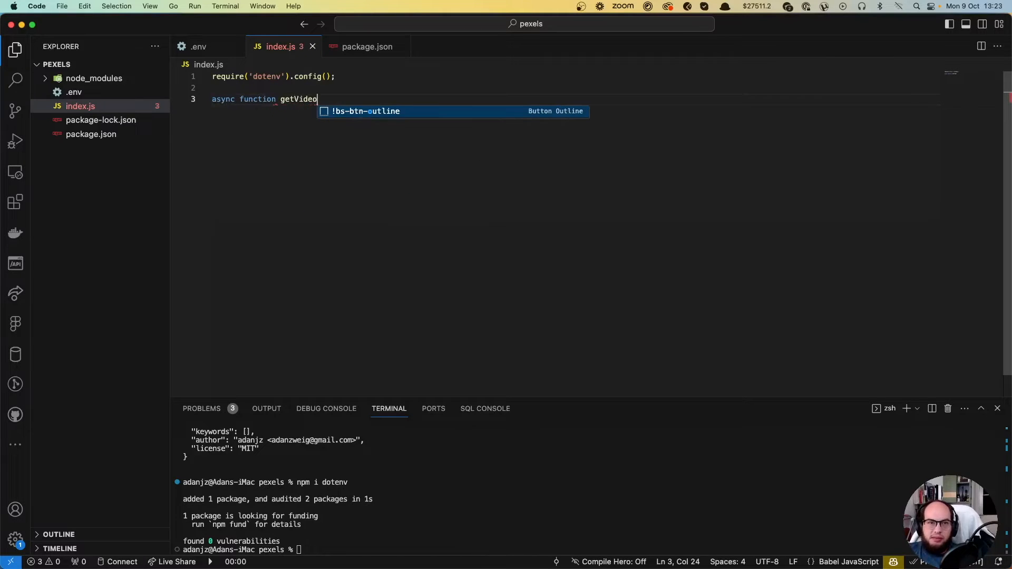
{"action": "type", "text": "(topic,apiKey){"}
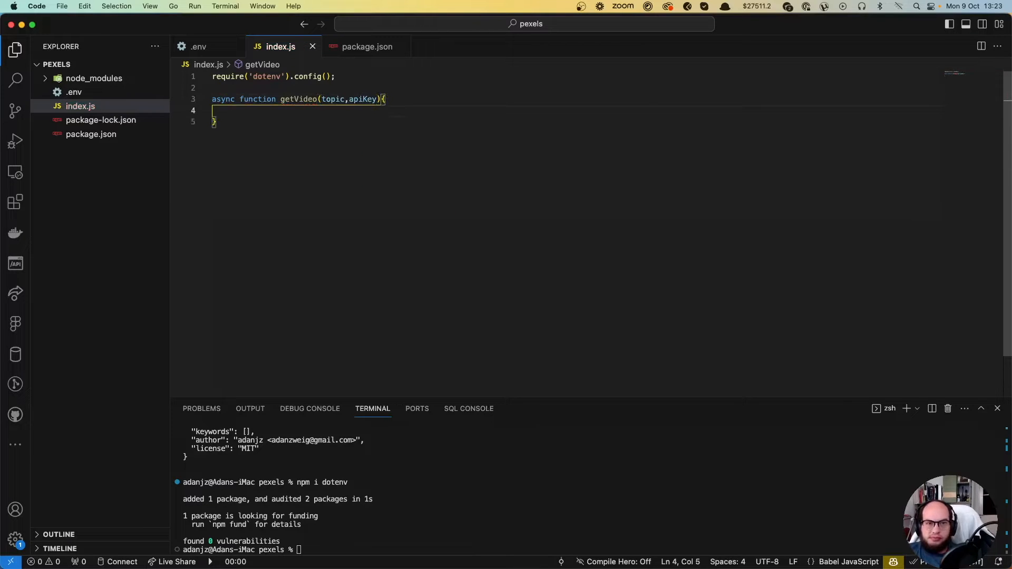
{"action": "type", "text": "try{"}
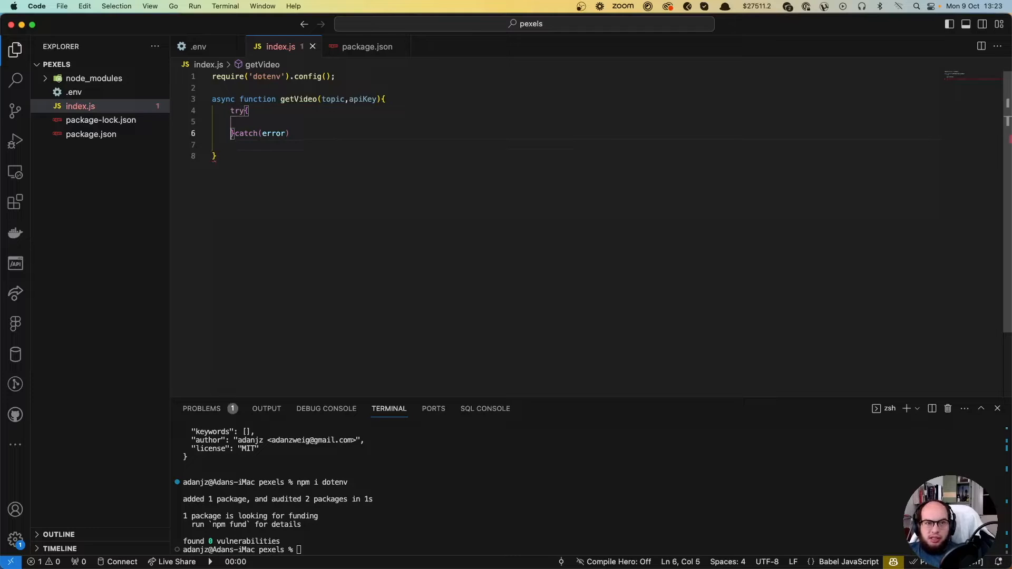
{"action": "type", "text": "console.error('Error:',error);"}
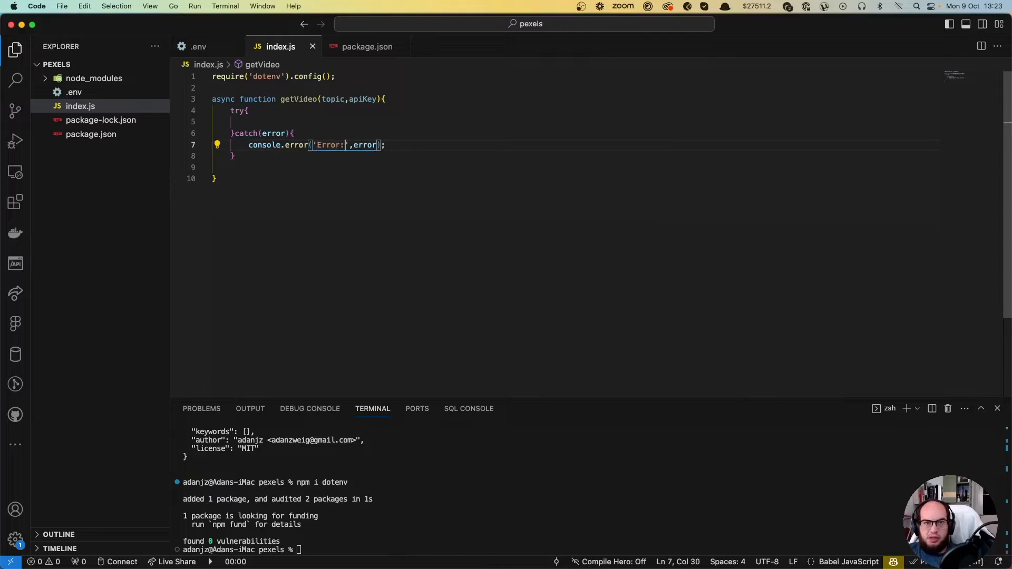
{"action": "type", "text": "const"}
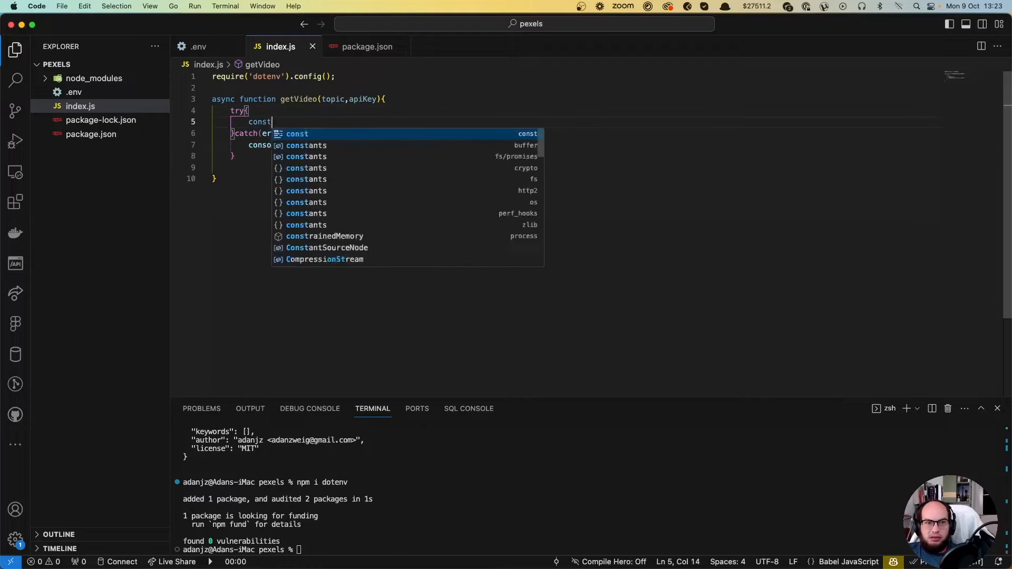
{"action": "type", "text": "requrest ="}
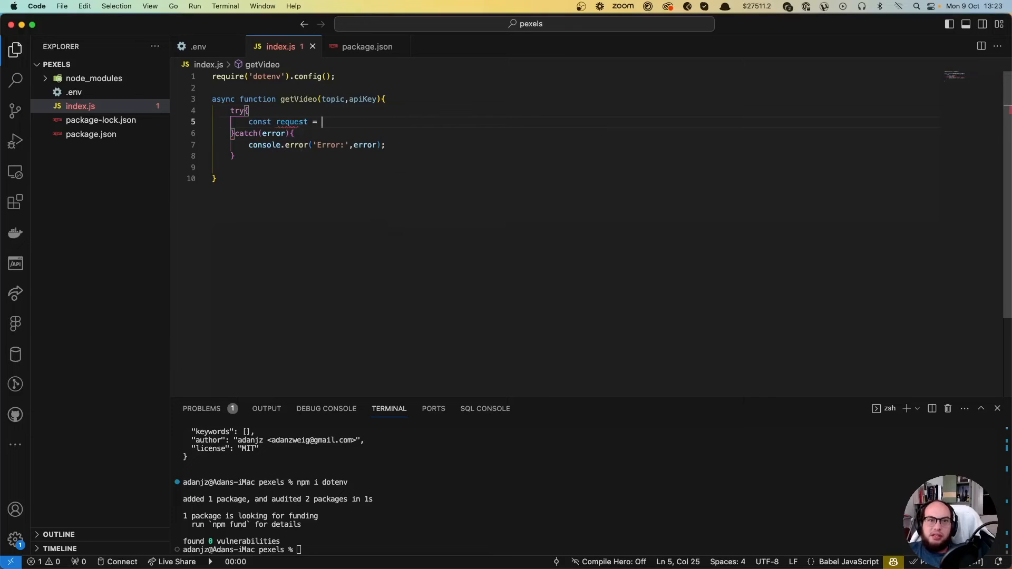
Fetch api.pexels.com/v1/videos with the topic query and per_page=1.
{"action": "type", "text": "fetch('"}
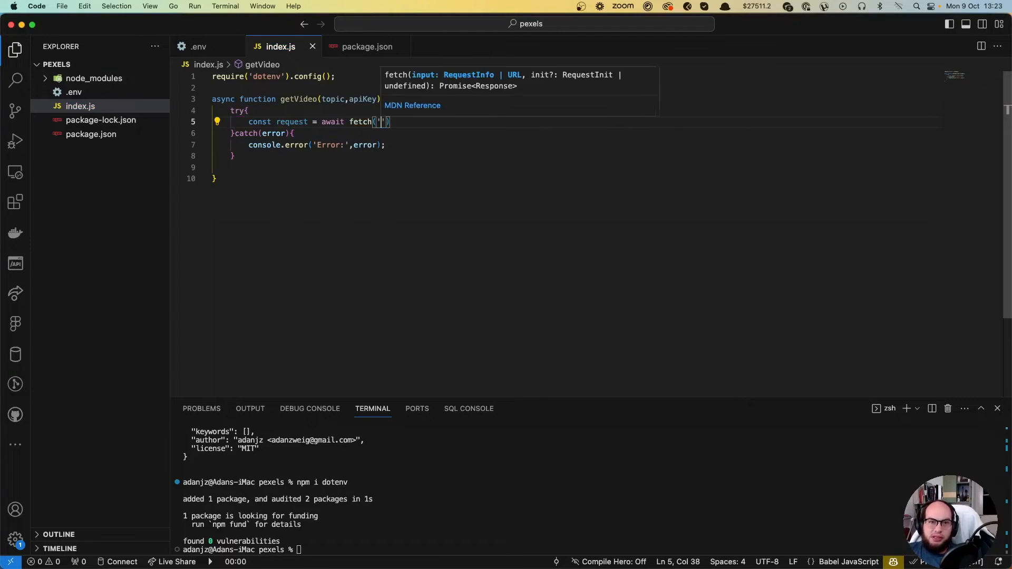
{"action": "type", "text": "https:"}
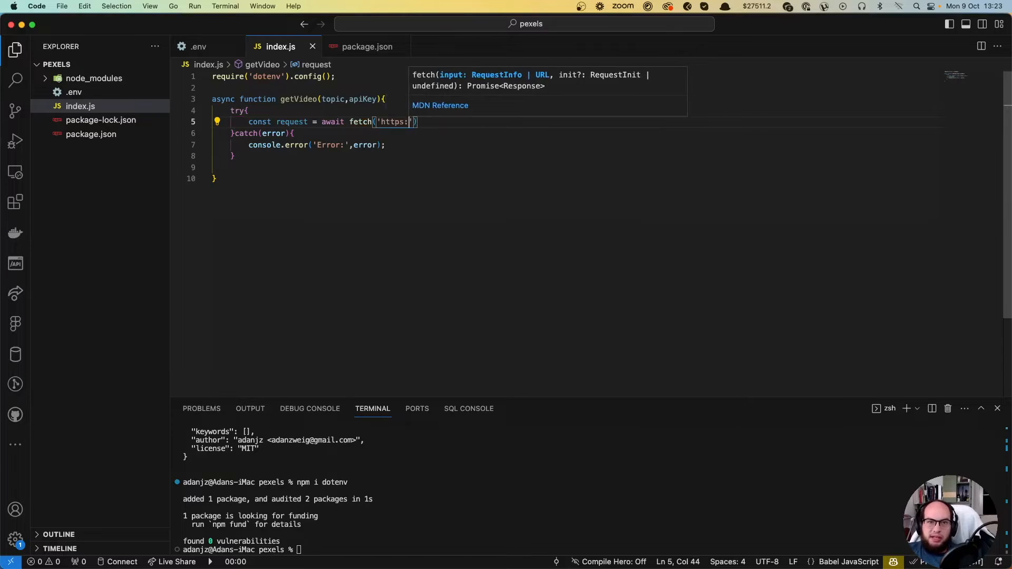
{"action": "type", "text": "//api.poexels.com/"}
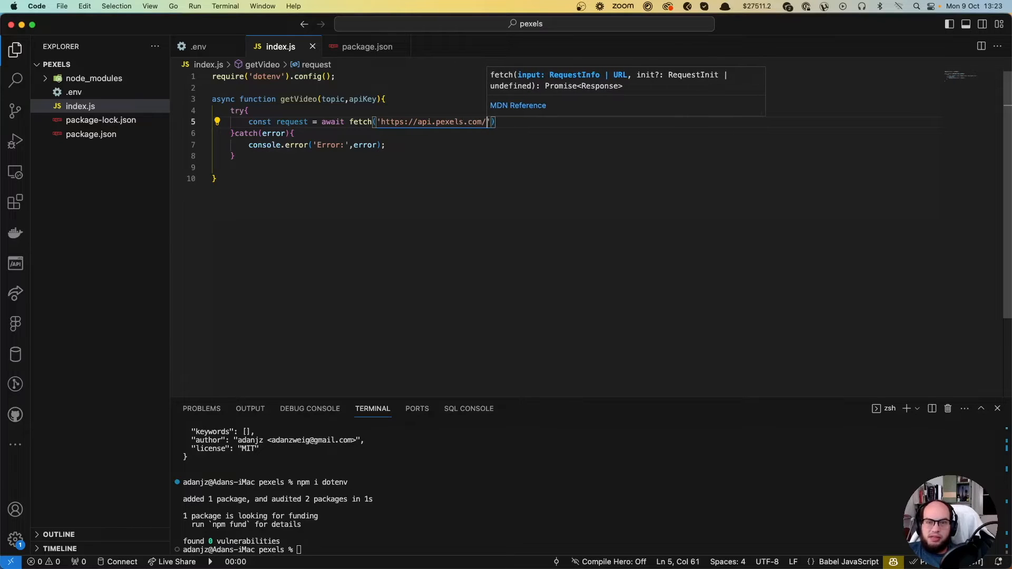
{"action": "type", "text": "v1/"}
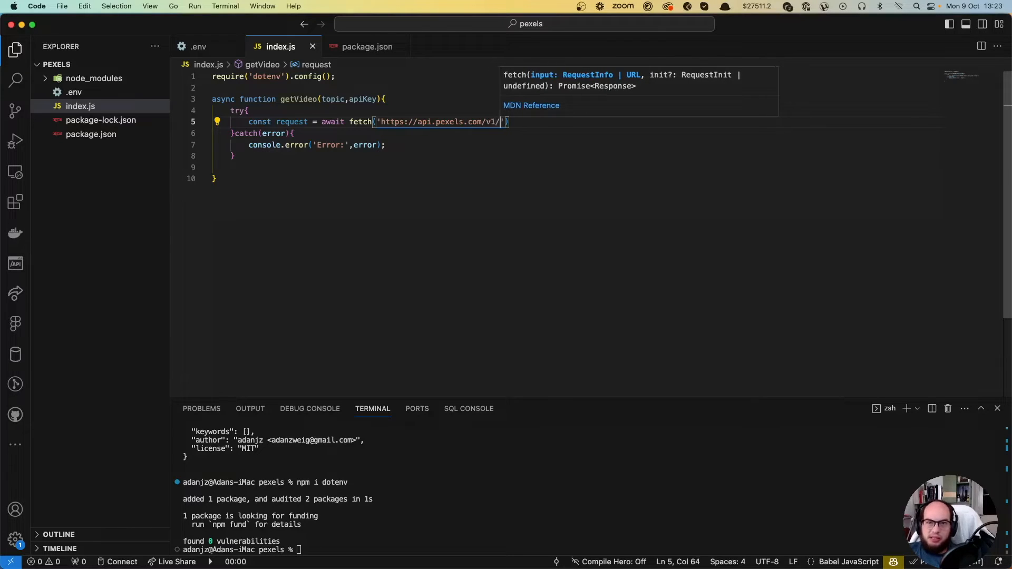
{"action": "type", "text": "videos?"}
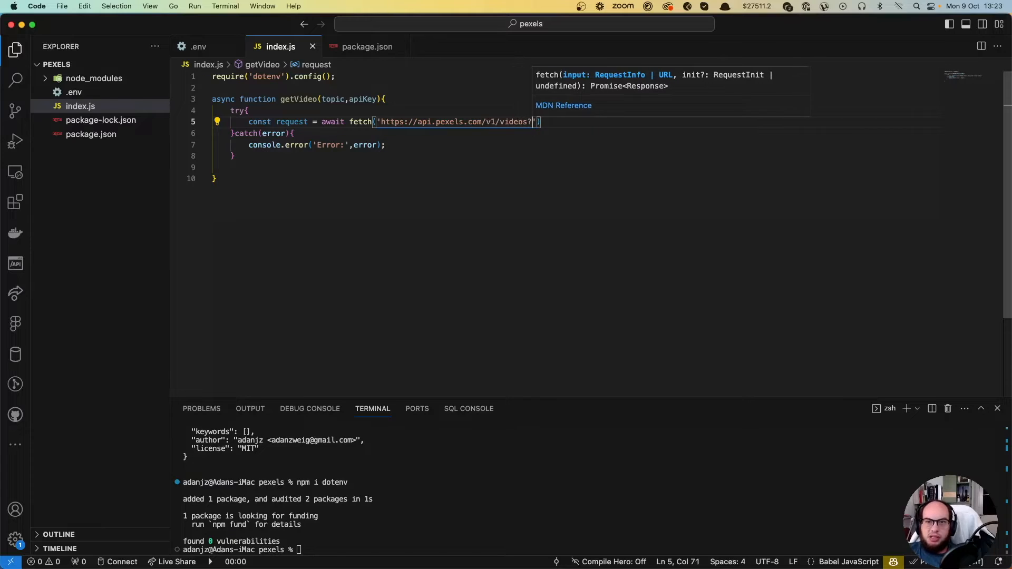
{"action": "mouse_move", "coordinate": [174, 188]}
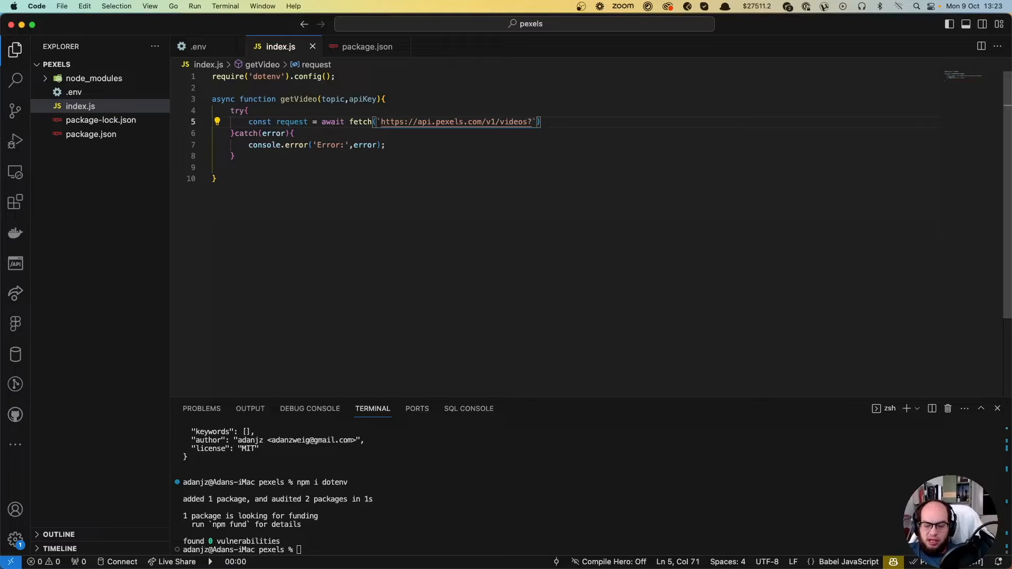
{"action": "type", "text": "query${topic"}
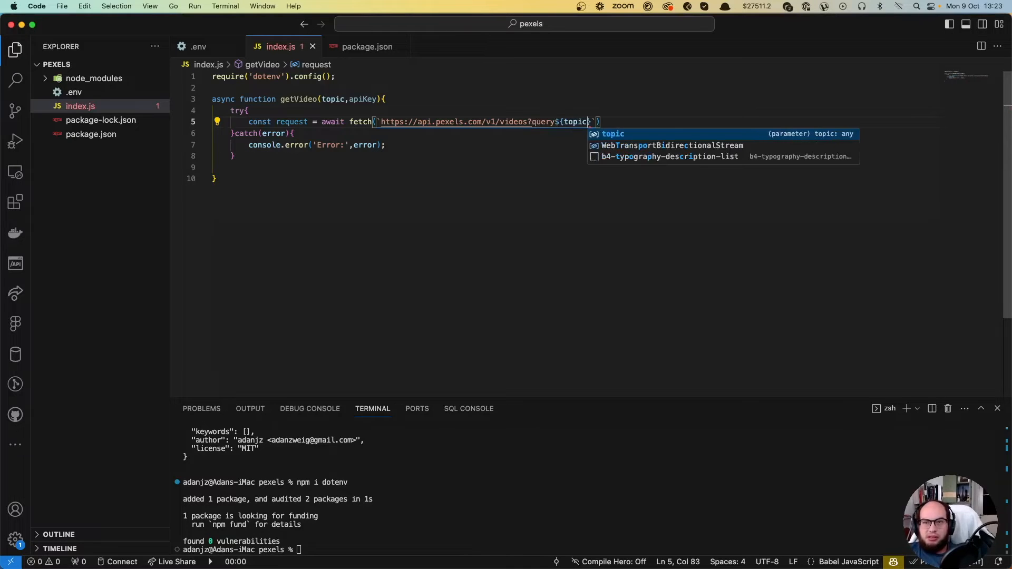
{"action": "type", "text": "&"}
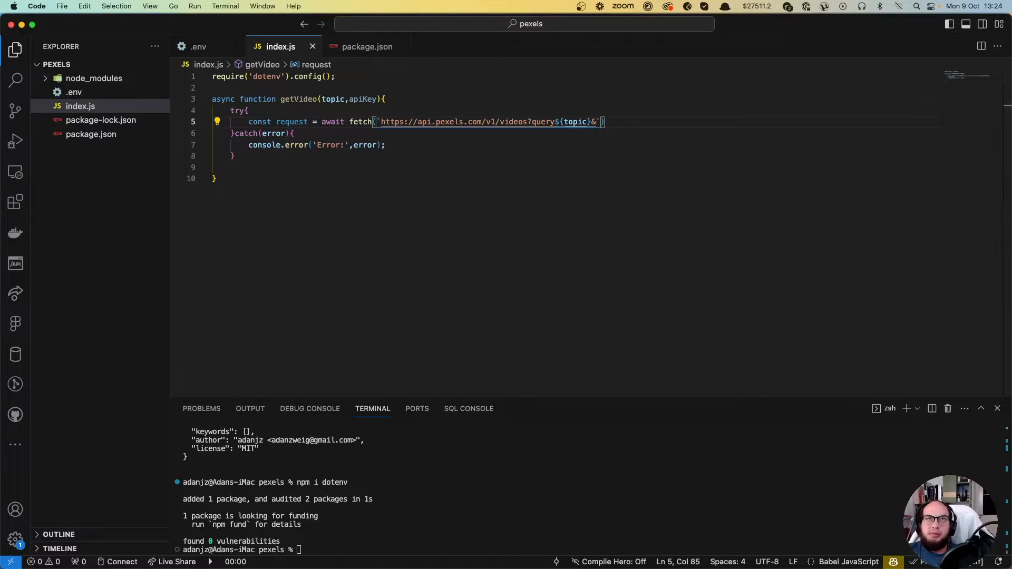
{"action": "type", "text": "per"}
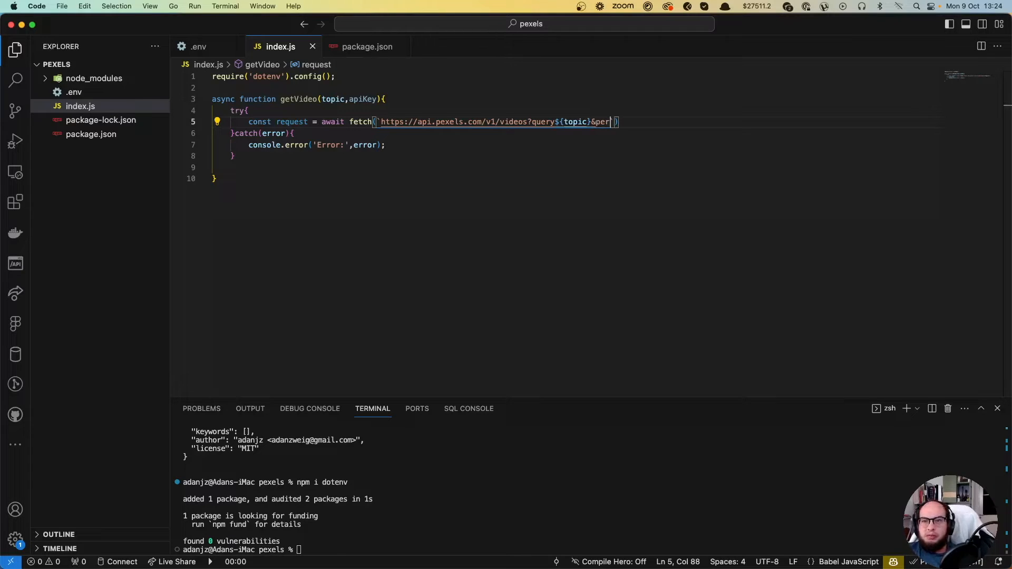
{"action": "type", "text": "_page=1`"}
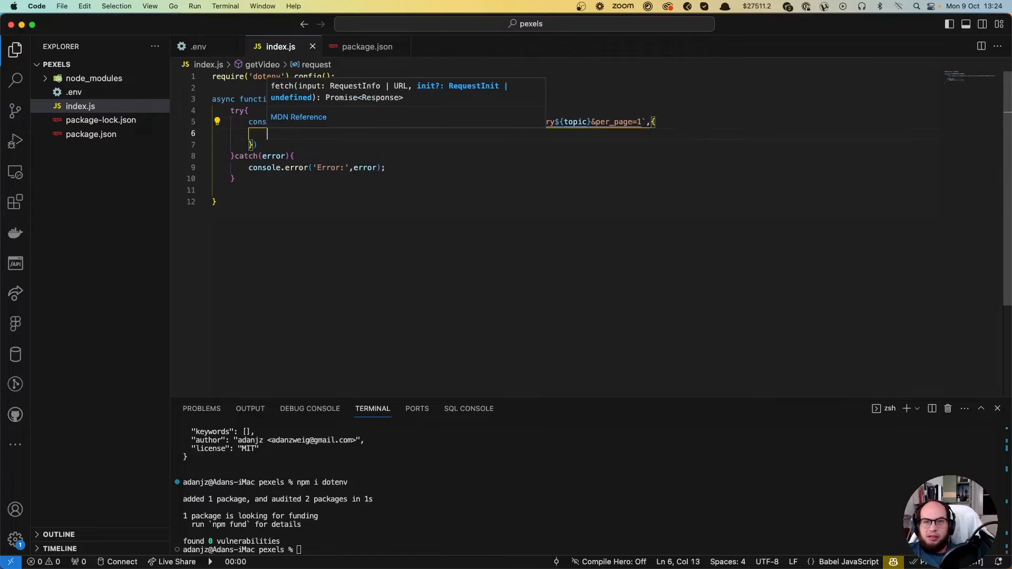
Add an Authorization: apiKey header, await request.json(), and log the response.
{"action": "type", "text": "headers:"}
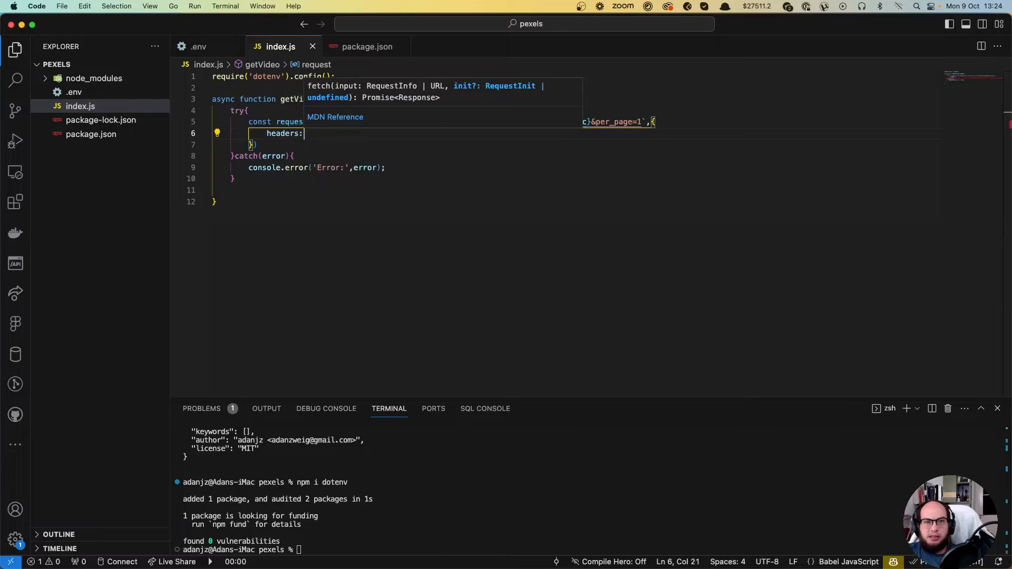
{"action": "type", "text": "Ay"}
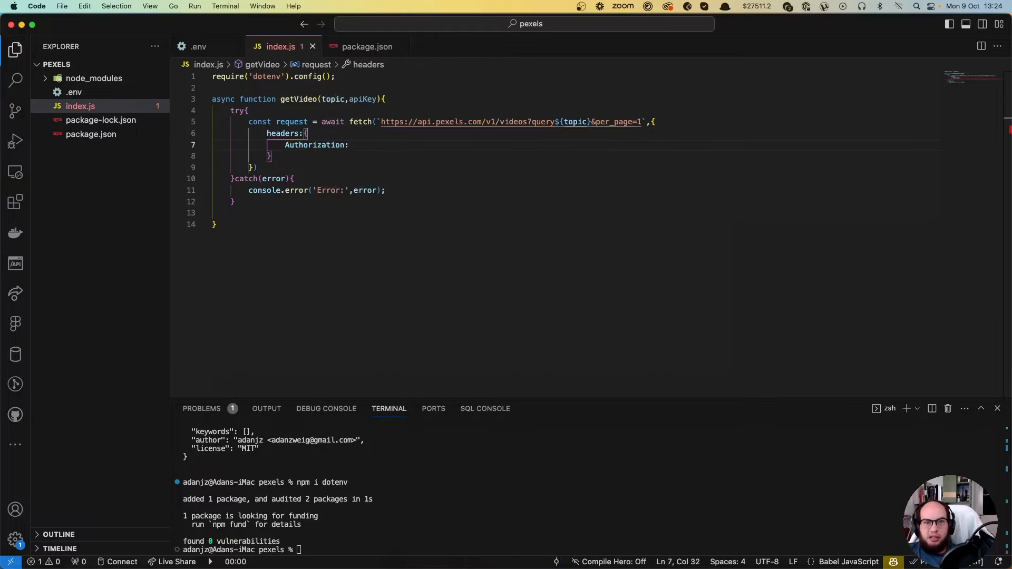
{"action": "type", "text": "apiKey"}
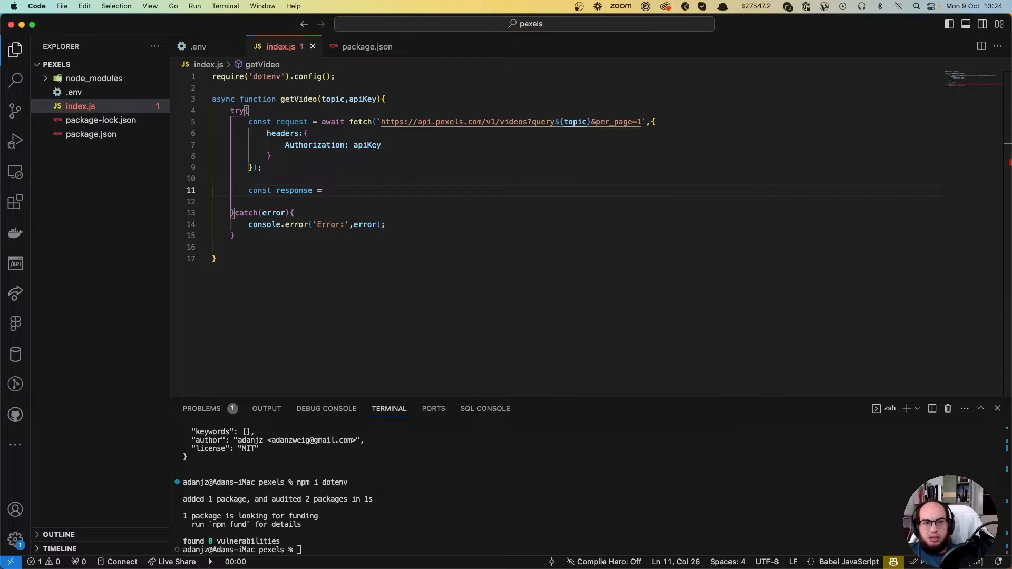
{"action": "type", "text": "await request.json();"}
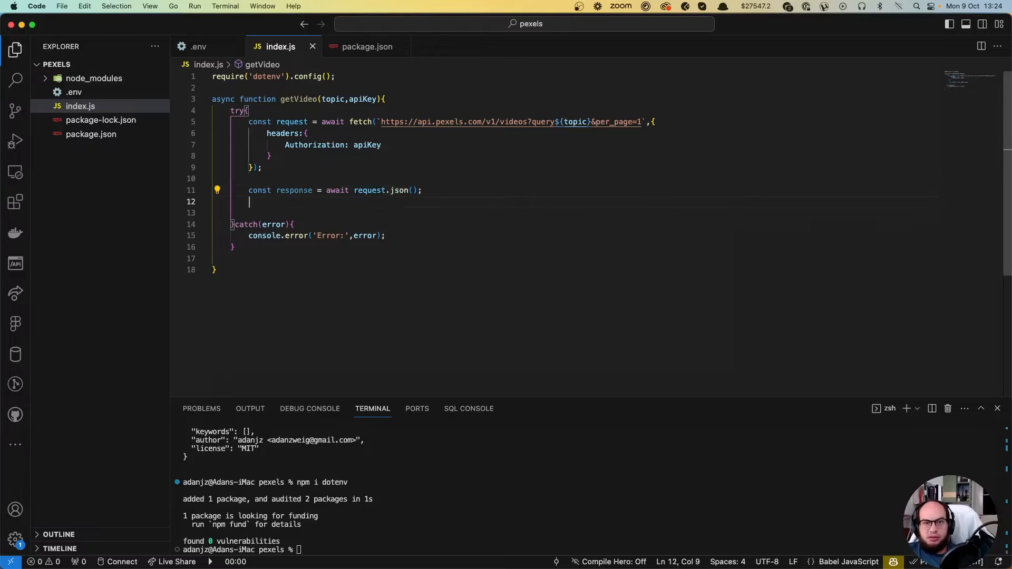
{"action": "type", "text": "conso"}
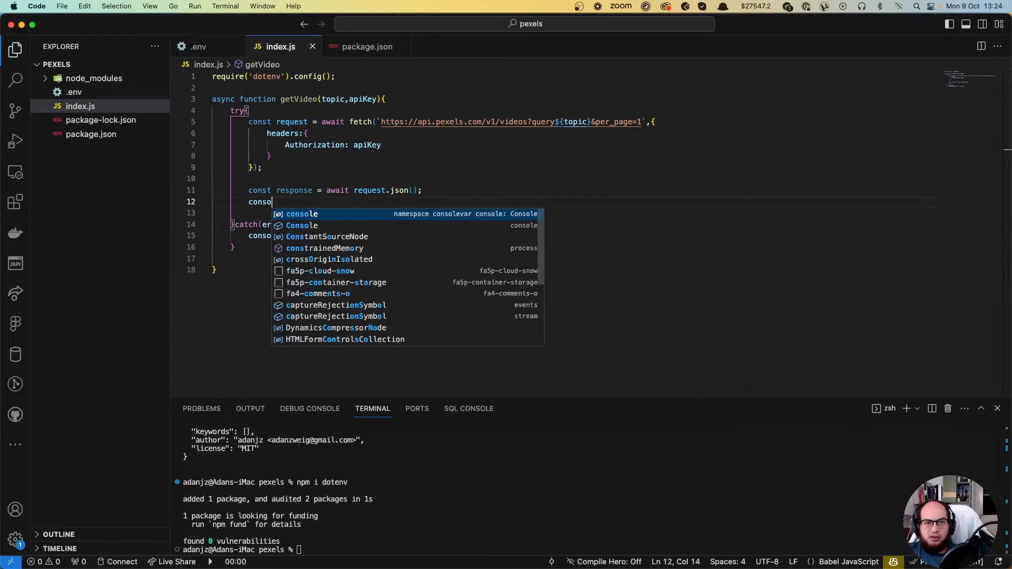
{"action": "type", "text": ".log(response);"}
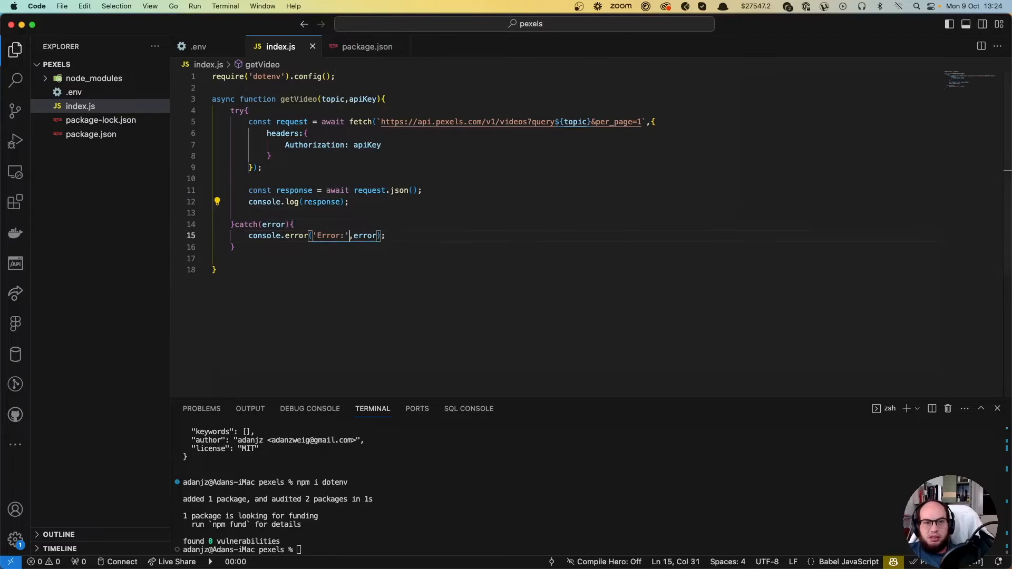
{"action": "left_click", "coordinate": [258, 258]}
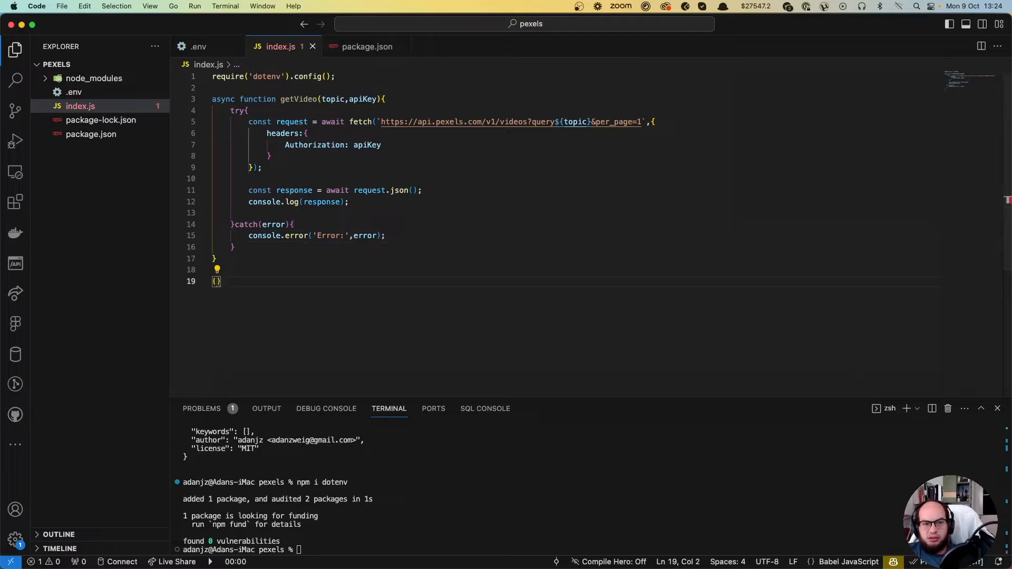
Add an async IIFE calling getVideo('Nature', process.env.PEXELS_API) below the function.
{"action": "type", "text": "(async"}
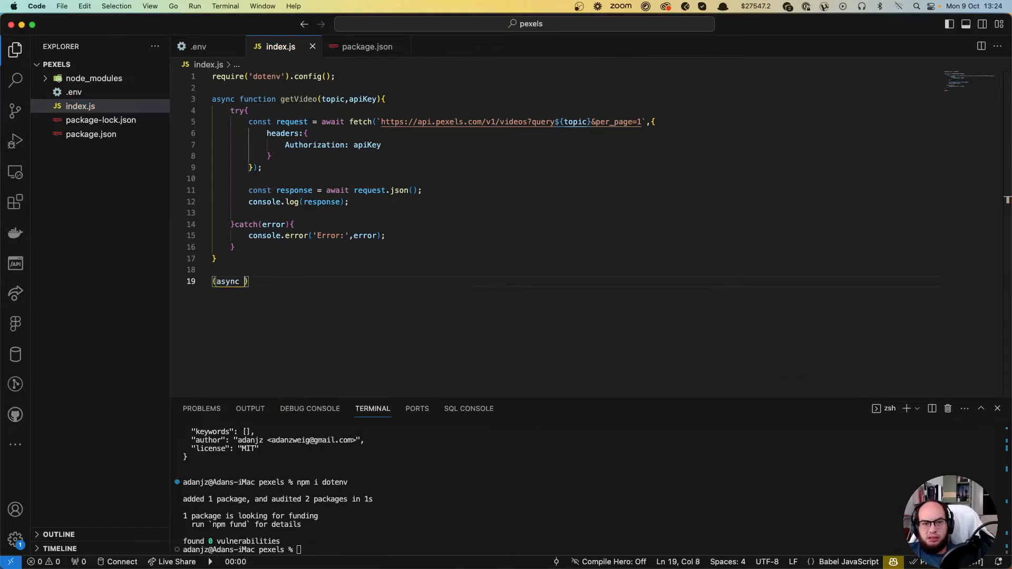
{"action": "type", "text": "()=>{}"}
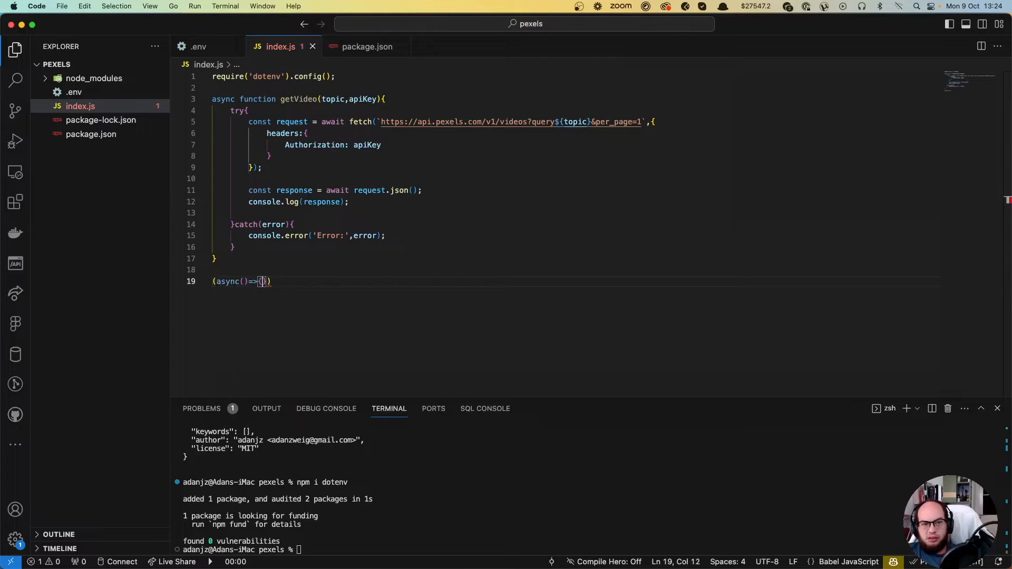
{"action": "key", "text": "Return"}
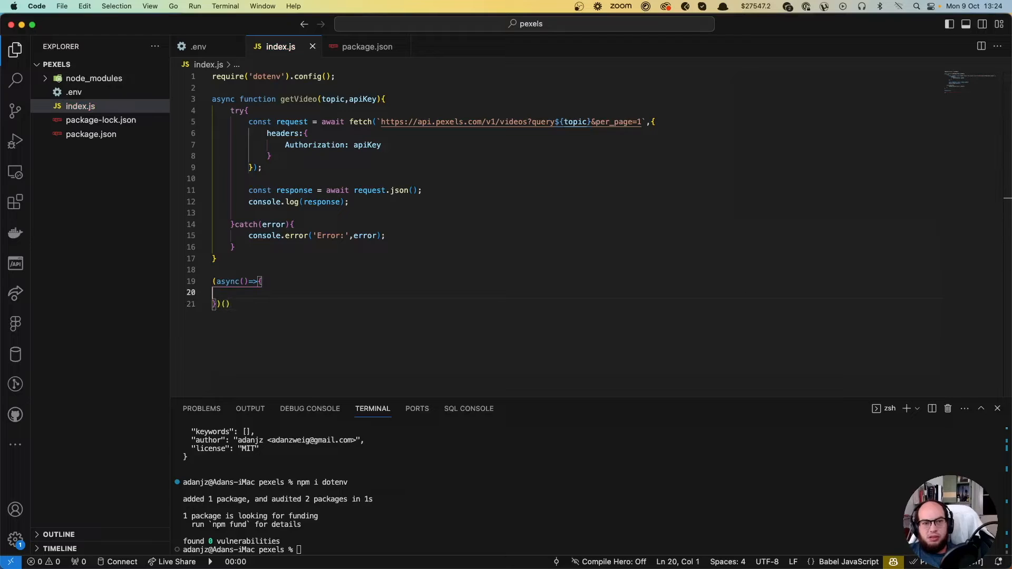
{"action": "type", "text": "getVideo()"}
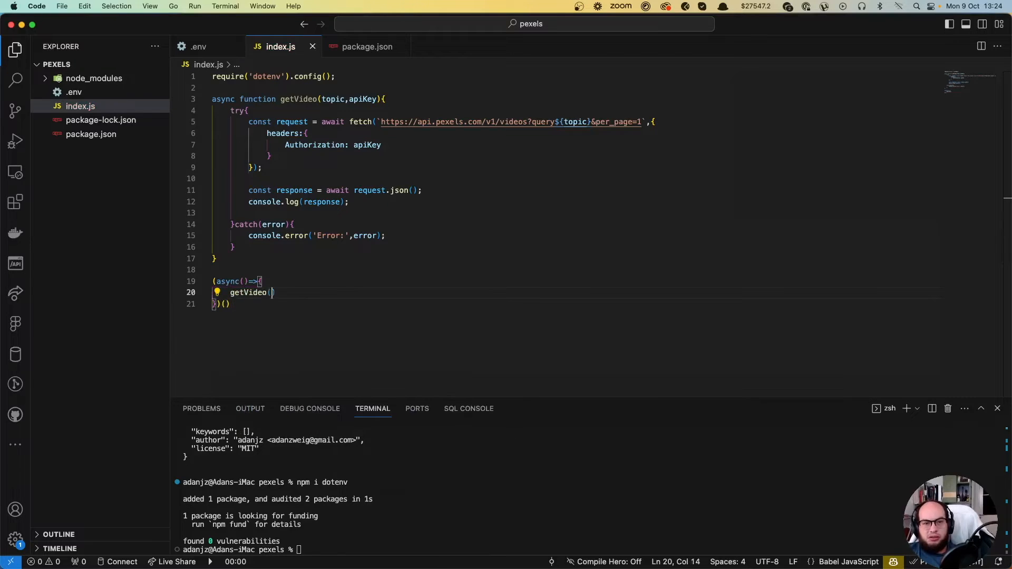
{"action": "type", "text": "'"}
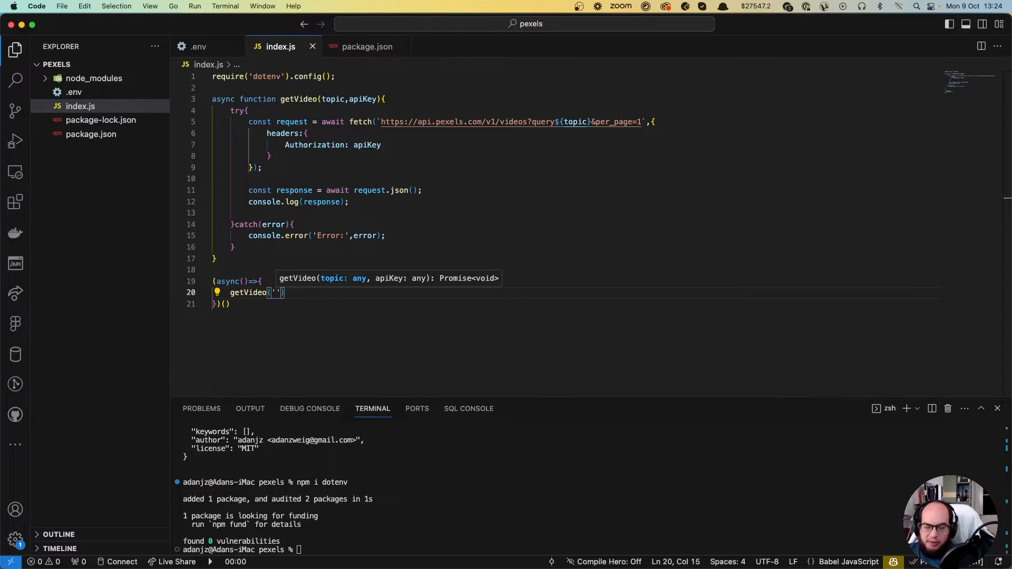
{"action": "type", "text": "Nature"}
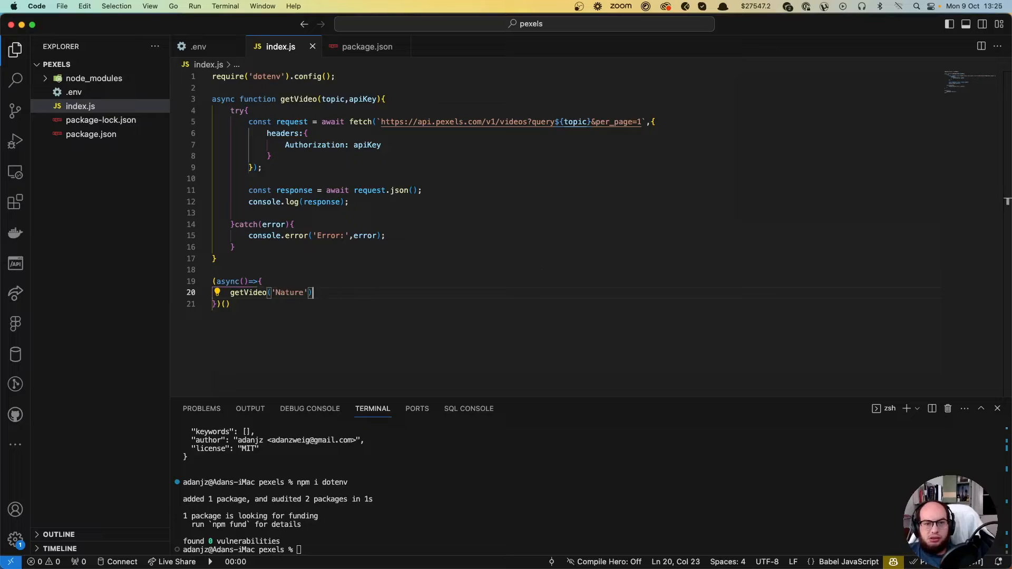
{"action": "type", "text": ",process."}
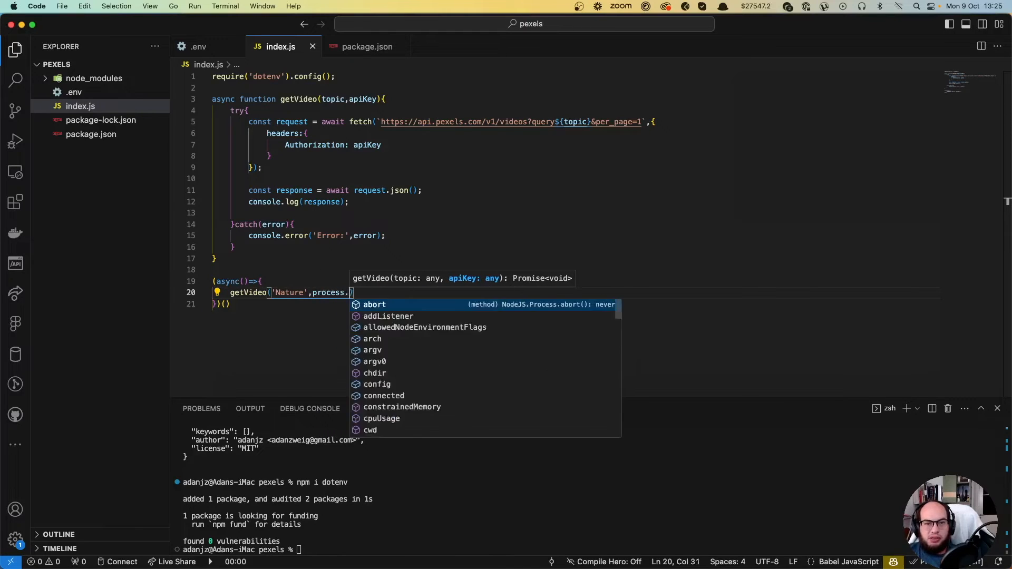
{"action": "type", "text": "env."}
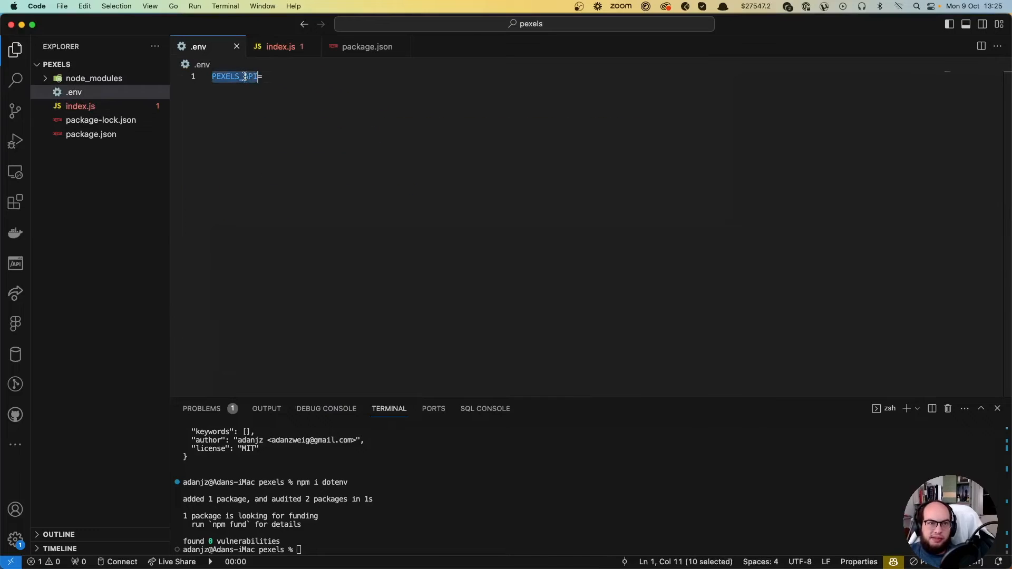
{"action": "left_click", "coordinate": [280, 46]}
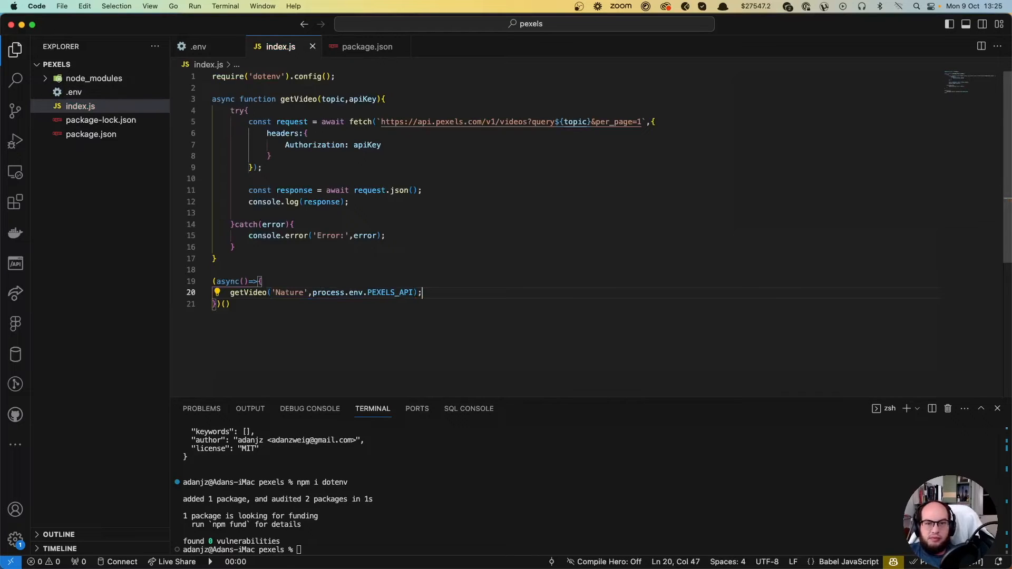
{"action": "mouse_move", "coordinate": [496, 315]}
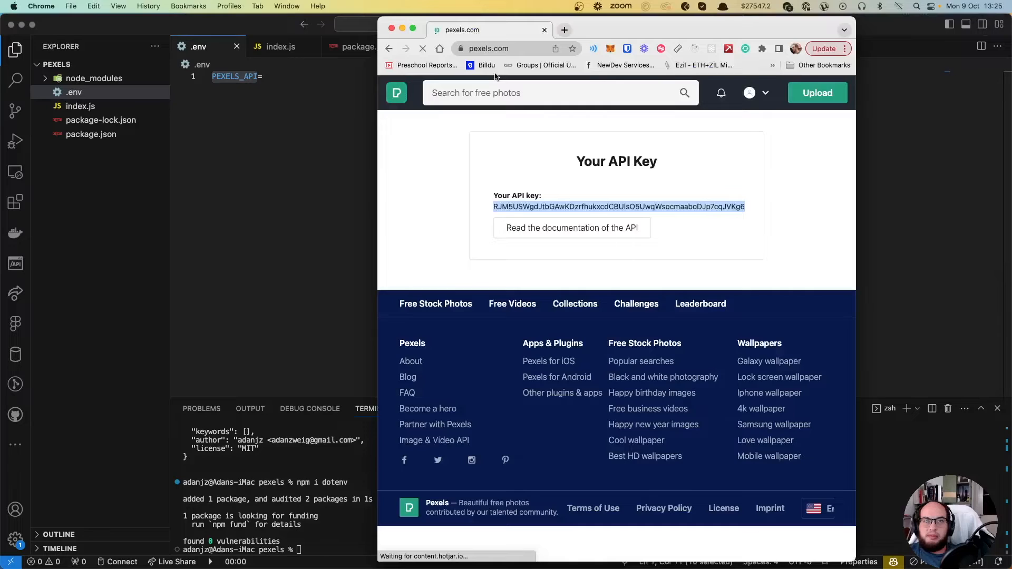
Open the Pexels Image & Video API page and select your API key.
{"action": "left_click", "coordinate": [396, 92]}
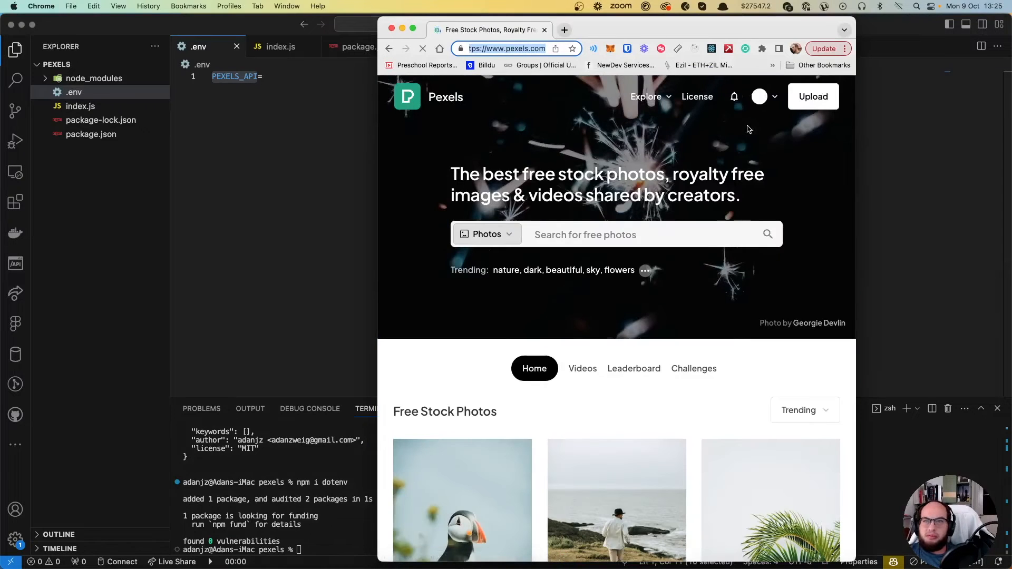
{"action": "left_click", "coordinate": [759, 96]}
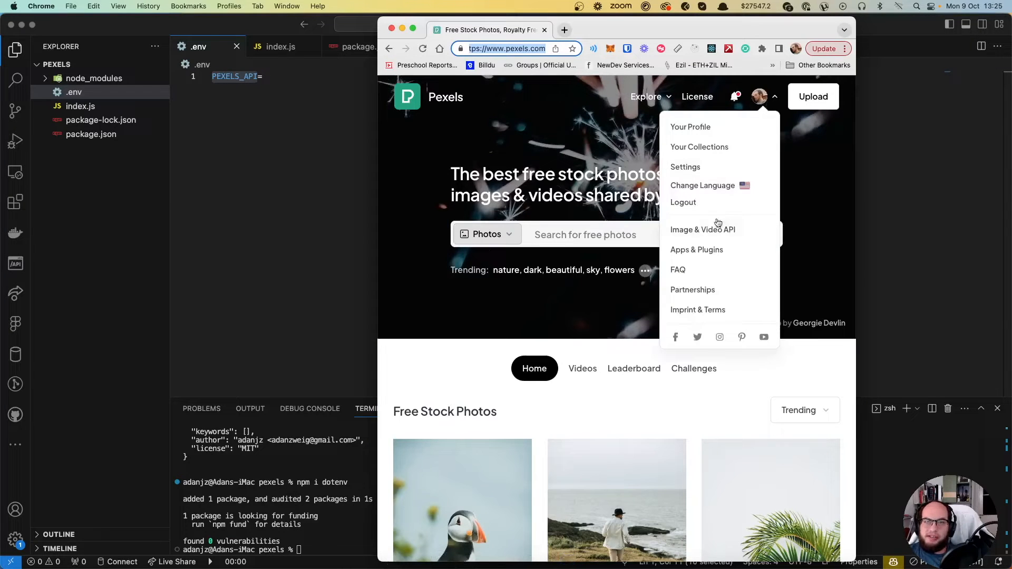
{"action": "left_click", "coordinate": [702, 229]}
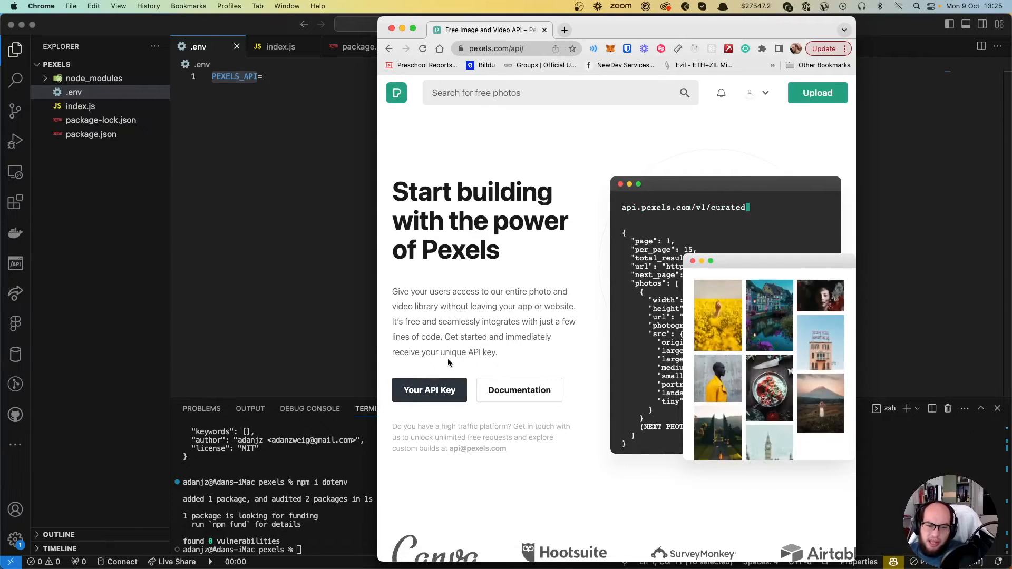
{"action": "left_click", "coordinate": [428, 390]}
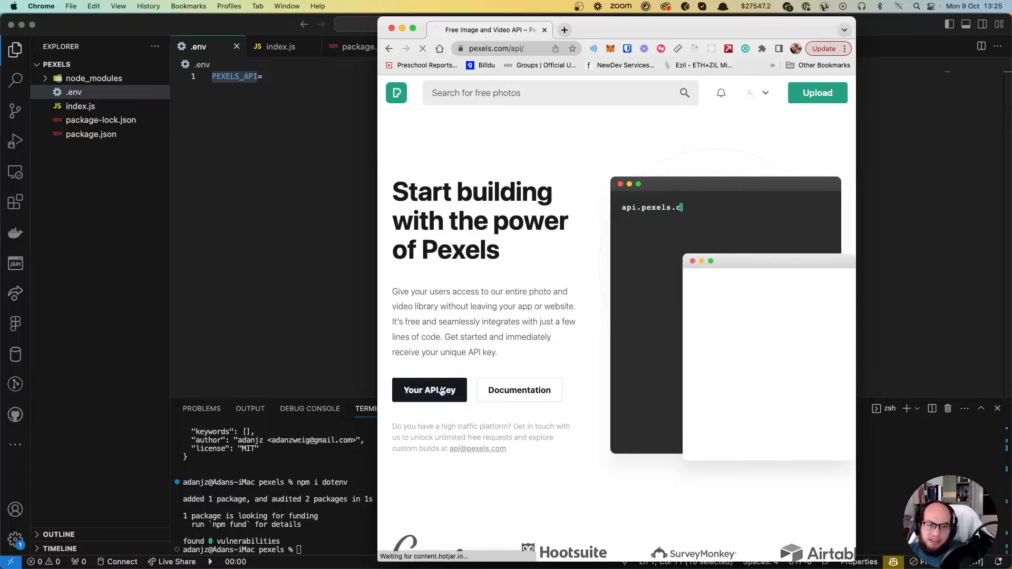
{"action": "left_click", "coordinate": [428, 390]}
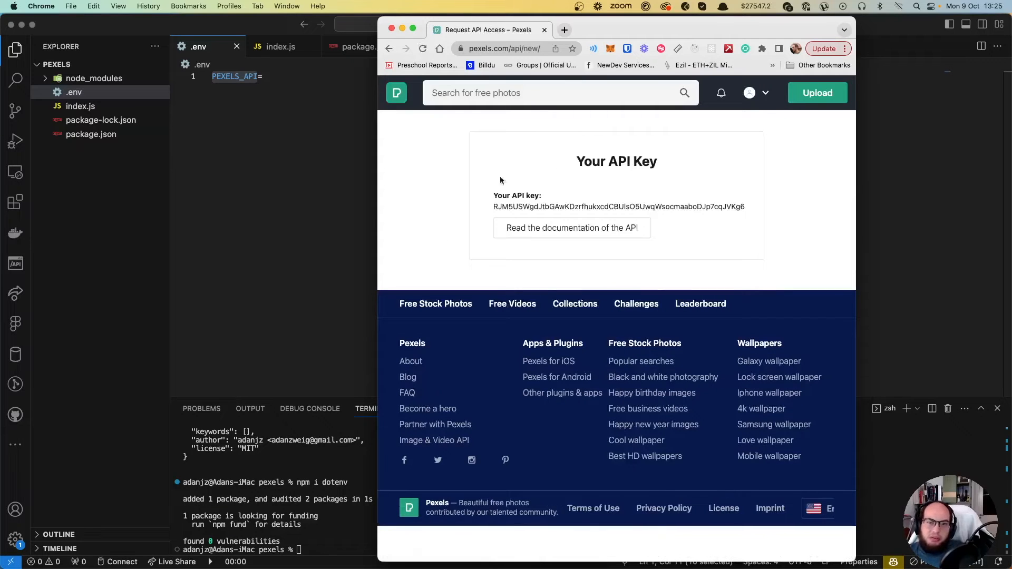
{"action": "triple_click", "coordinate": [618, 207]}
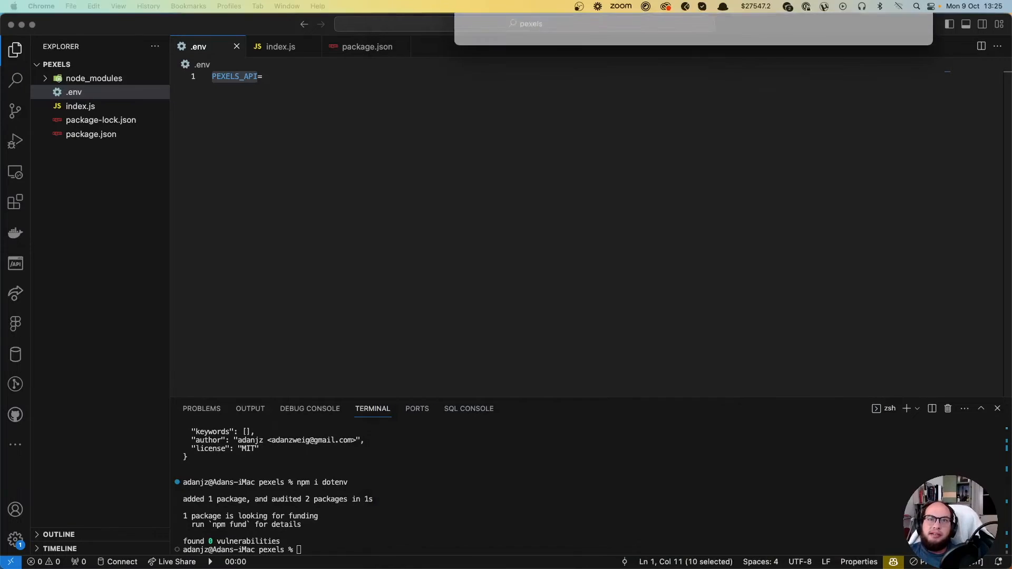
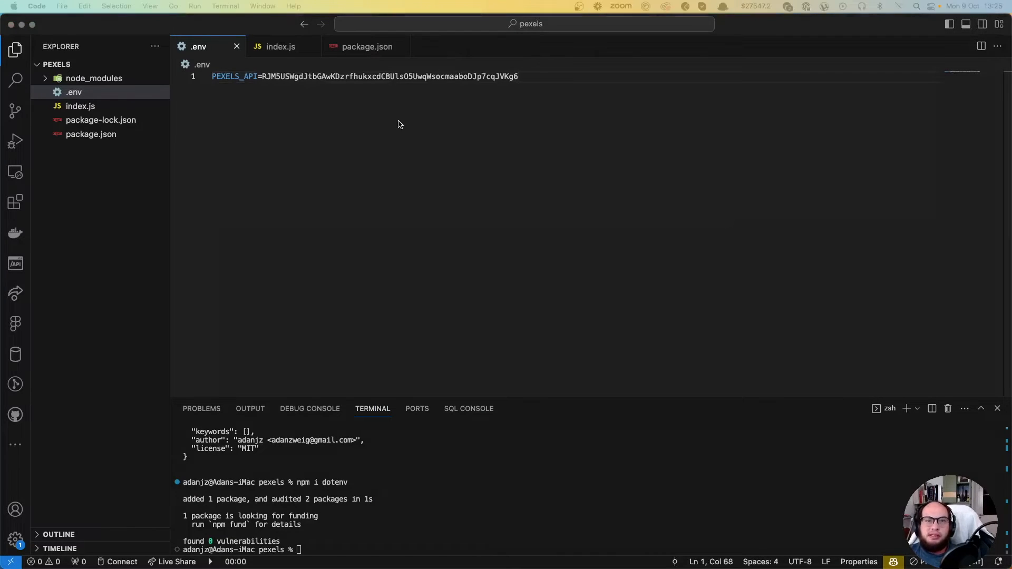
Paste the API key after PEXELS_API in .env and run node index.js, getting an invalid-JSON error.
{"action": "left_click", "coordinate": [280, 47]}
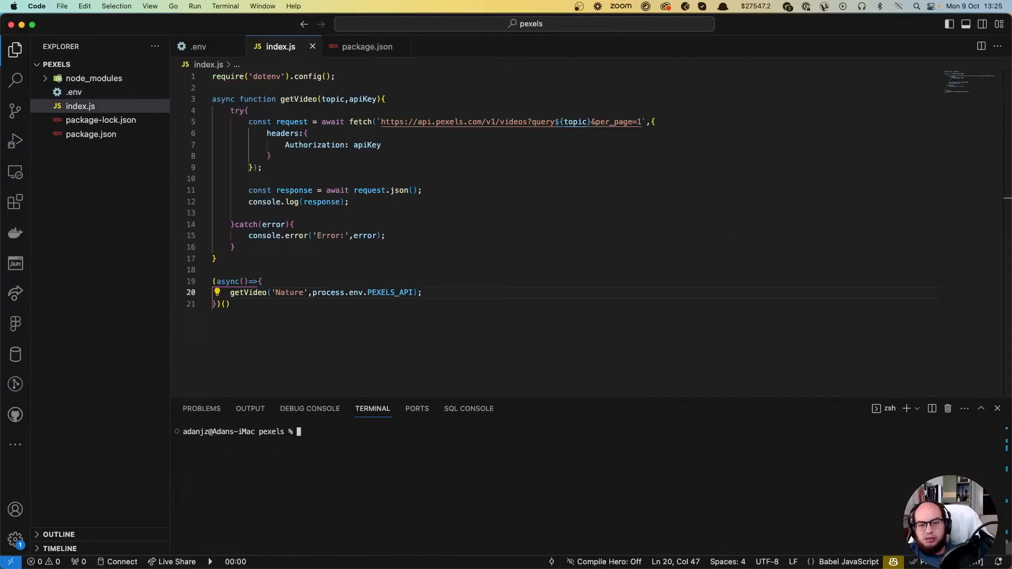
{"action": "type", "text": "console.log("}
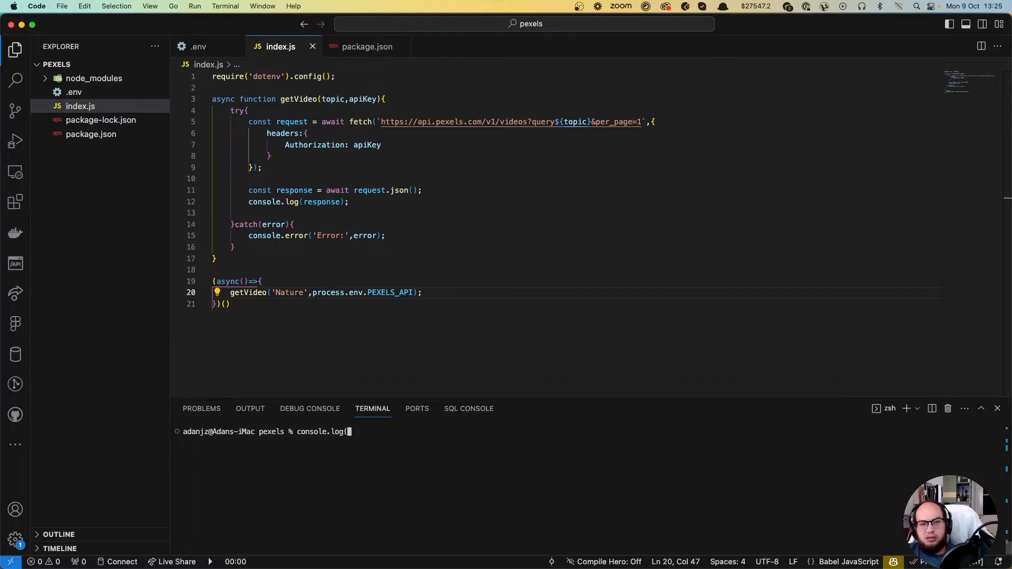
{"action": "key", "text": "Backspace"}
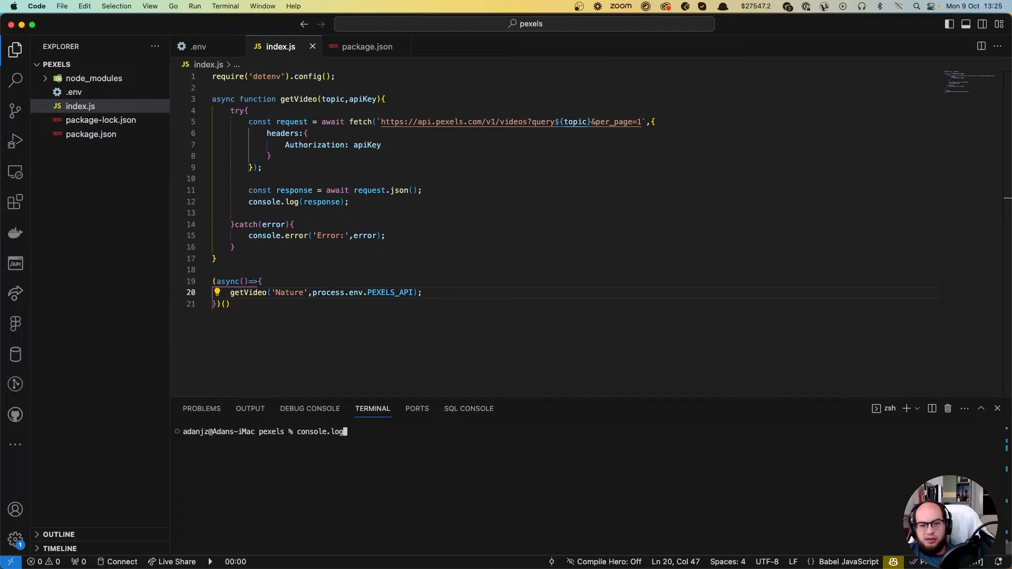
{"action": "type", "text": "node ind"}
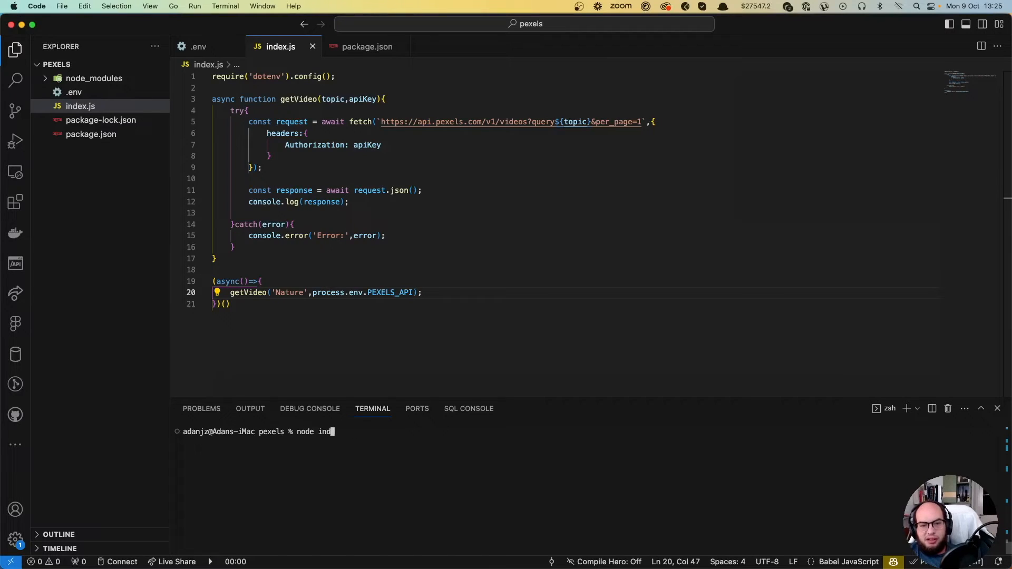
{"action": "key", "text": "Return"}
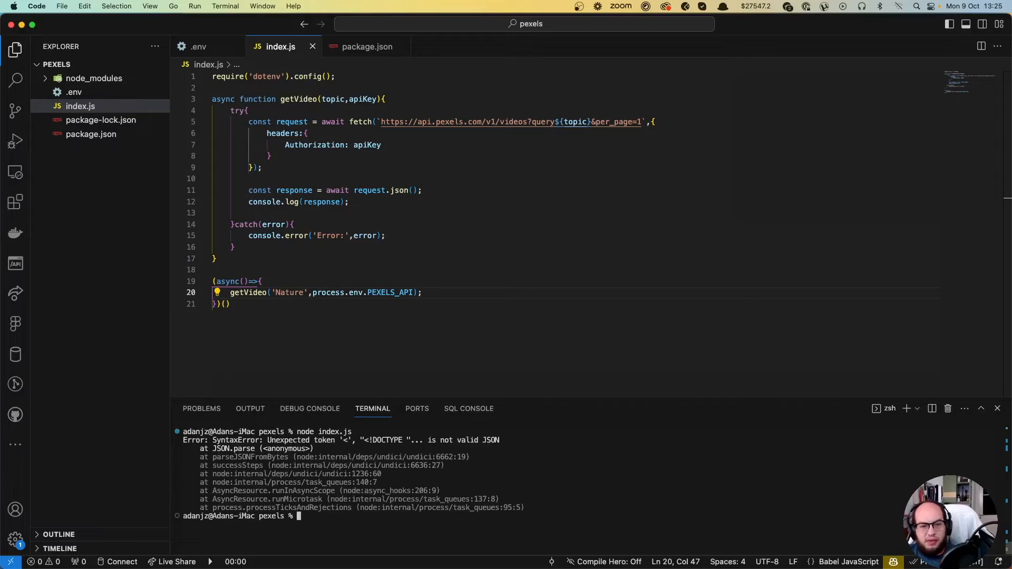
{"action": "mouse_move", "coordinate": [374, 162]}
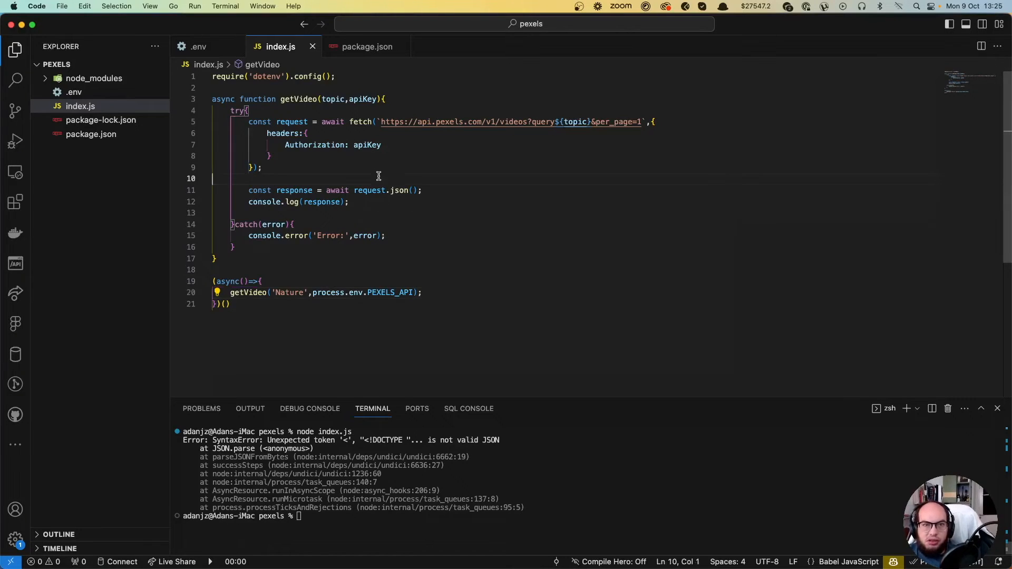
{"action": "mouse_move", "coordinate": [351, 159]}
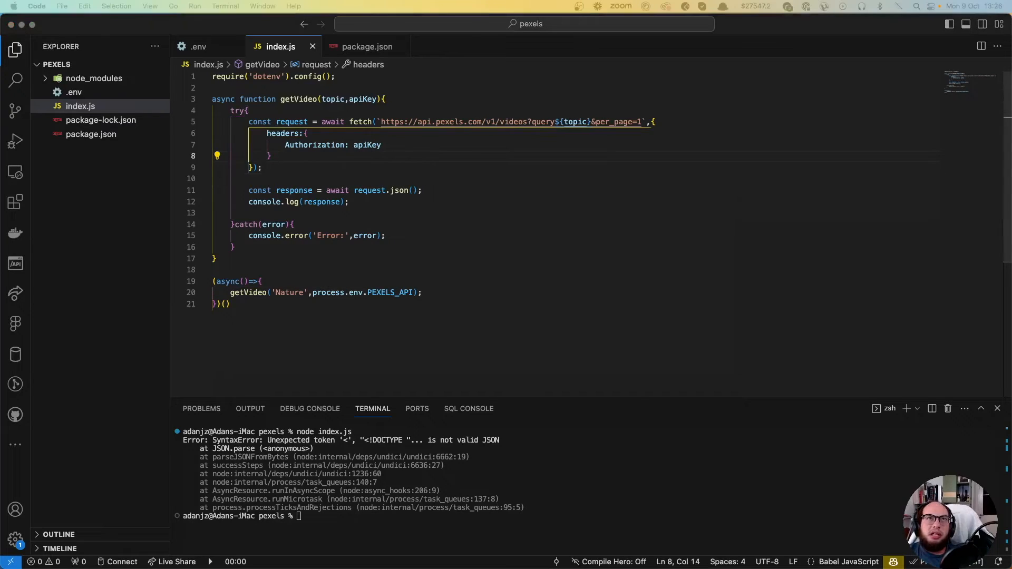
{"action": "mouse_move", "coordinate": [281, 252]}
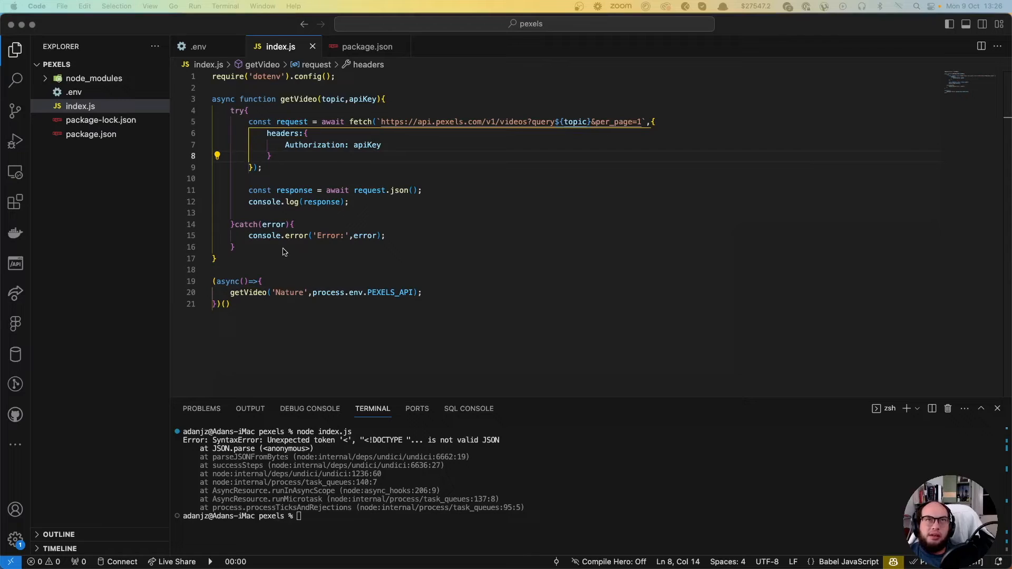
{"action": "mouse_move", "coordinate": [327, 211]}
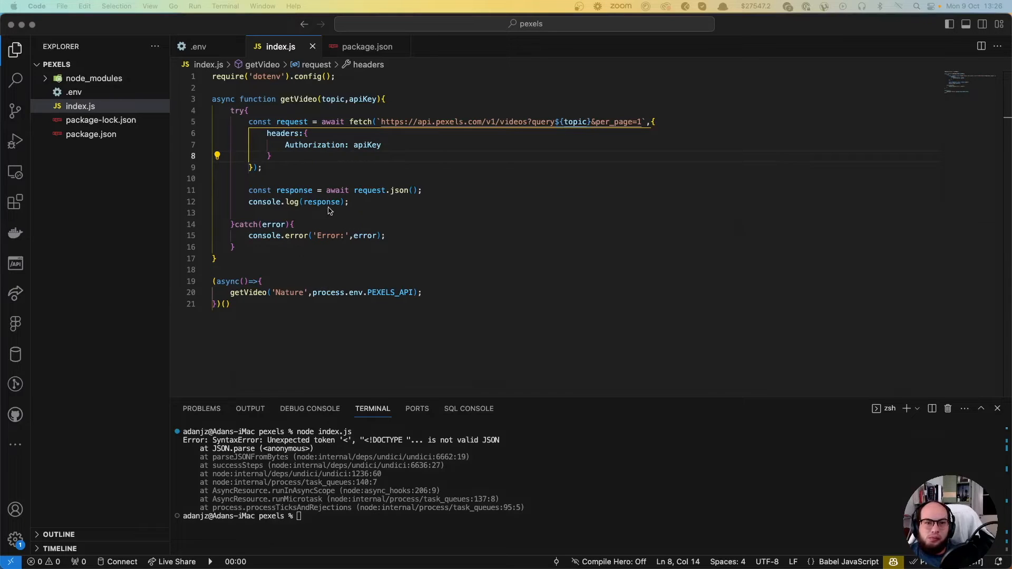
Change the fetch URL to /v1/videos/search?query=${topic}, rerun, and review the Nature video response.
{"action": "left_click", "coordinate": [215, 178]}
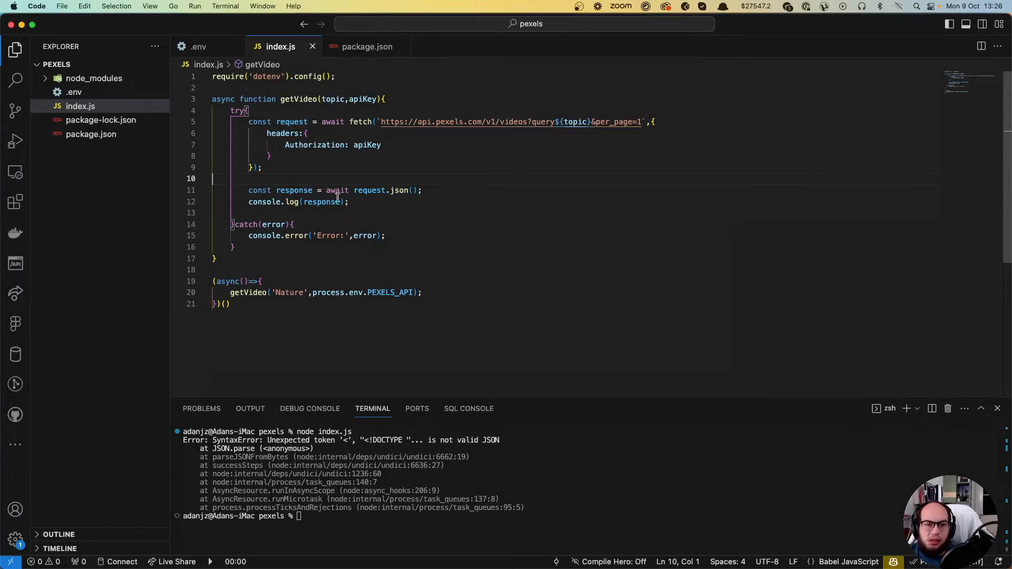
{"action": "mouse_move", "coordinate": [488, 200]}
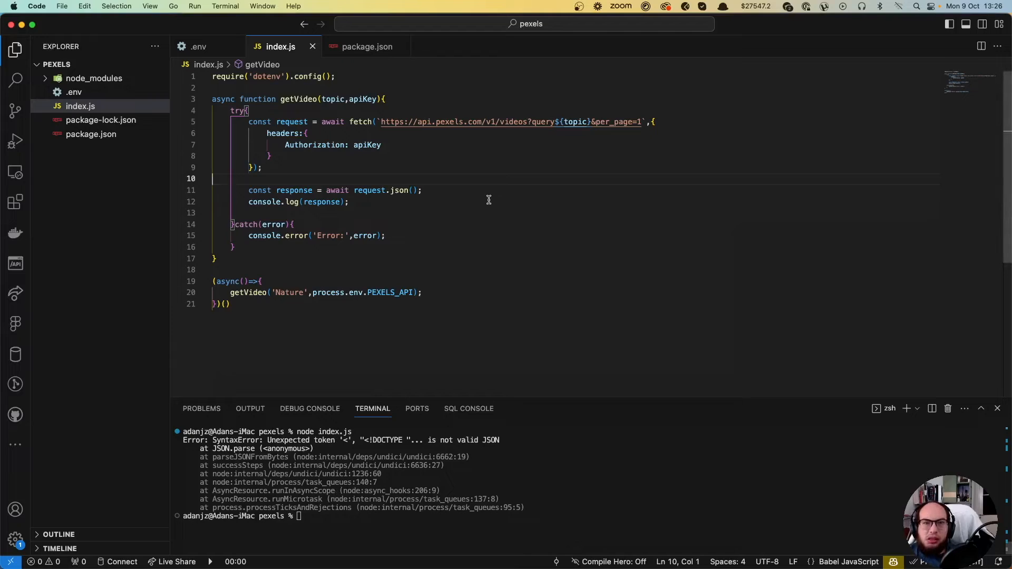
{"action": "left_click", "coordinate": [485, 122]}
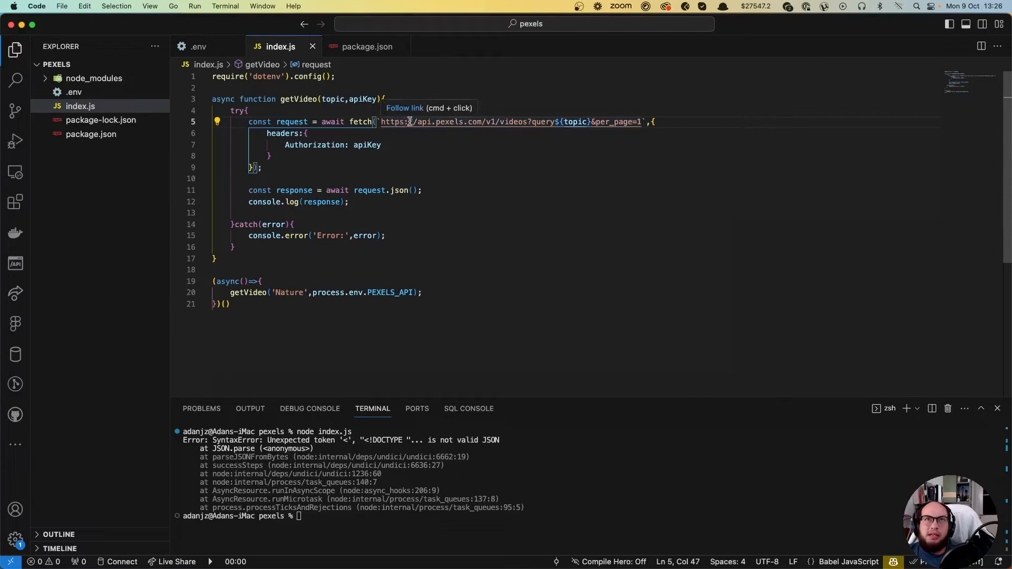
{"action": "mouse_move", "coordinate": [485, 122]}
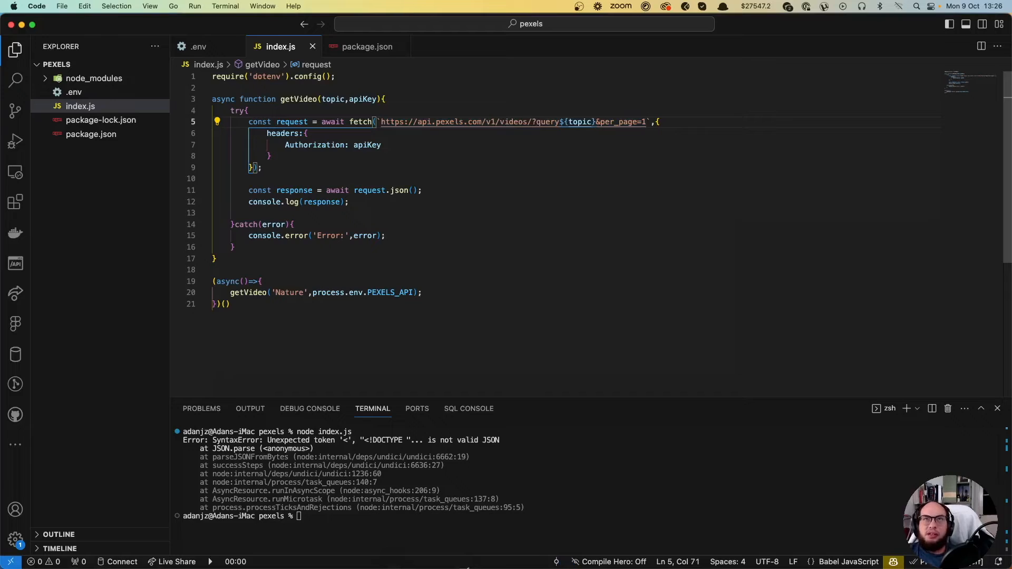
{"action": "type", "text": "sea"}
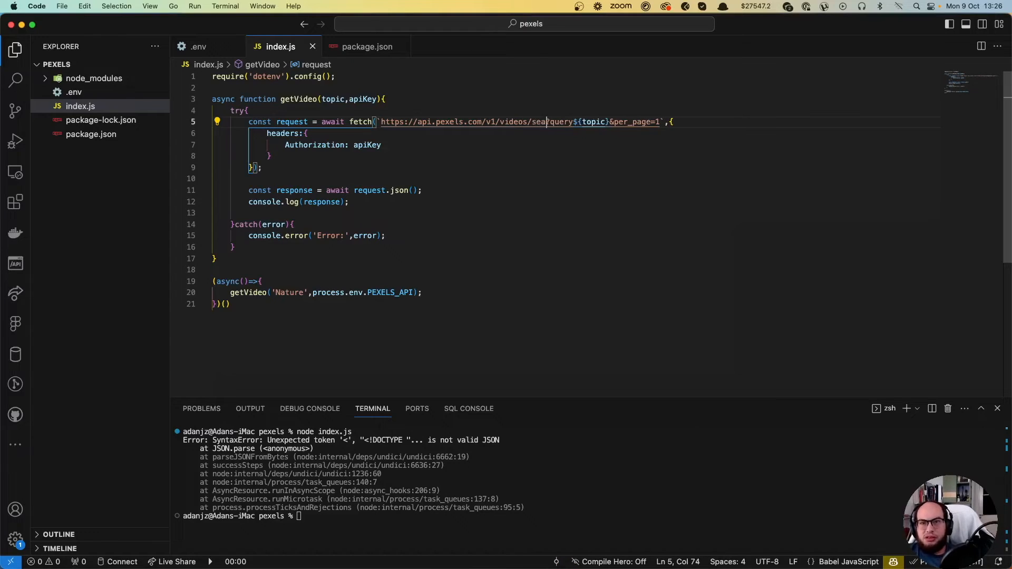
{"action": "type", "text": "rch?"}
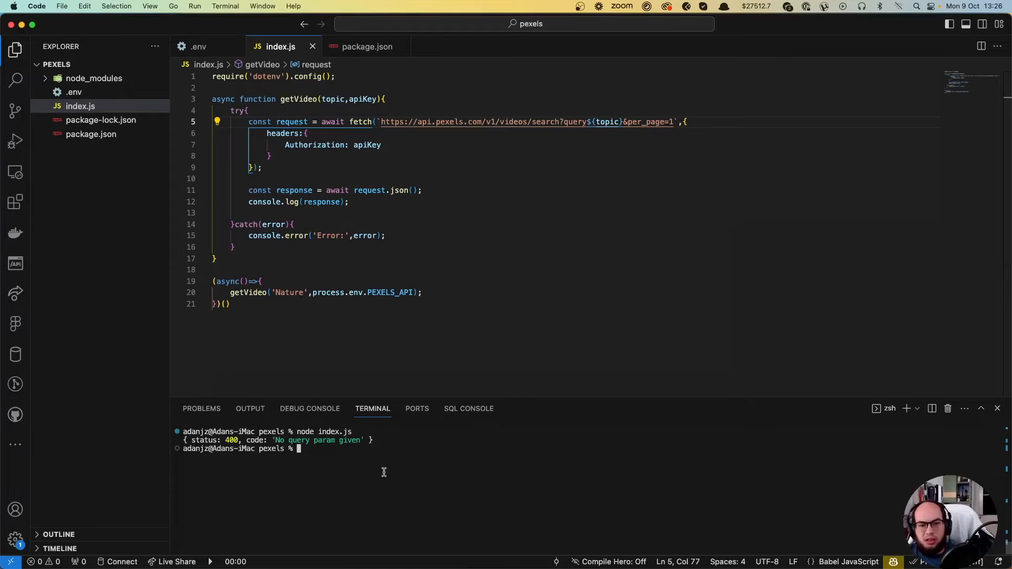
{"action": "mouse_move", "coordinate": [572, 119]}
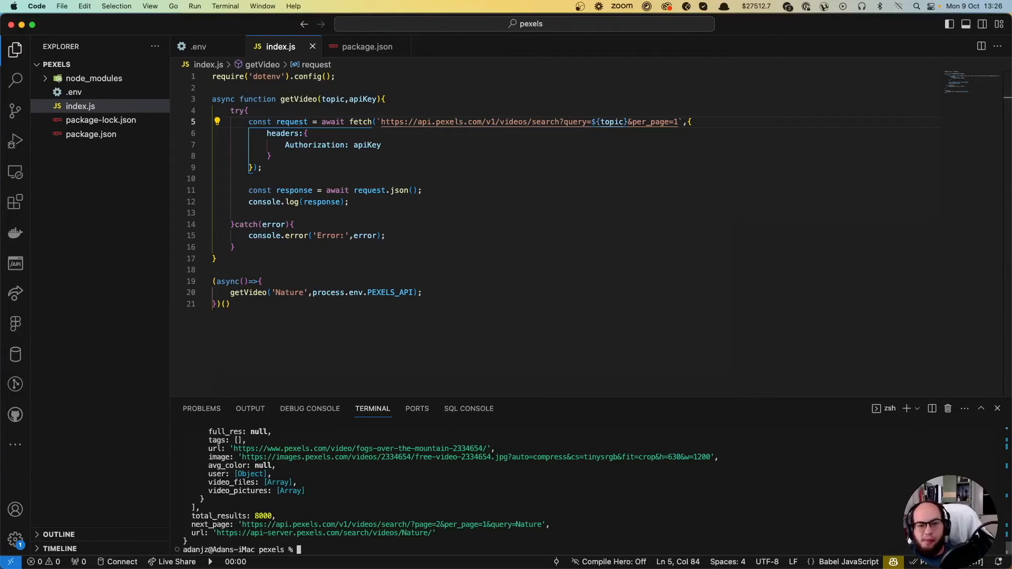
{"action": "key", "text": "Return"}
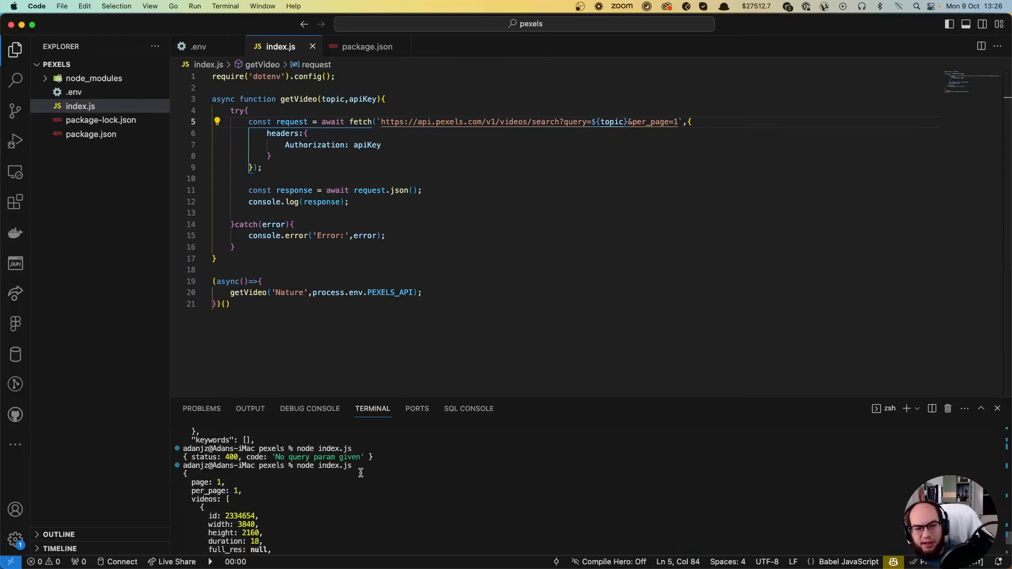
{"action": "scroll", "scroll_direction": "down", "scroll_amount": 3}
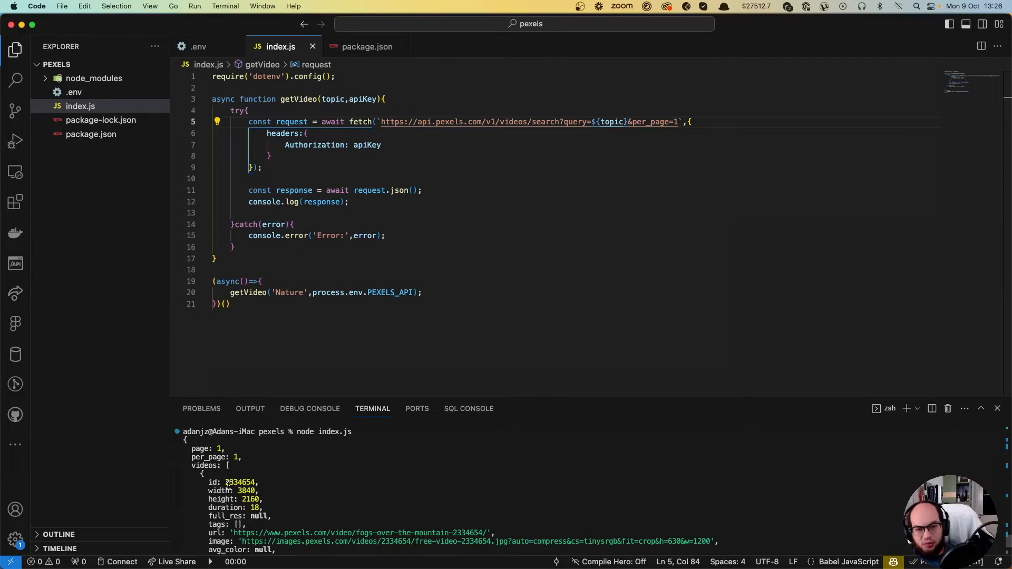
{"action": "scroll", "scroll_direction": "down", "scroll_amount": 3}
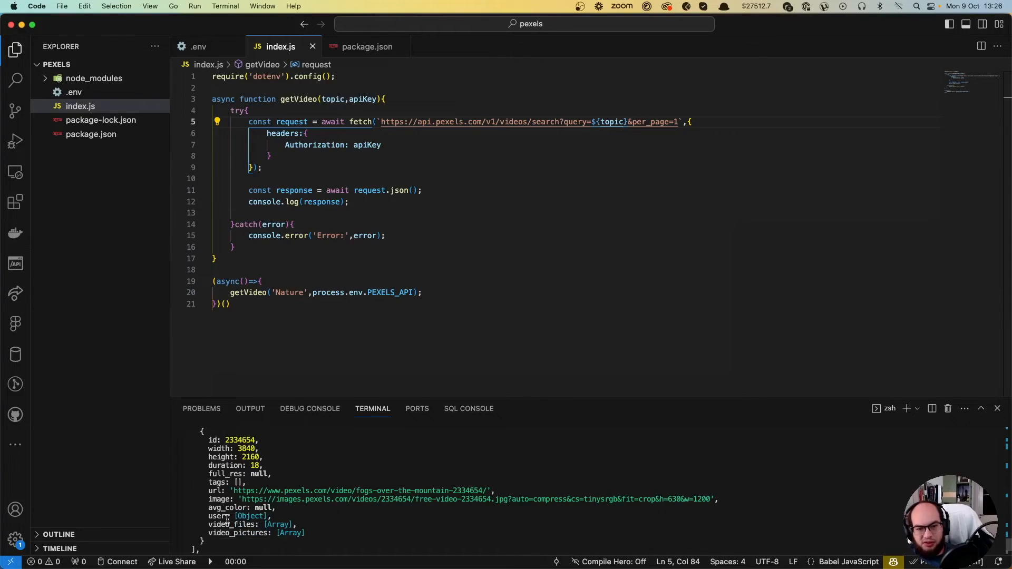
{"action": "scroll", "scroll_direction": "down", "scroll_amount": 3}
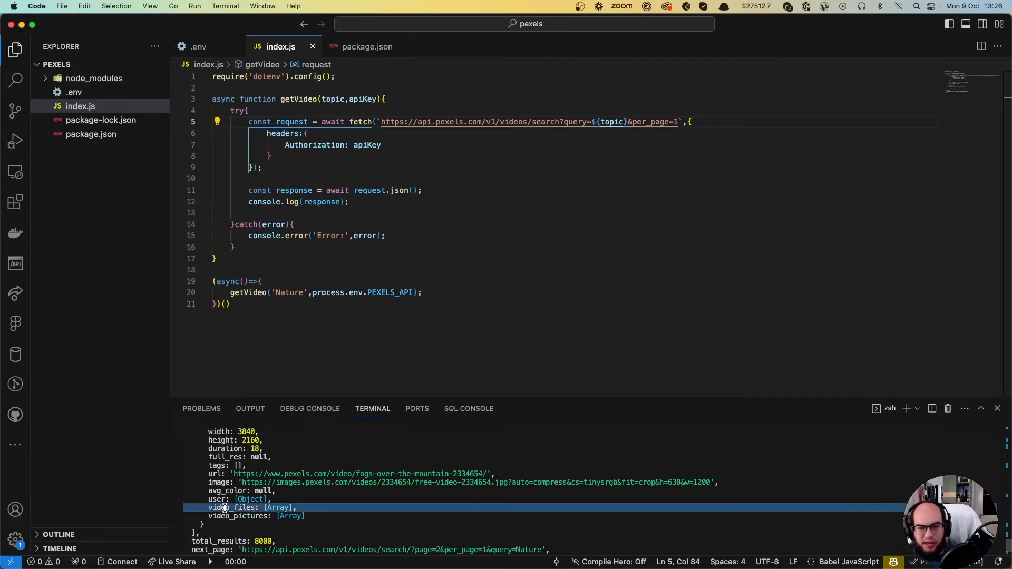
{"action": "mouse_move", "coordinate": [380, 288]}
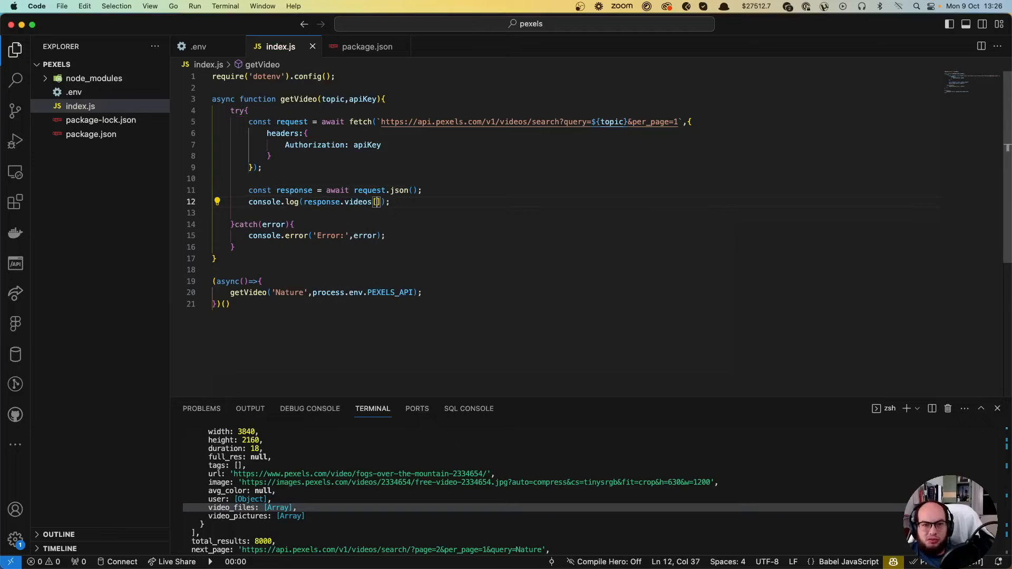
Start logging response.videos[0] and scroll the output to inspect its video files.
{"action": "type", "text": "0]."}
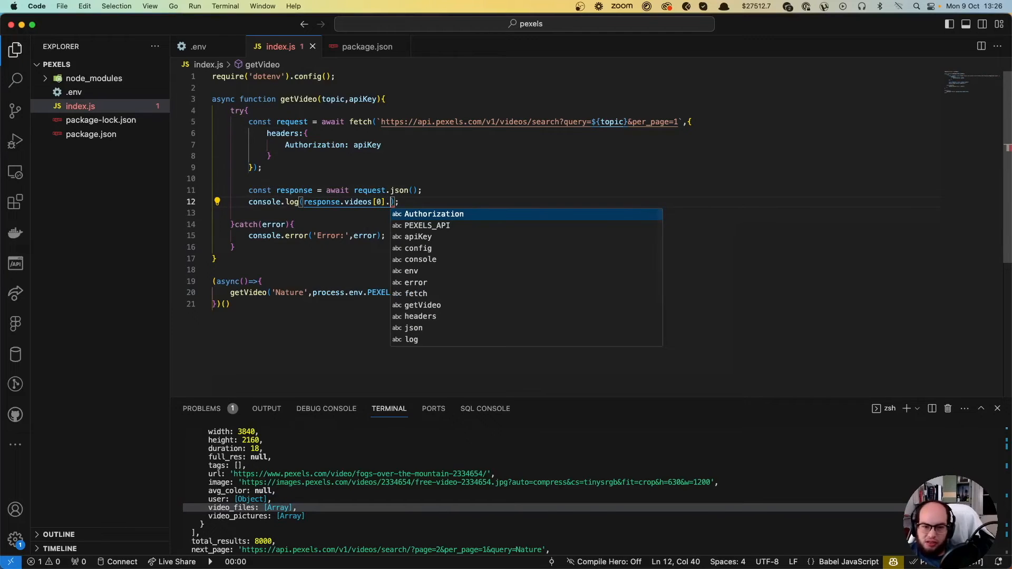
{"action": "type", "text": "video_fiels"}
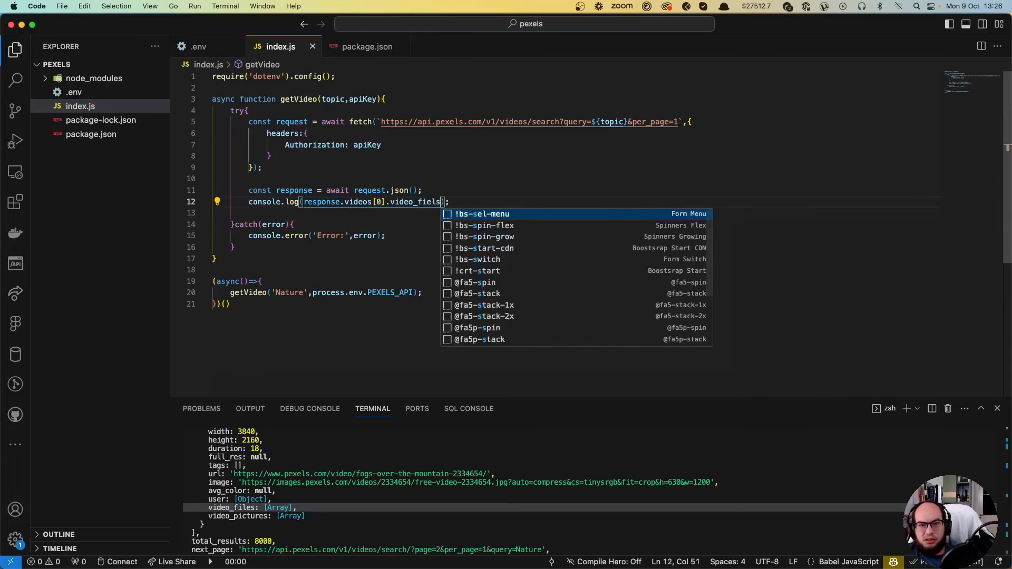
{"action": "key", "text": "Escape"}
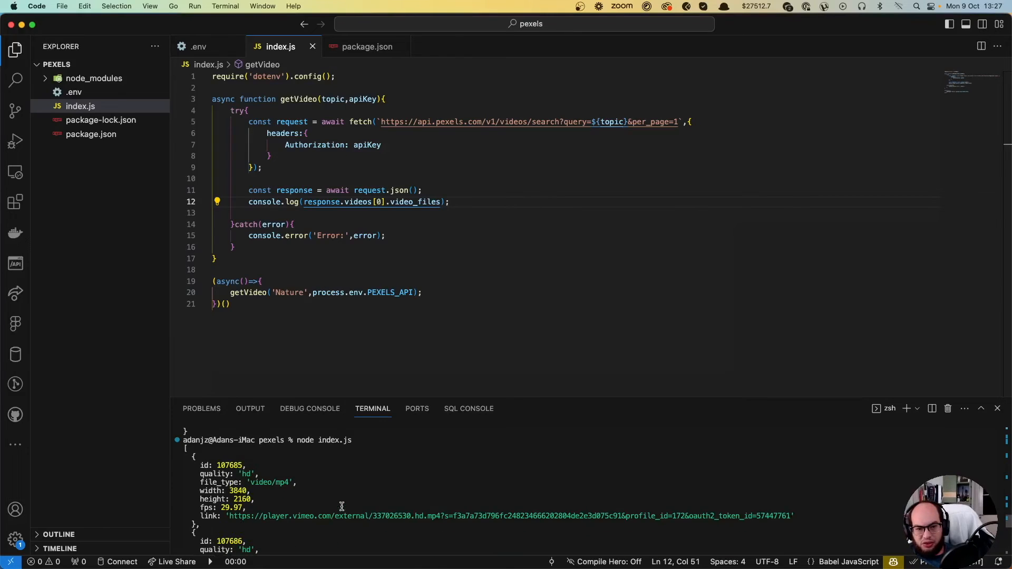
{"action": "scroll", "scroll_direction": "down", "scroll_amount": 3}
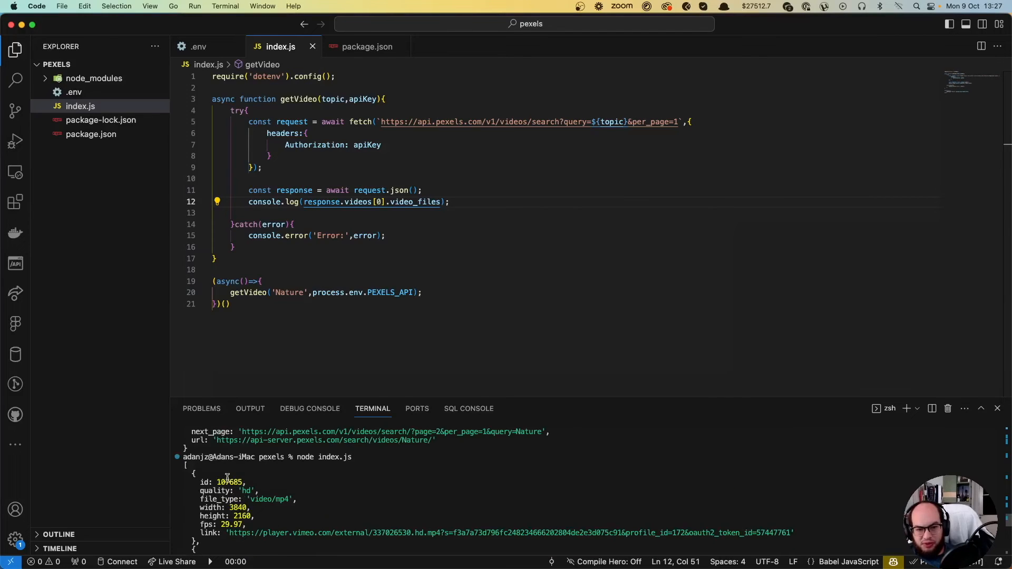
{"action": "scroll", "scroll_direction": "down", "scroll_amount": 3}
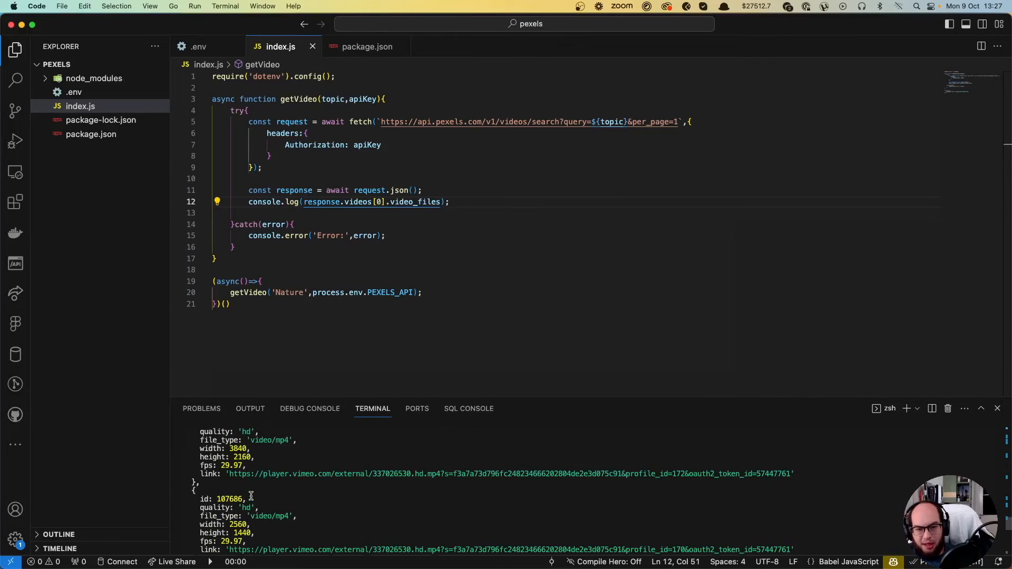
{"action": "scroll", "scroll_direction": "up", "scroll_amount": 3}
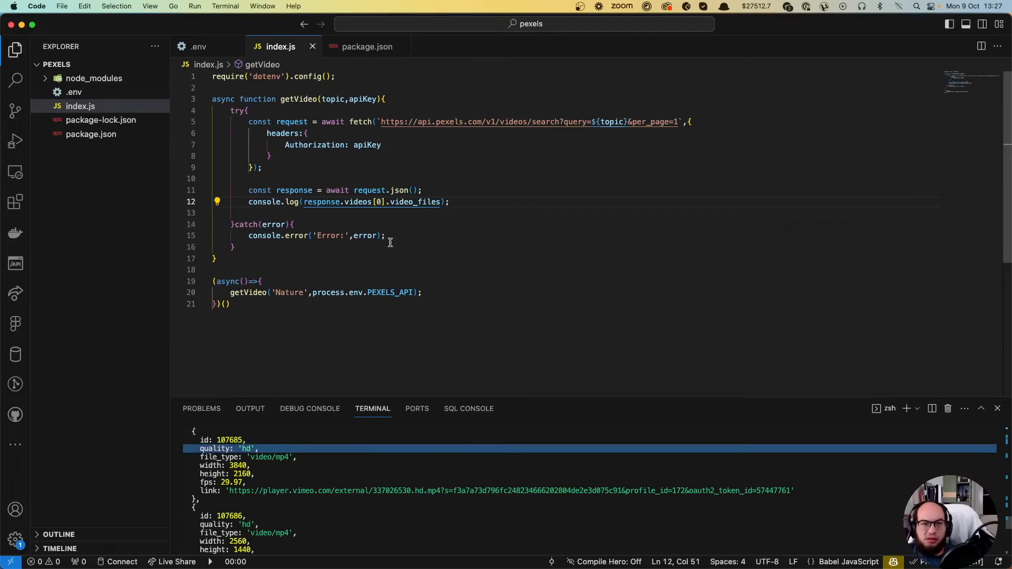
Log the link of the file where v.quality is 'hd' using find()?.link, then clear the terminal.
{"action": "type", "text": ".\\"}
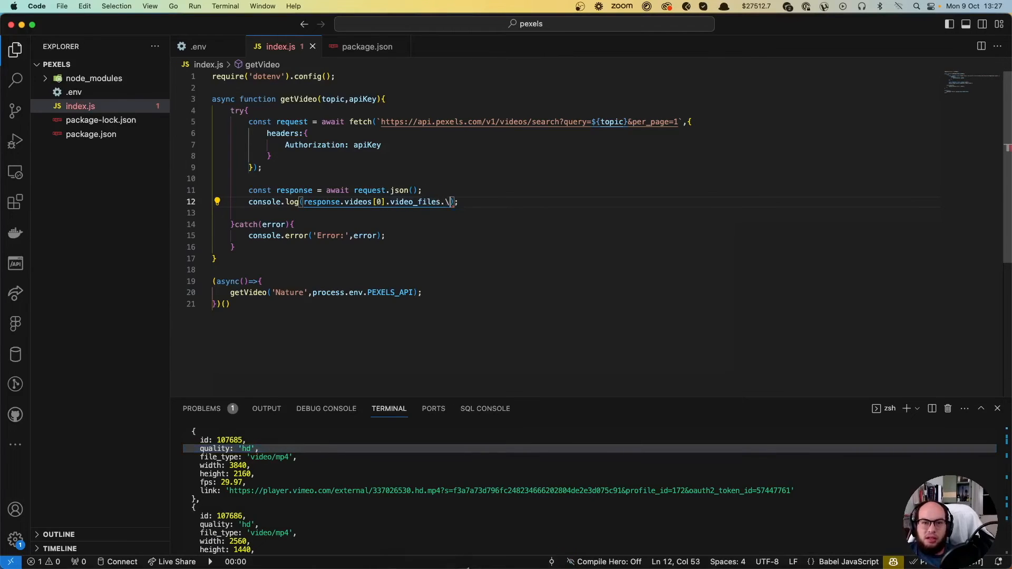
{"action": "type", "text": "find()"}
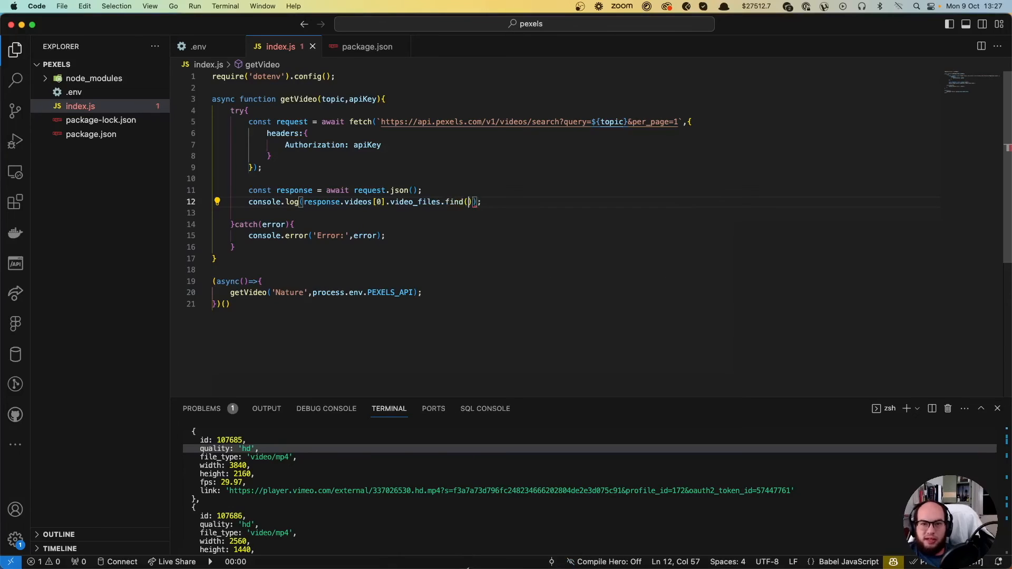
{"action": "type", "text": "v=>v.quality=="}
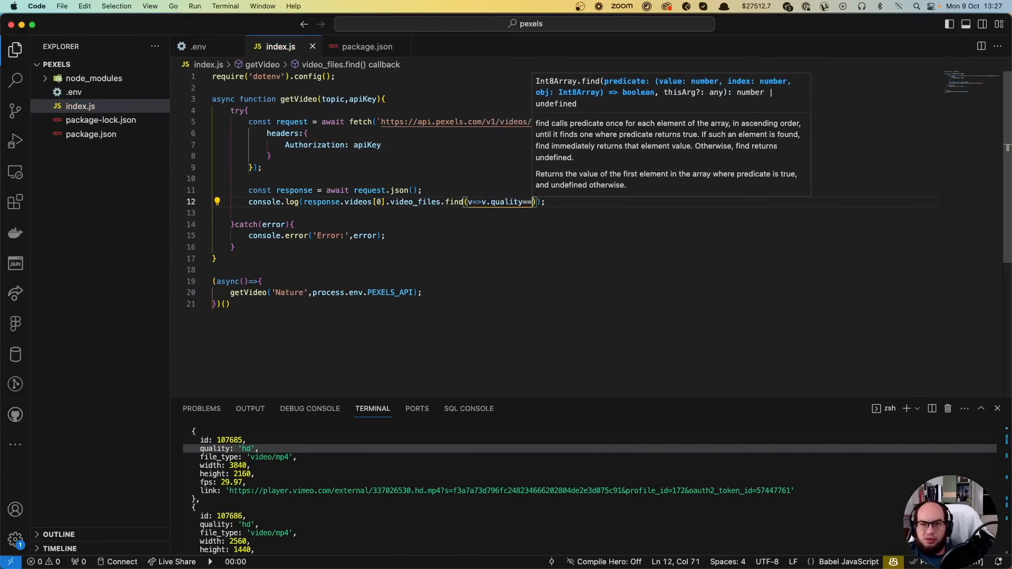
{"action": "type", "text": "'hd'"}
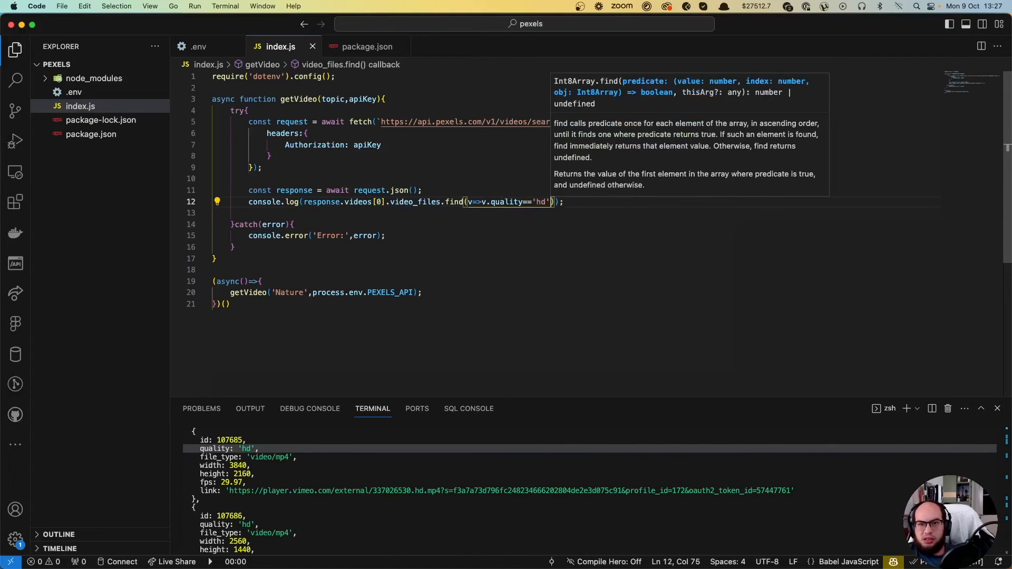
{"action": "type", "text": "?."}
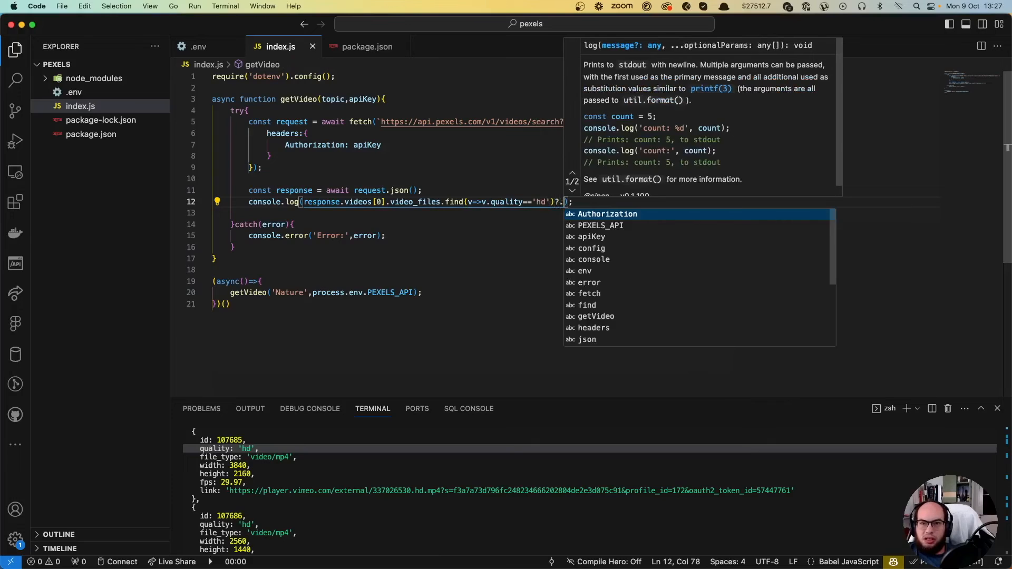
{"action": "type", "text": "link"}
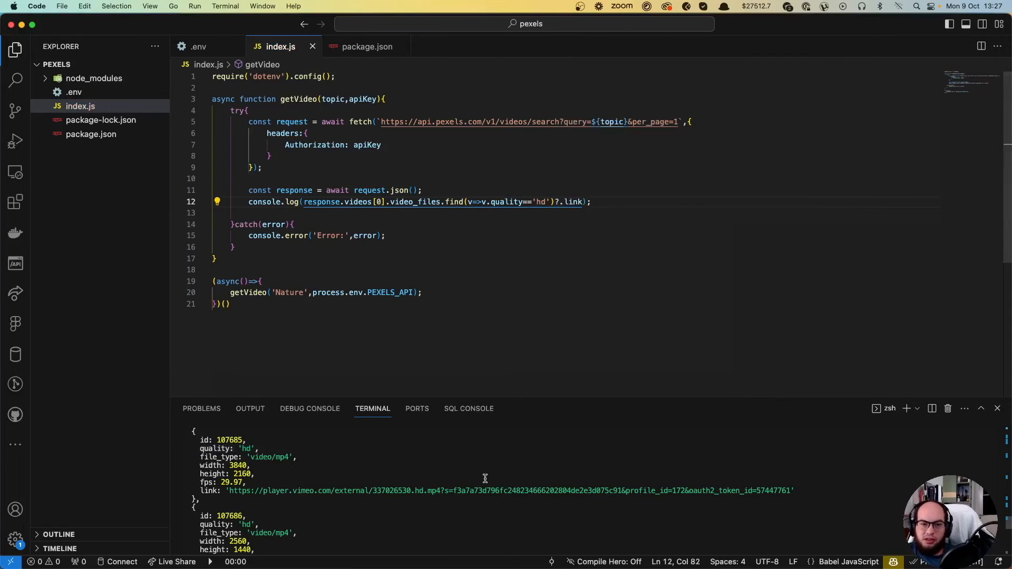
{"action": "type", "text": "clear"}
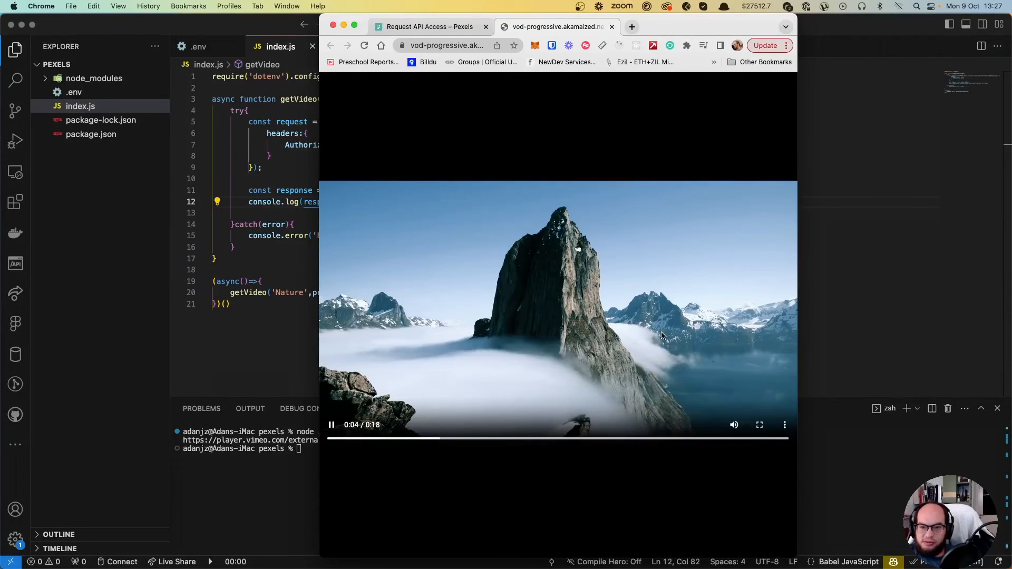
{"action": "mouse_move", "coordinate": [755, 254]}
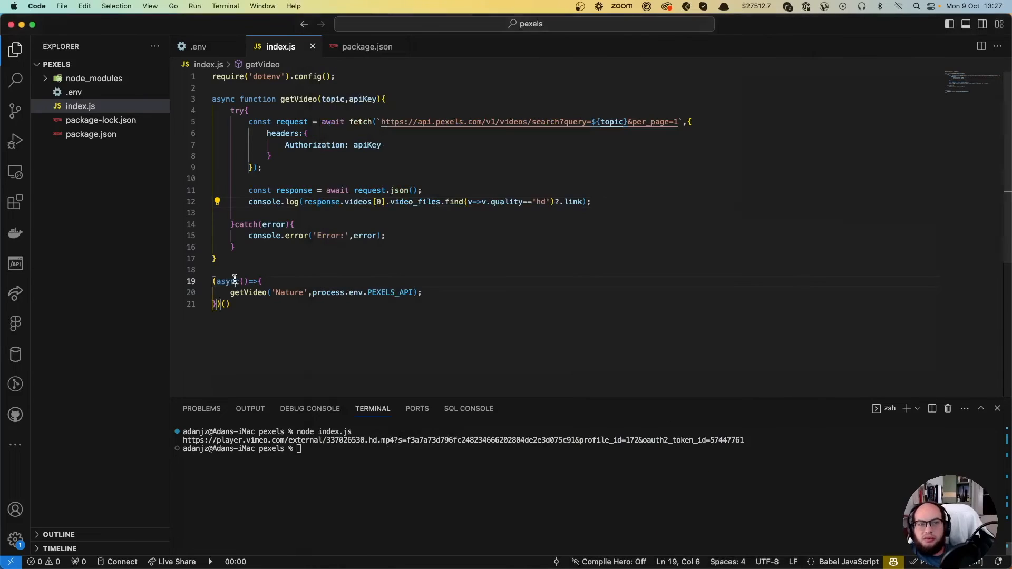
Store the awaited getVideo call in a const video and log it.
{"action": "left_click", "coordinate": [271, 292]}
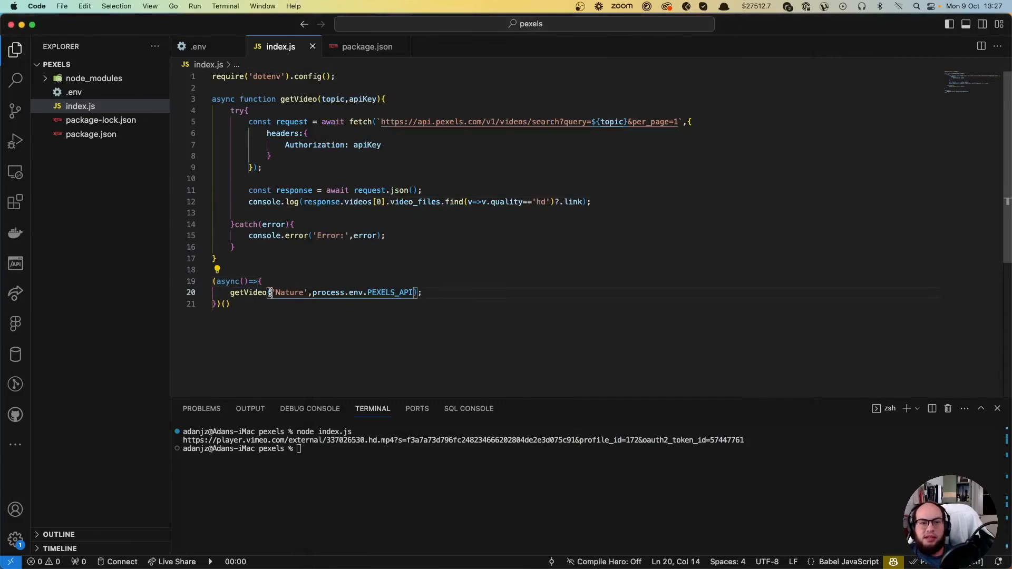
{"action": "type", "text": "const vide-"}
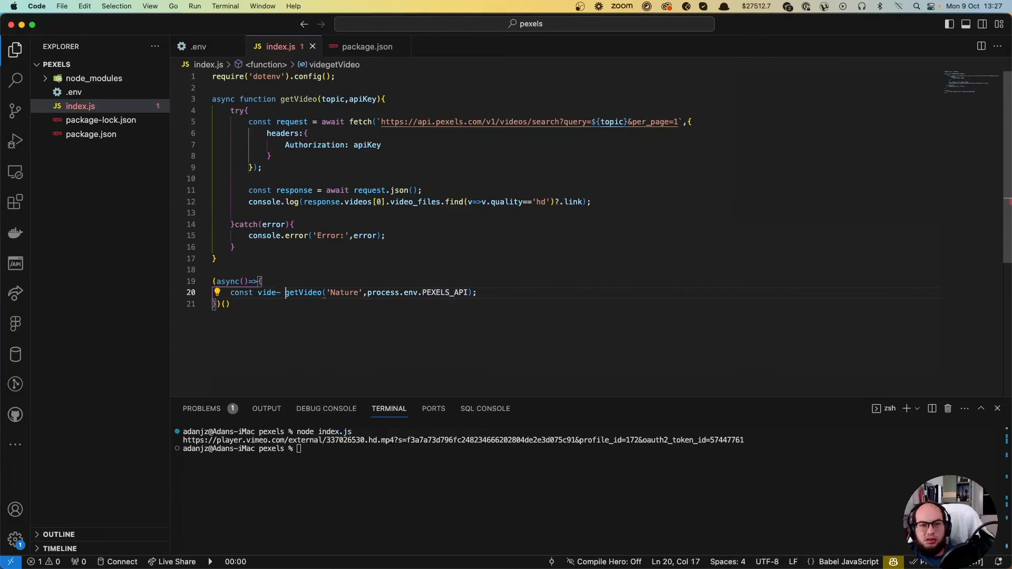
{"action": "type", "text": "o"}
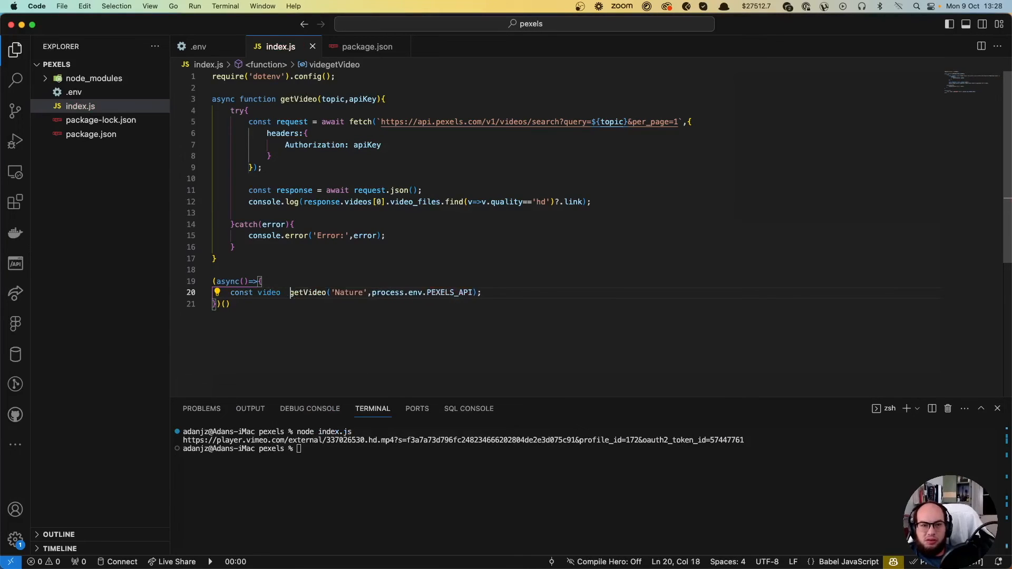
Replace the console.log inside getVideo with a return of the HD link.
{"action": "left_click", "coordinate": [299, 201]}
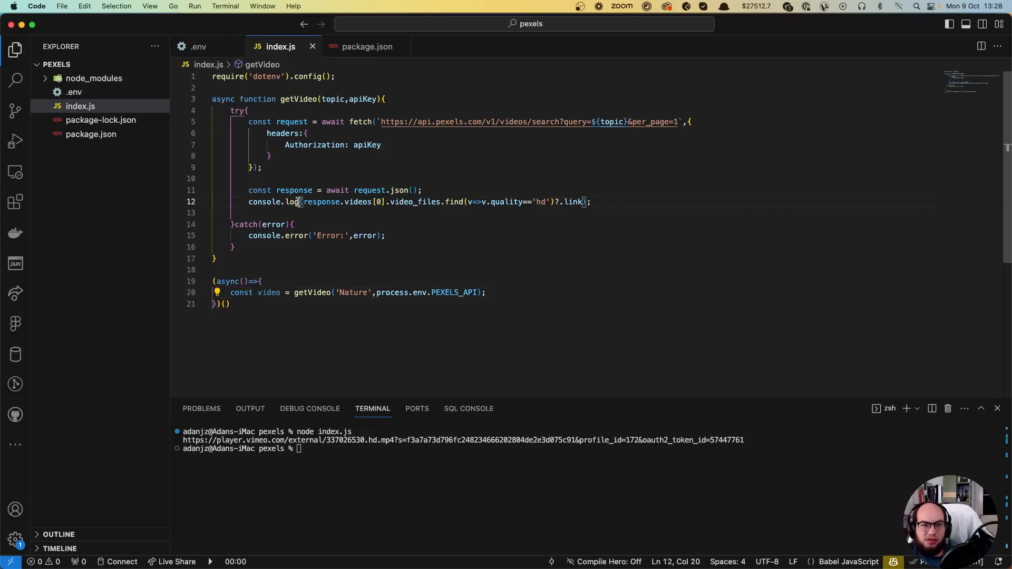
{"action": "type", "text": "return"}
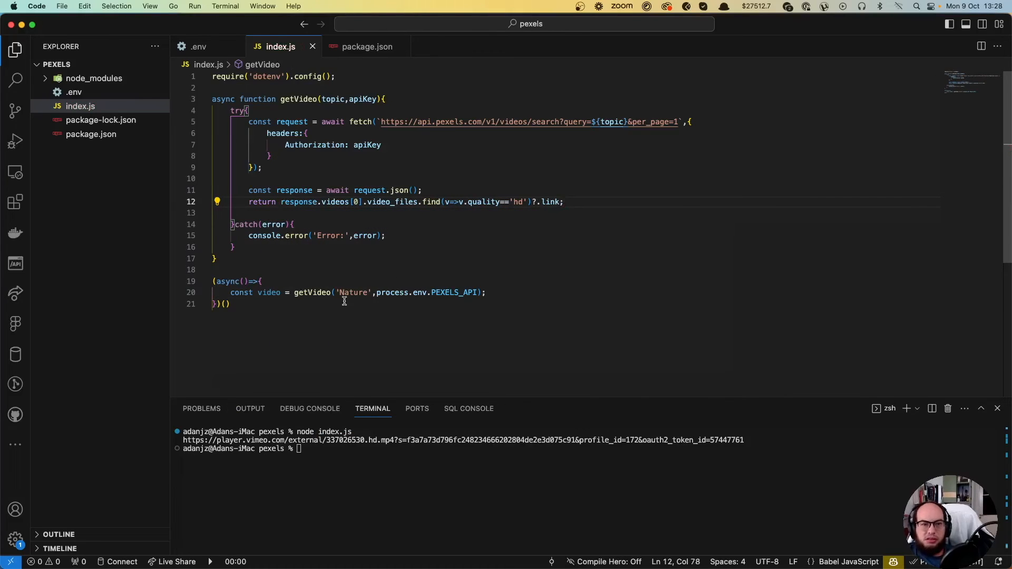
{"action": "type", "text": "console.log(video);"}
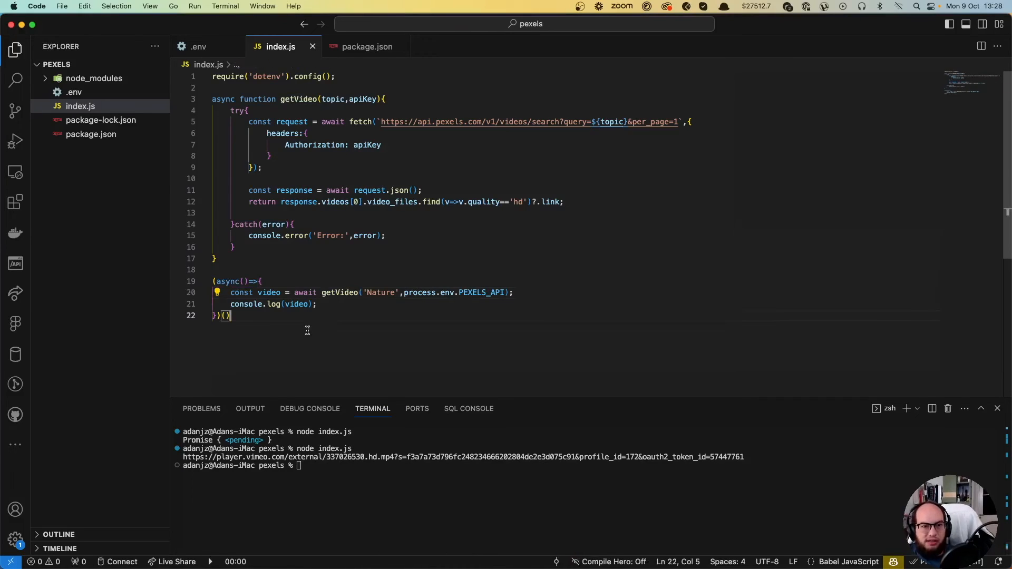
{"action": "left_click", "coordinate": [217, 258]}
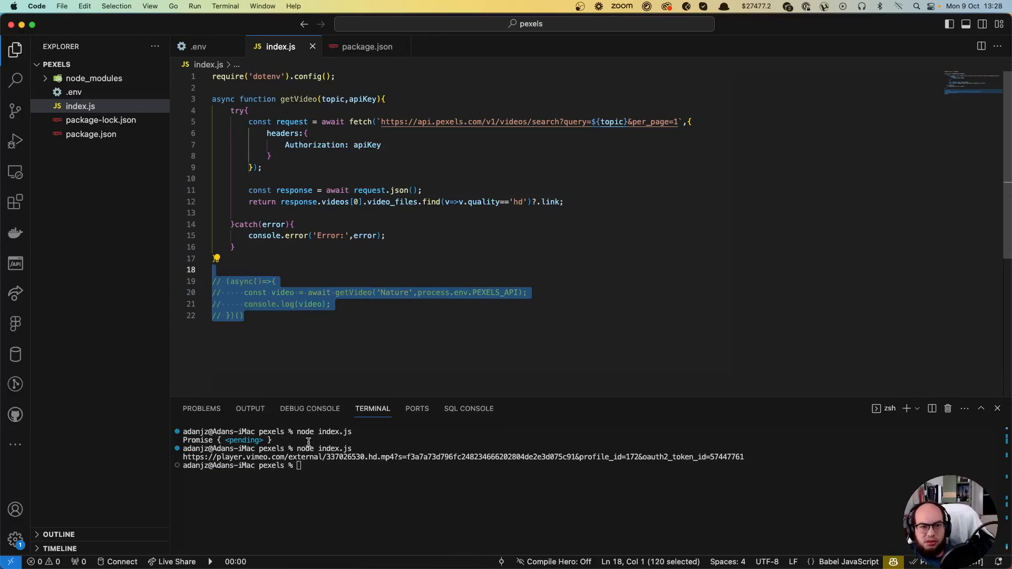
Publish adanjz-pexels 1.0.0 via npm publish and open the registry link in Chrome.
{"action": "type", "text": "npm pu"}
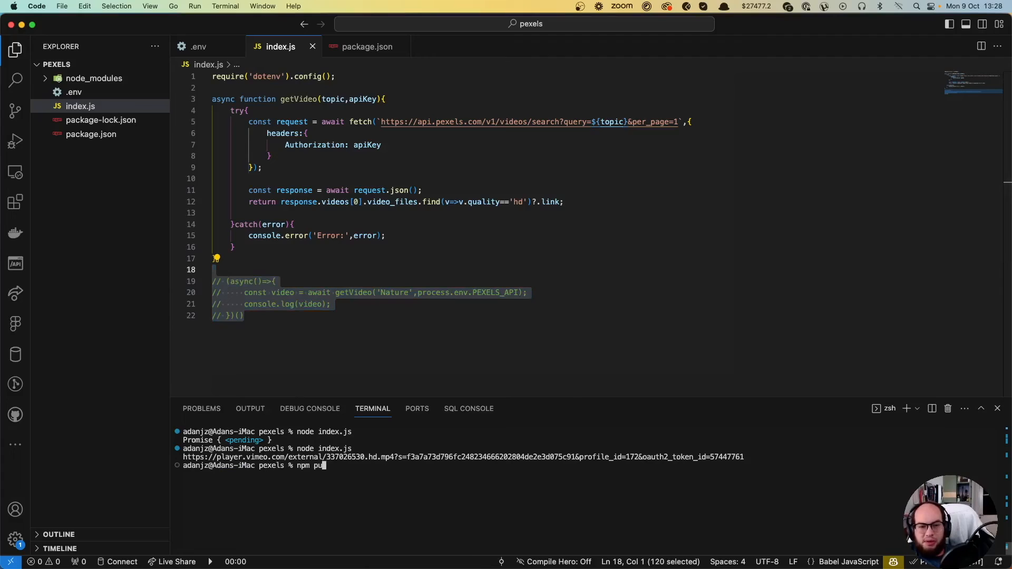
{"action": "key", "text": "Return"}
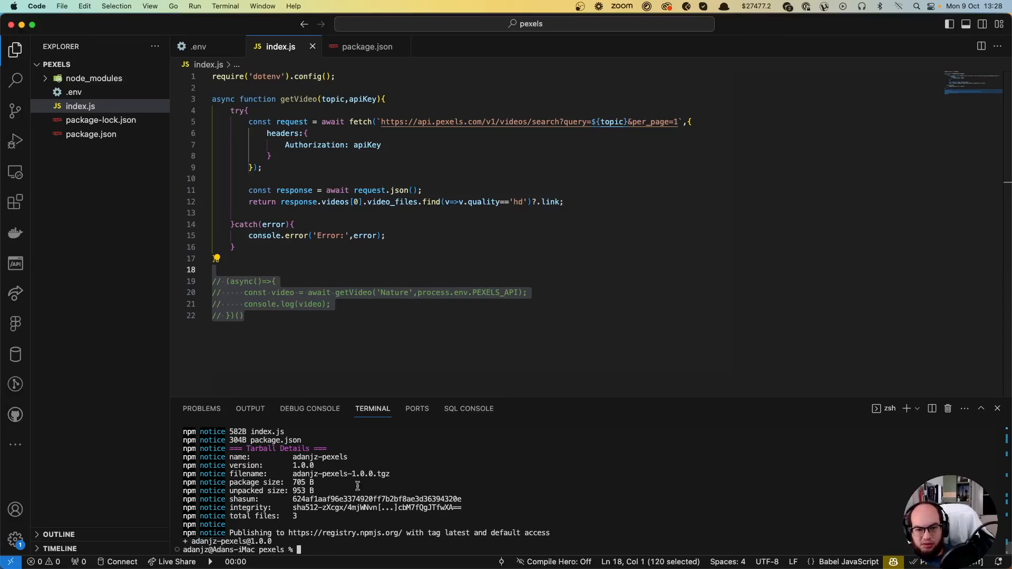
{"action": "left_click", "coordinate": [345, 532]}
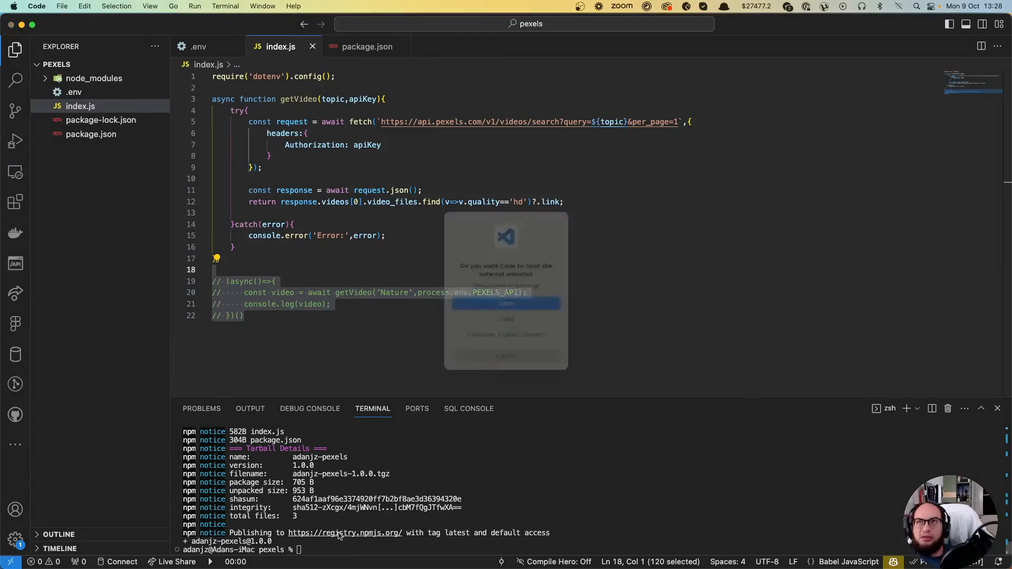
{"action": "left_click", "coordinate": [506, 303]}
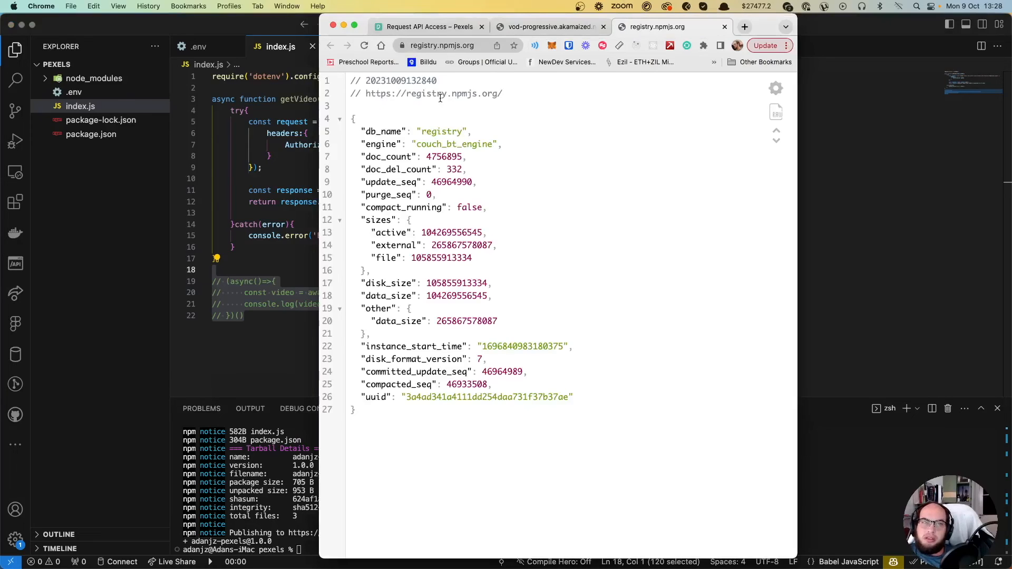
Search npmjs.com for 'pexels', open the adanjz-pexels package page and scroll through it.
{"action": "left_click", "coordinate": [458, 45]}
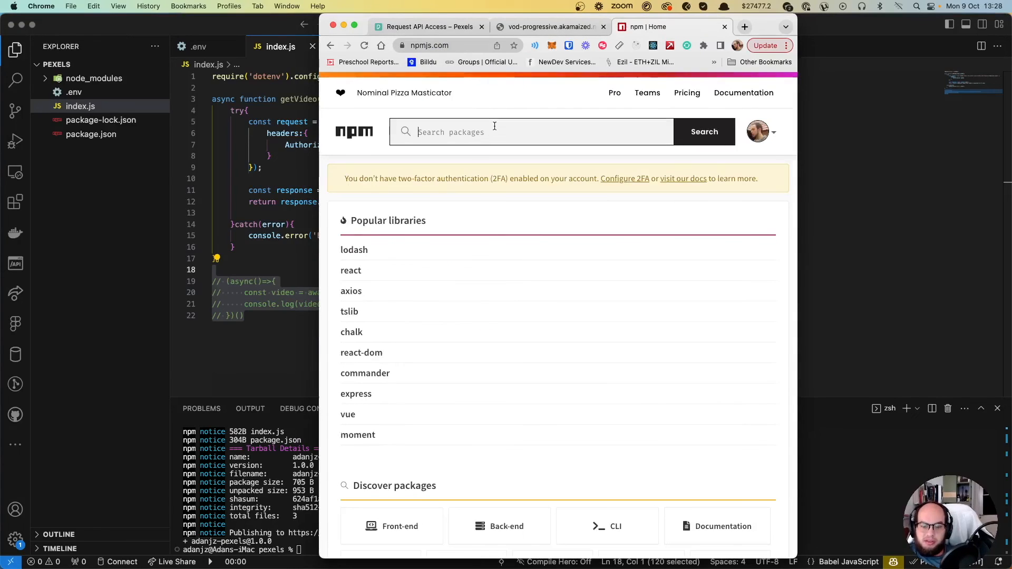
{"action": "type", "text": "pexels"}
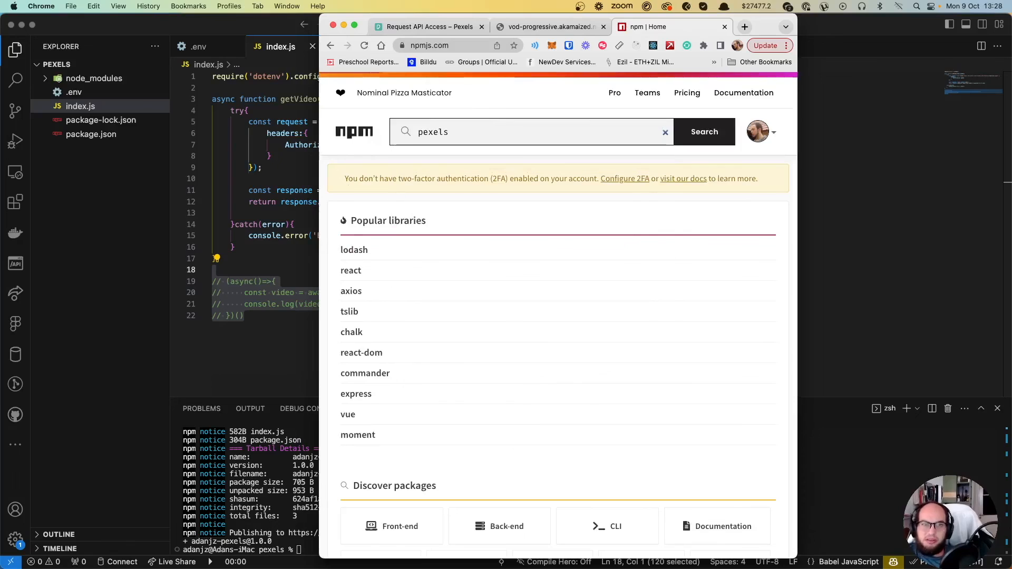
{"action": "left_click", "coordinate": [703, 131]}
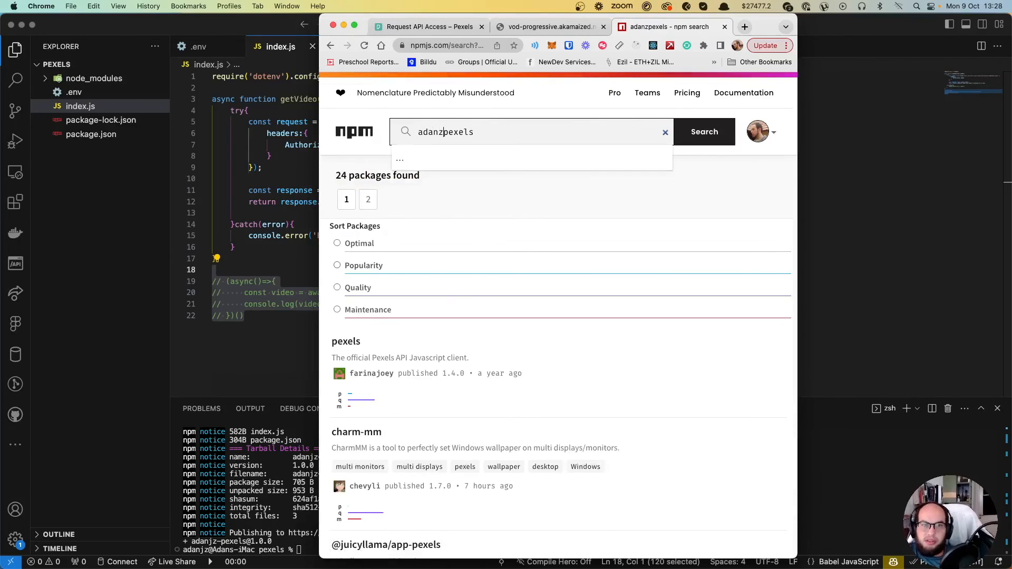
{"action": "left_click", "coordinate": [703, 132]}
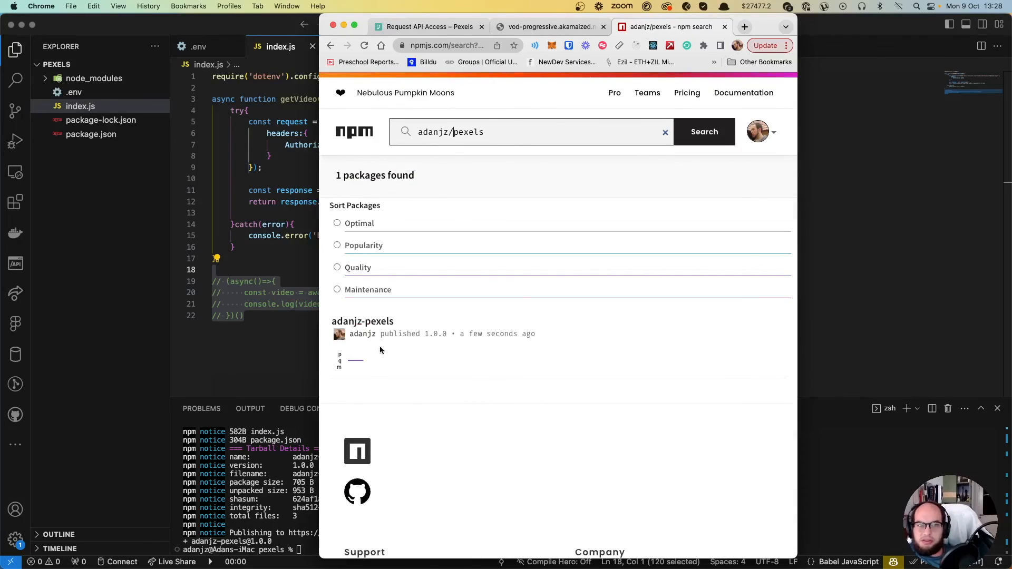
{"action": "left_click", "coordinate": [363, 321]}
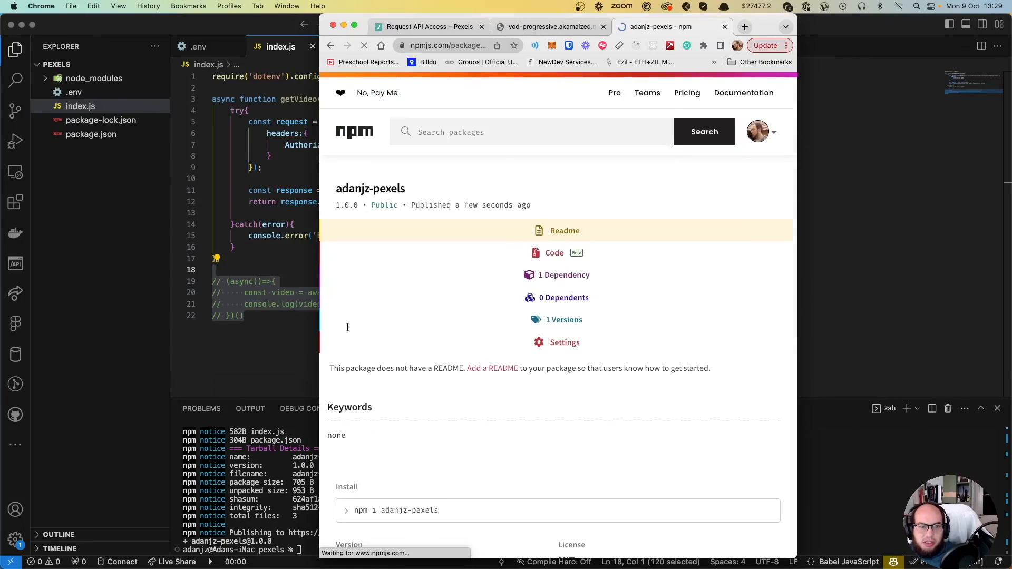
{"action": "scroll", "scroll_direction": "down", "scroll_amount": 3}
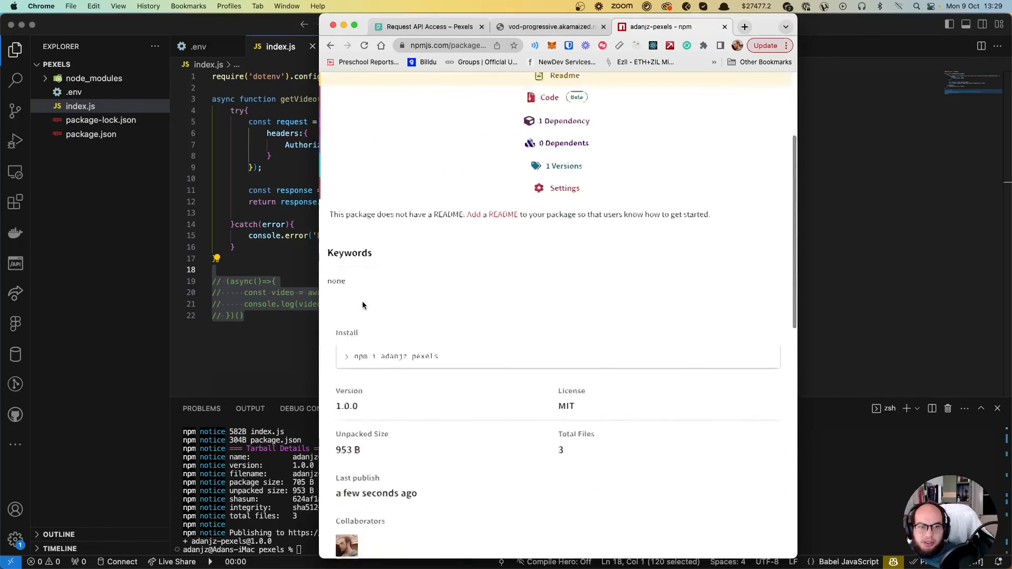
{"action": "scroll", "scroll_direction": "down", "scroll_amount": 3}
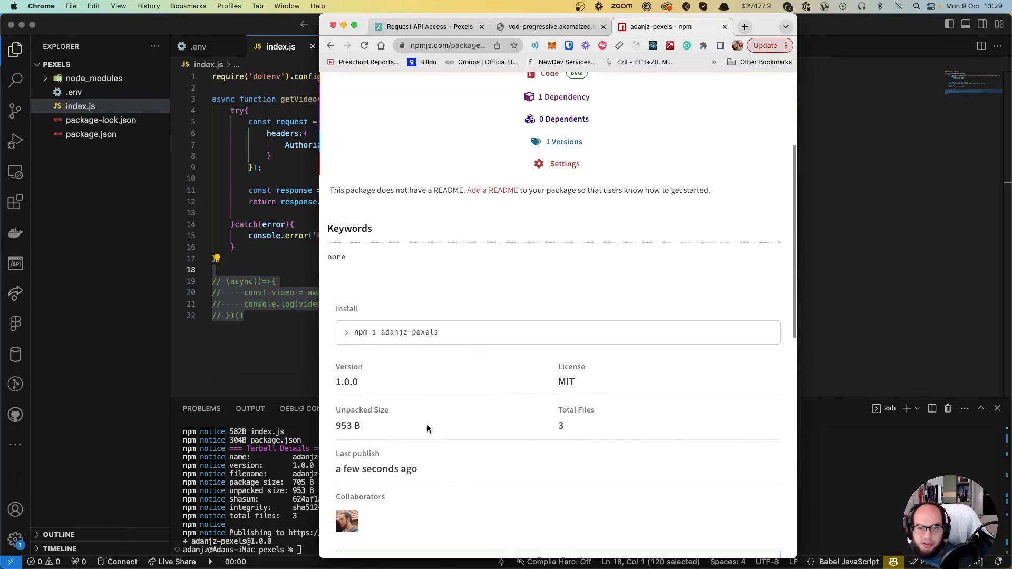
{"action": "scroll", "scroll_direction": "down", "scroll_amount": 3}
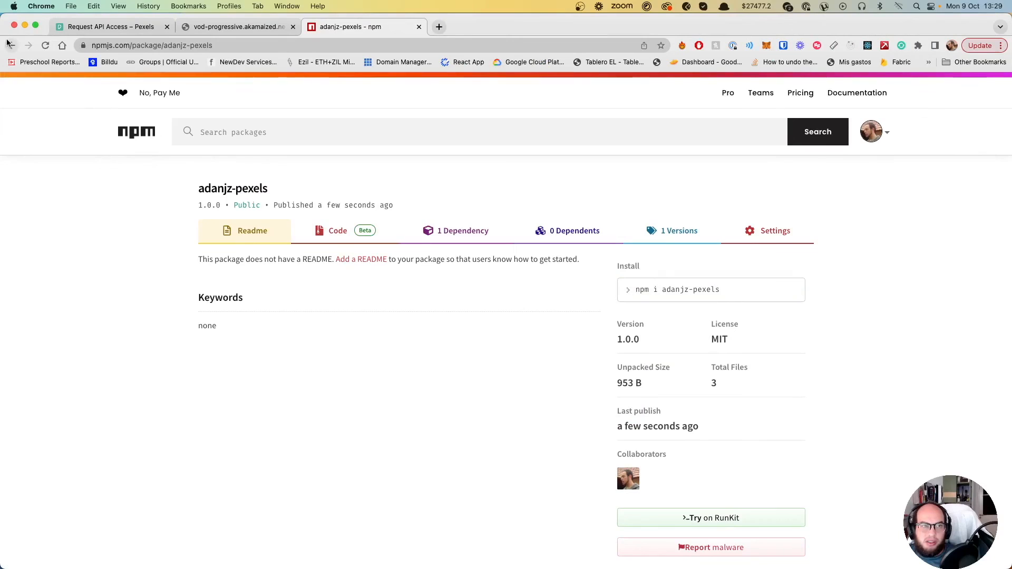
List all of adanjz's npm packages, showing adanjz-pexels among four.
{"action": "left_click", "coordinate": [11, 45]}
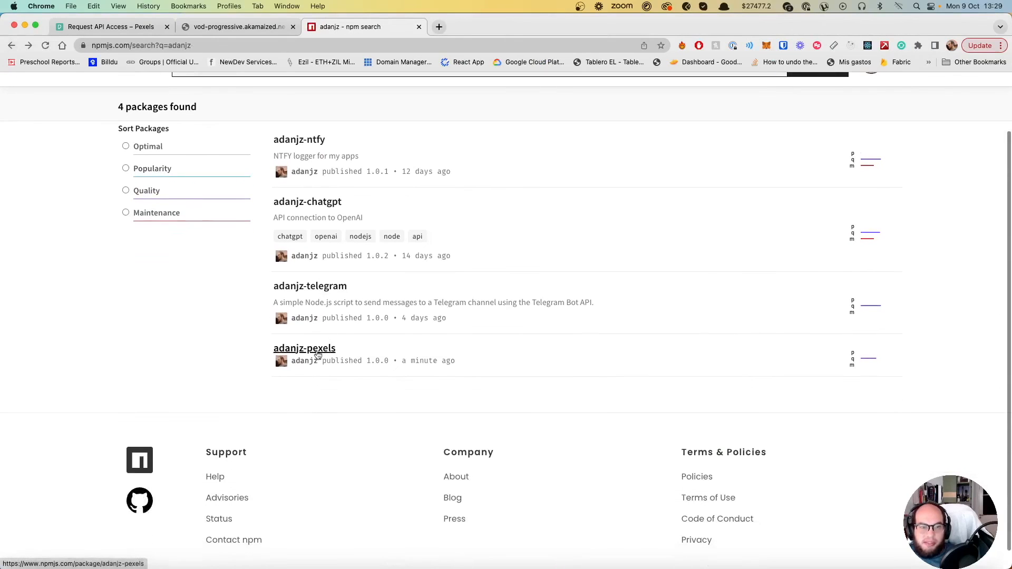
{"action": "mouse_move", "coordinate": [321, 314]}
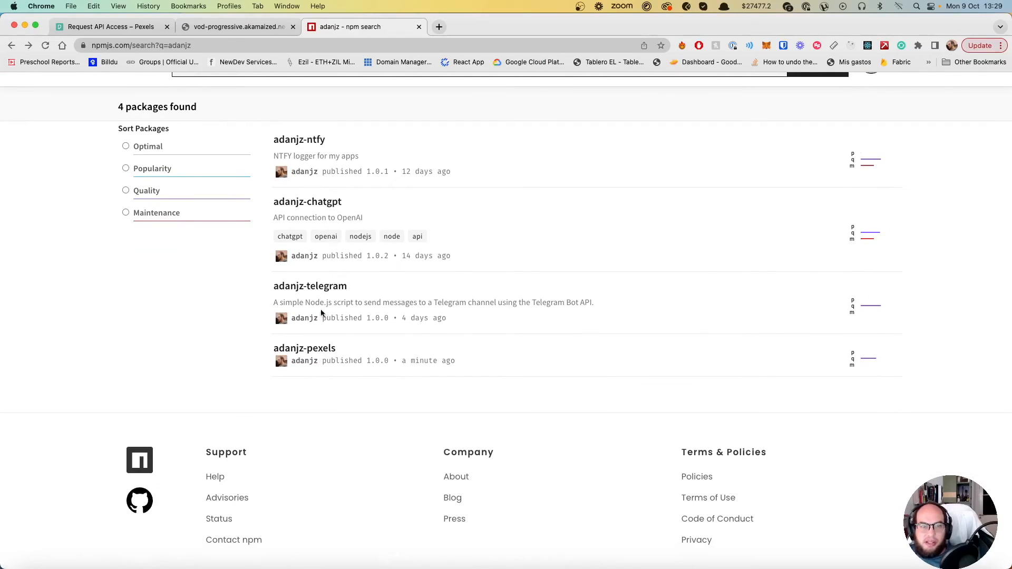
{"action": "mouse_move", "coordinate": [304, 360]}
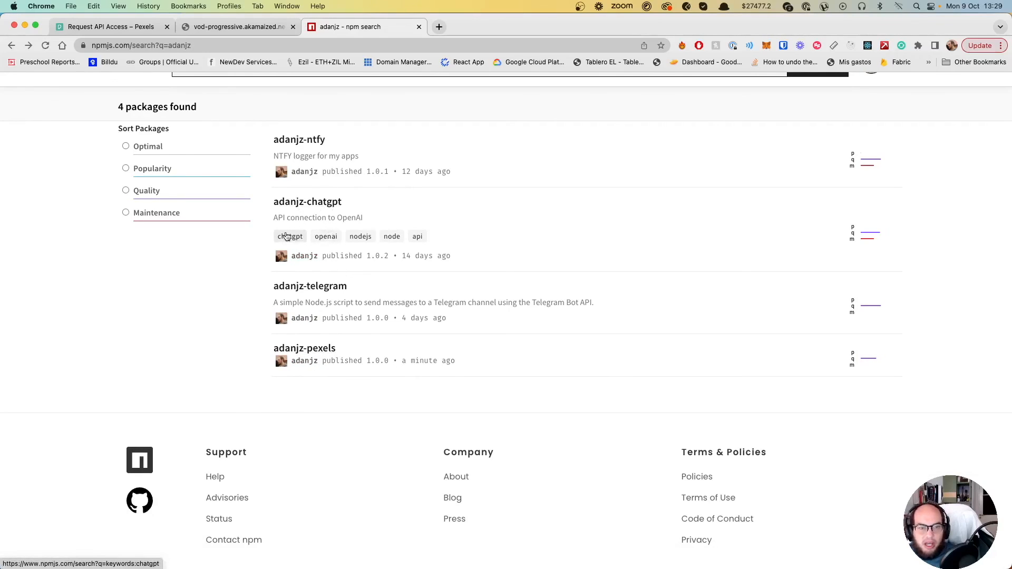
{"action": "mouse_move", "coordinate": [304, 378]}
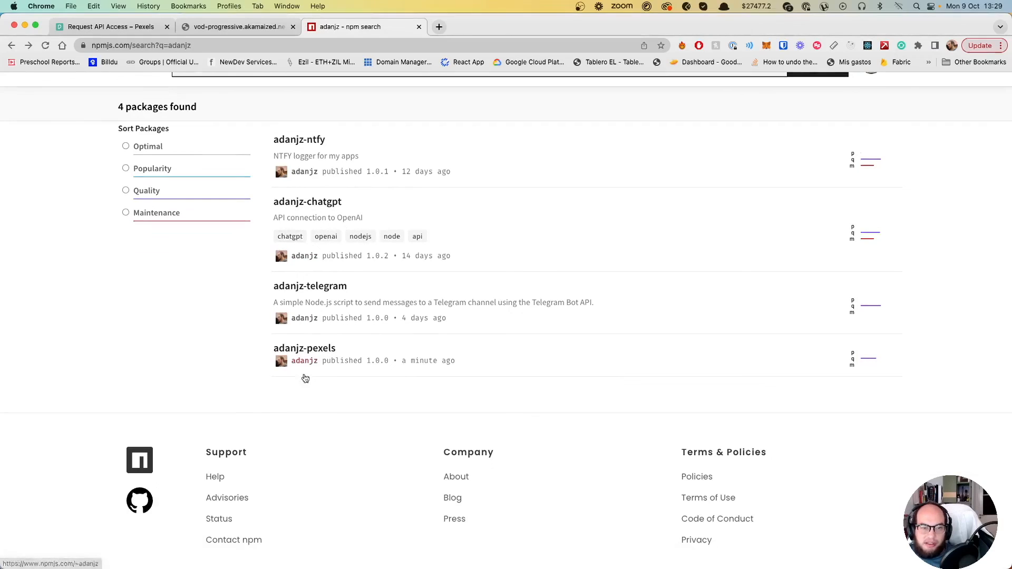
{"action": "mouse_move", "coordinate": [428, 281]}
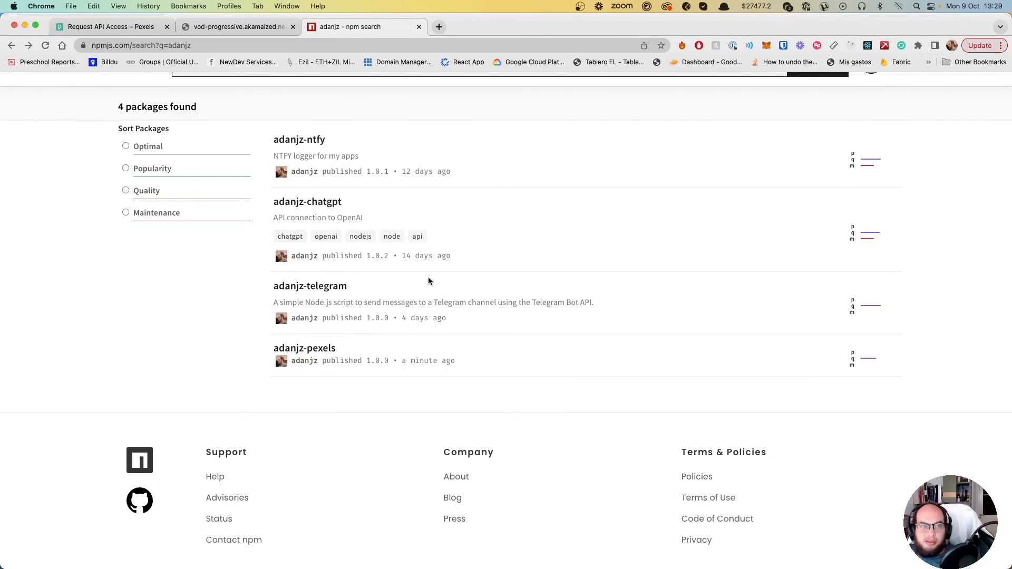